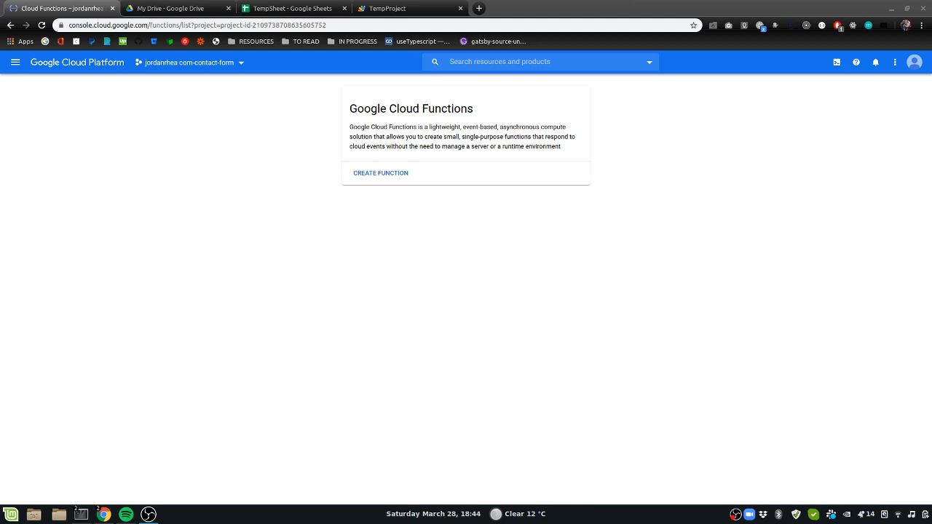
mouse_move(376, 190)
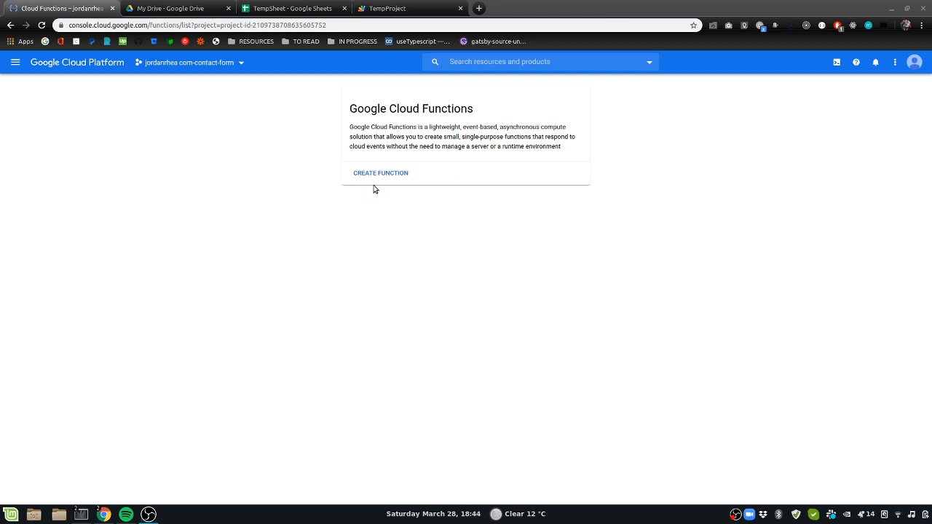
mouse_move(364, 154)
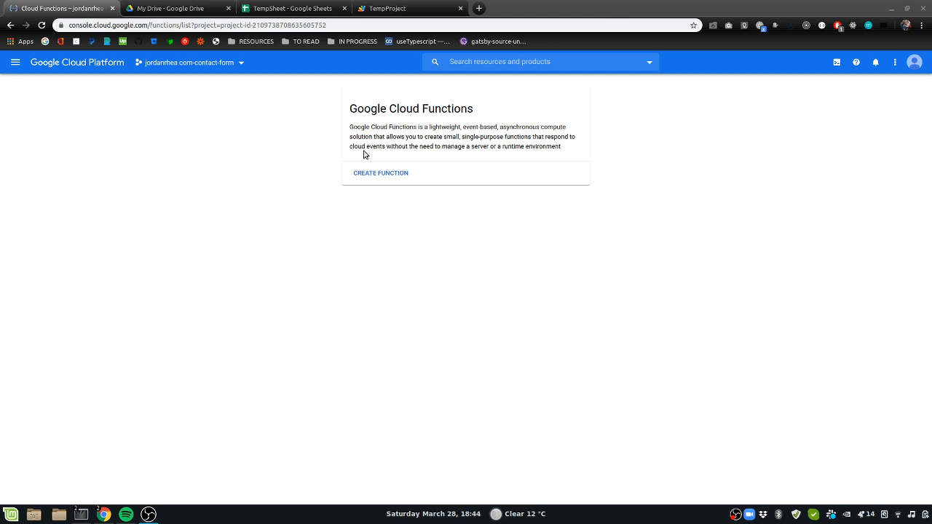
mouse_move(373, 145)
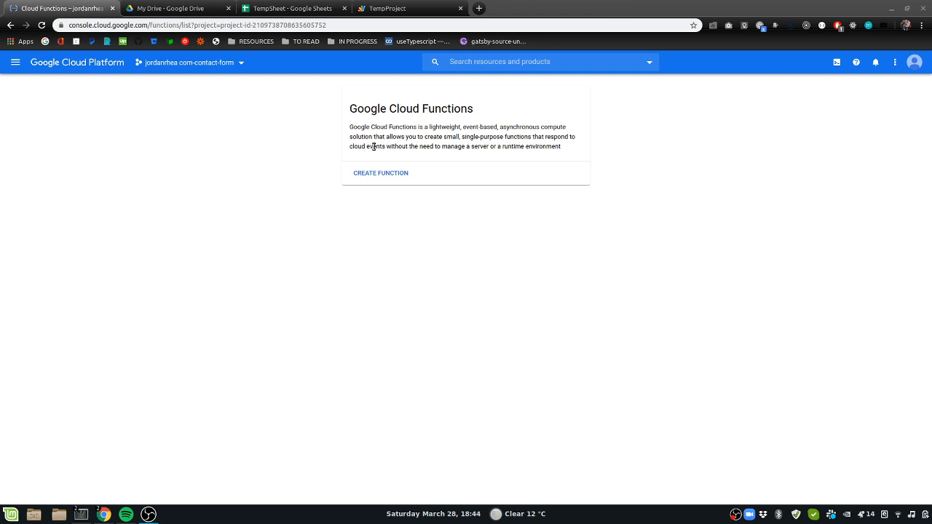
mouse_move(552, 147)
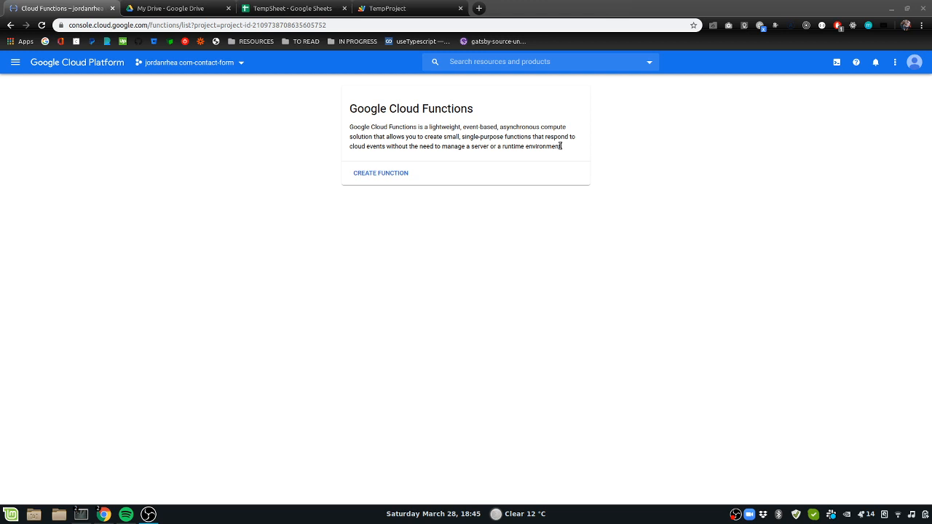
mouse_move(571, 149)
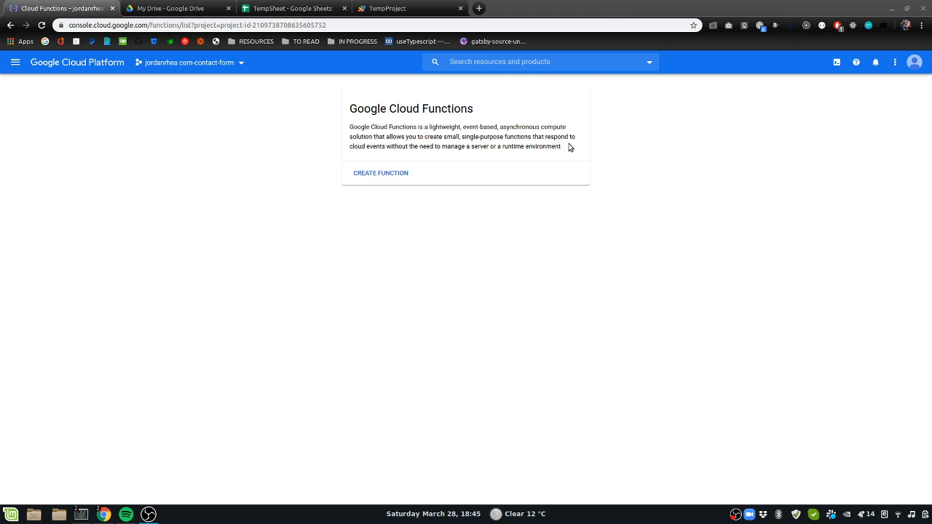
mouse_move(384, 114)
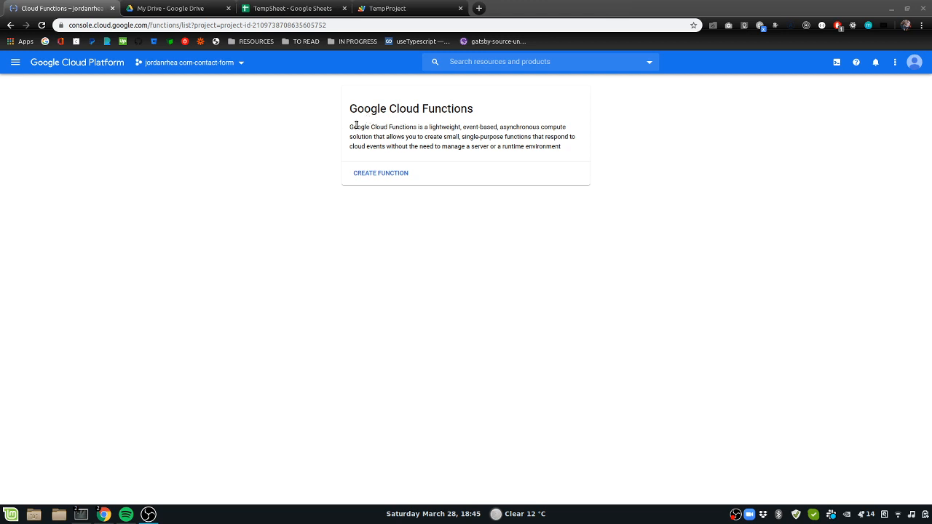
mouse_move(370, 115)
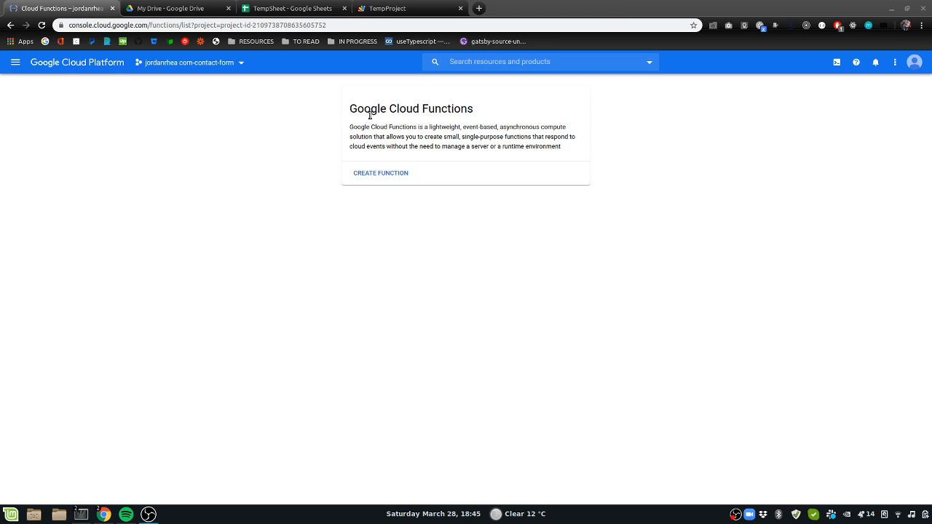
mouse_move(345, 114)
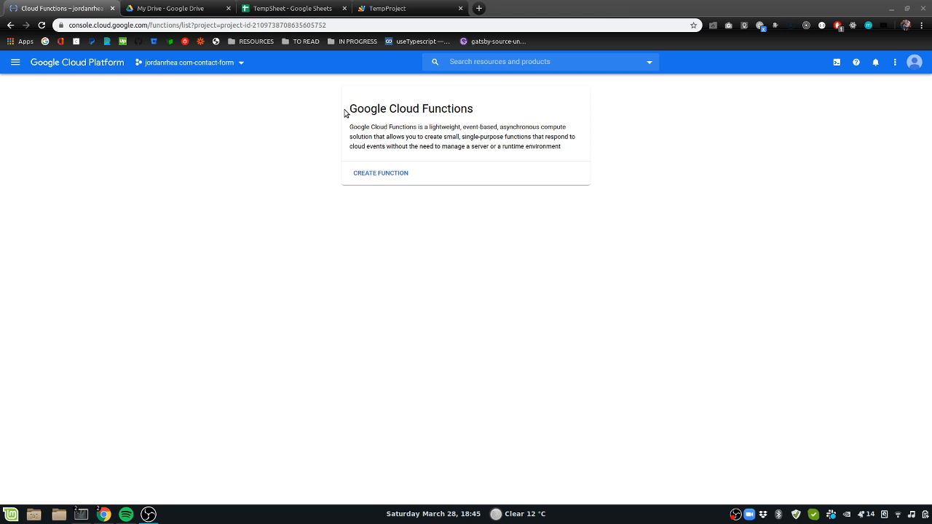
mouse_move(350, 96)
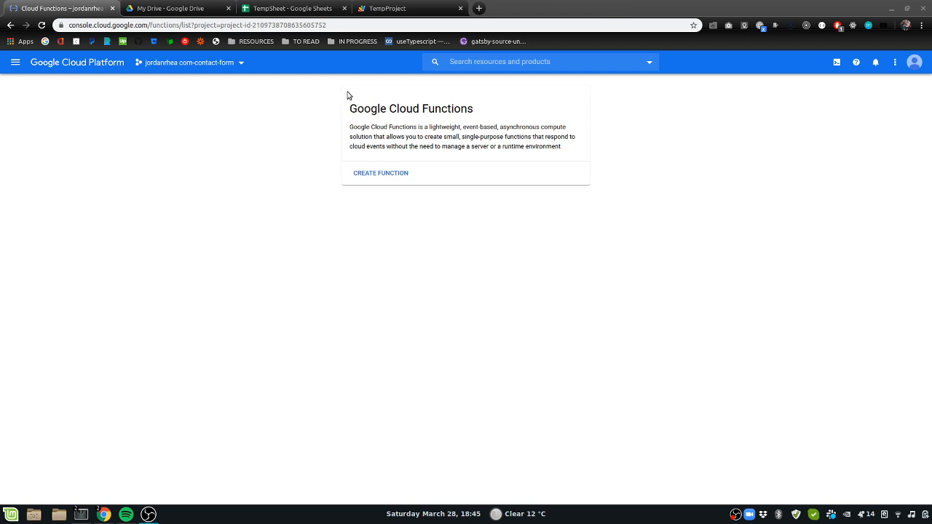
Review the TempProject doPost script and the TempSheet spreadsheet, then return to Cloud Functions.
click(291, 8)
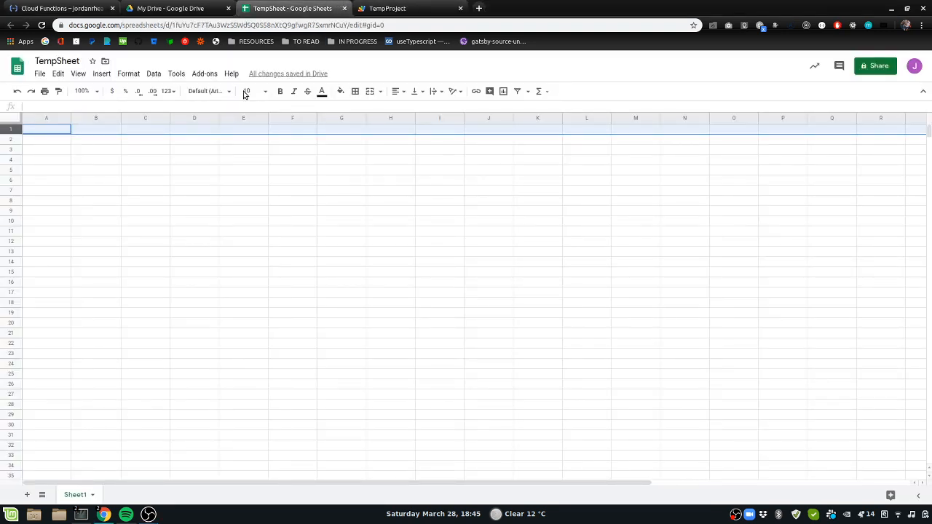
click(405, 9)
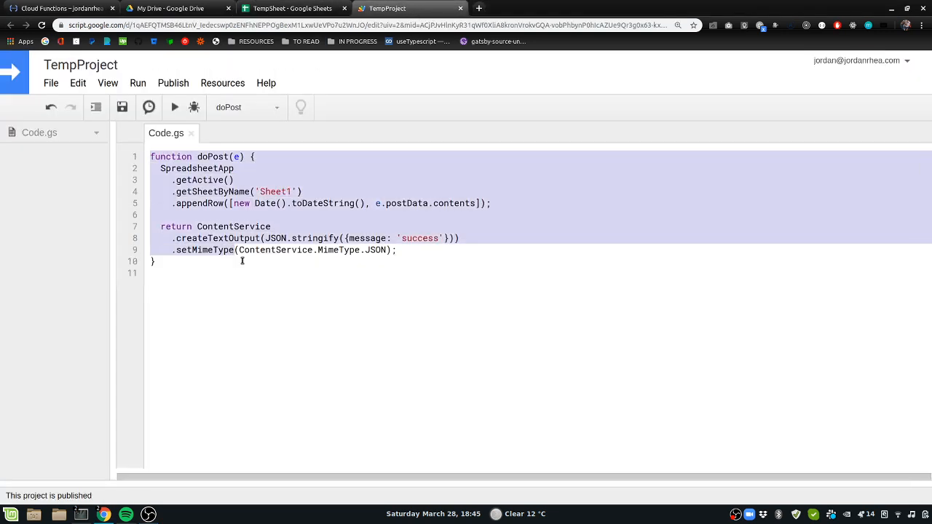
click(151, 157)
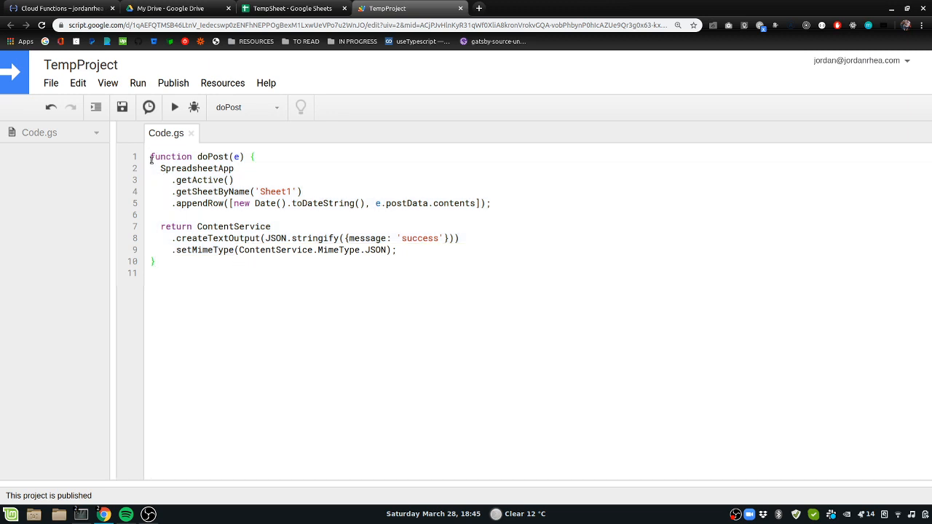
key(ctrl+a)
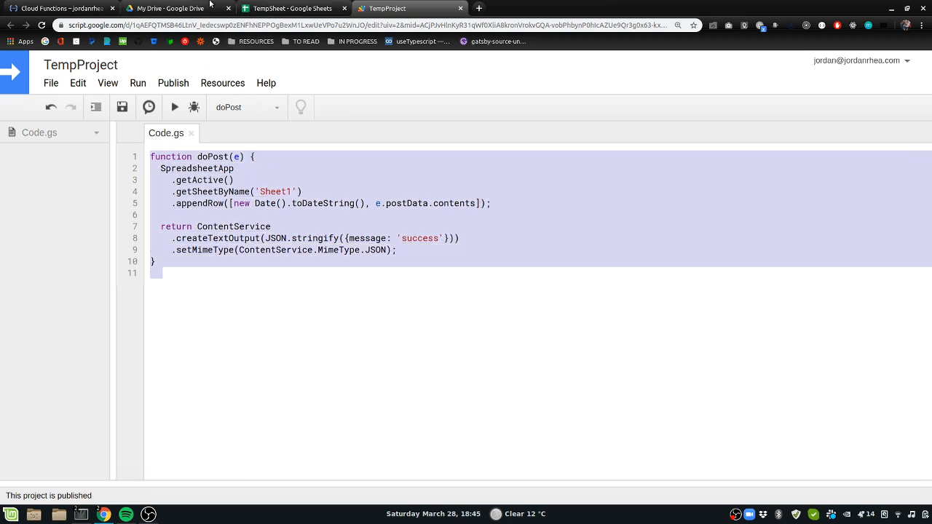
click(291, 8)
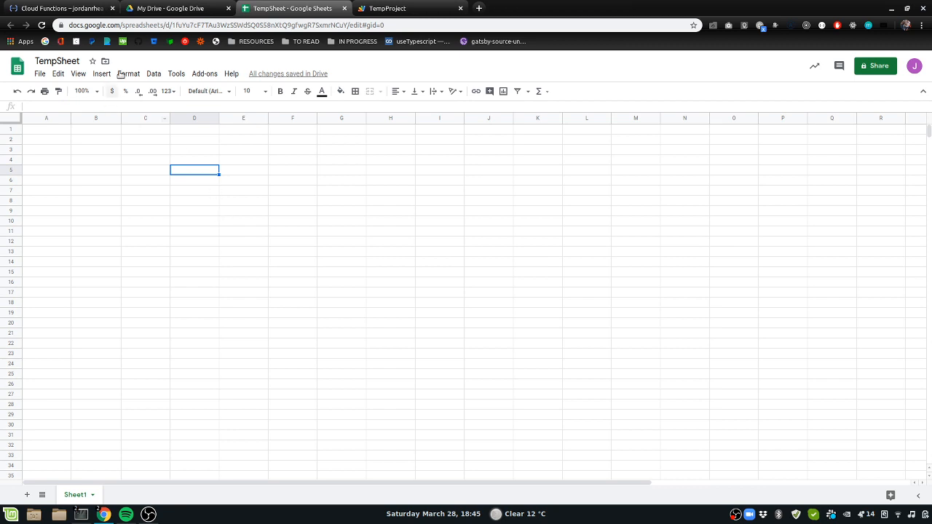
click(61, 9)
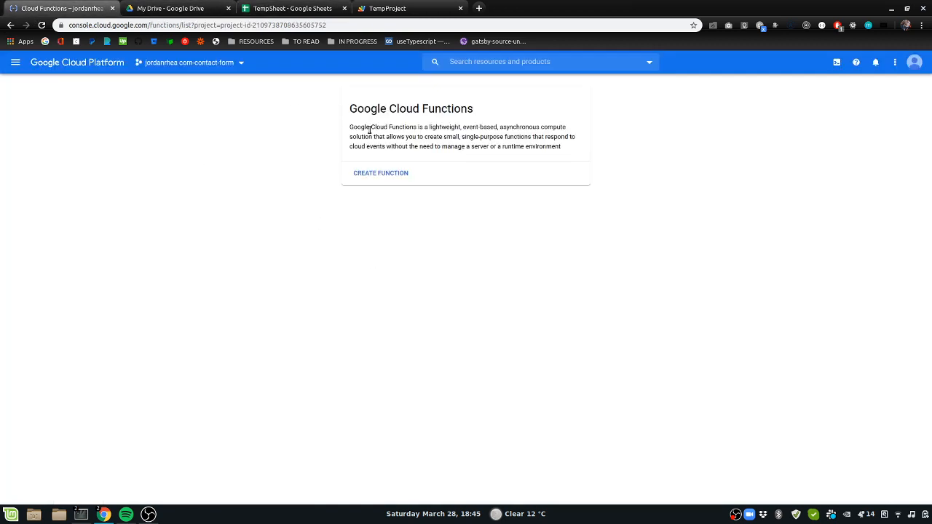
mouse_move(571, 153)
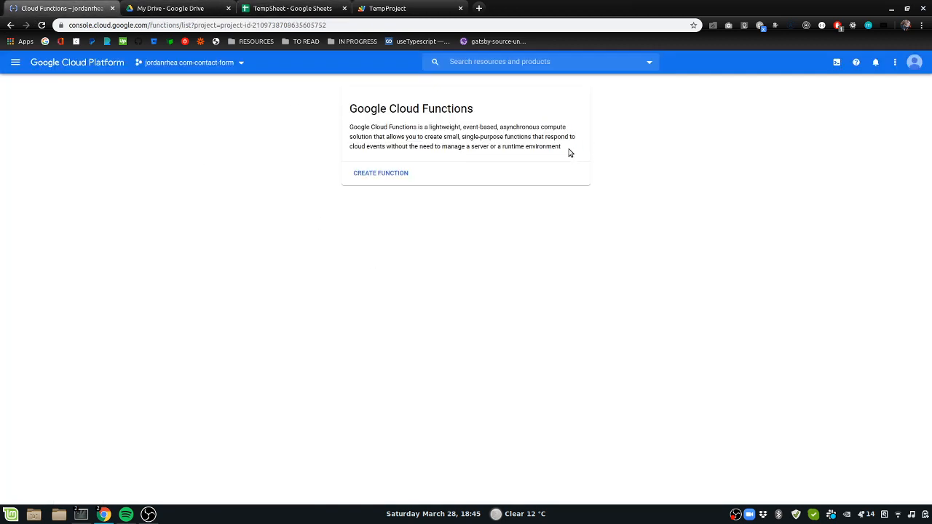
Read the Cloud Functions description and start creating a new function.
drag(350, 108, 561, 146)
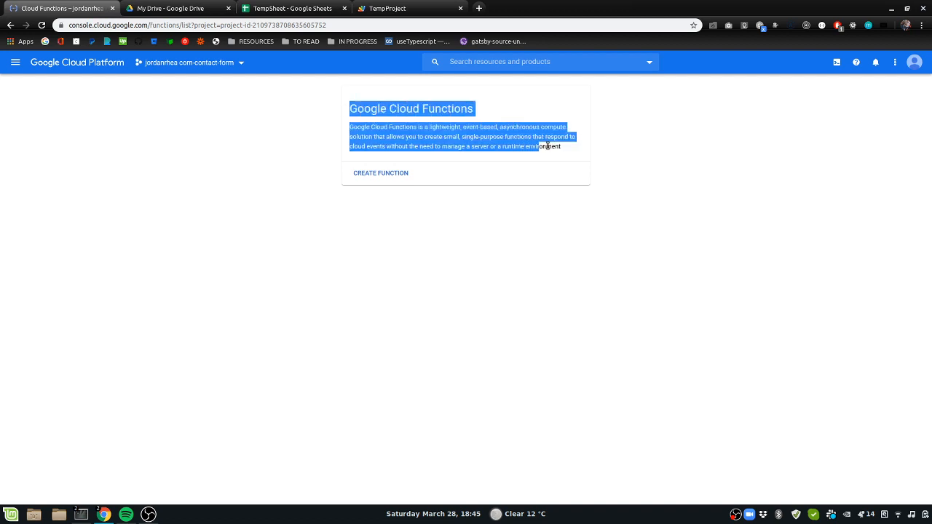
click(352, 108)
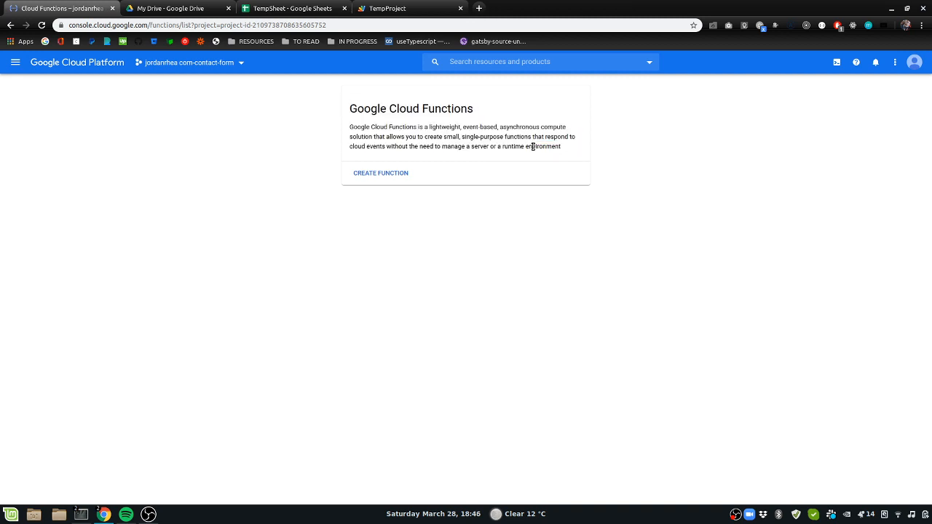
mouse_move(536, 154)
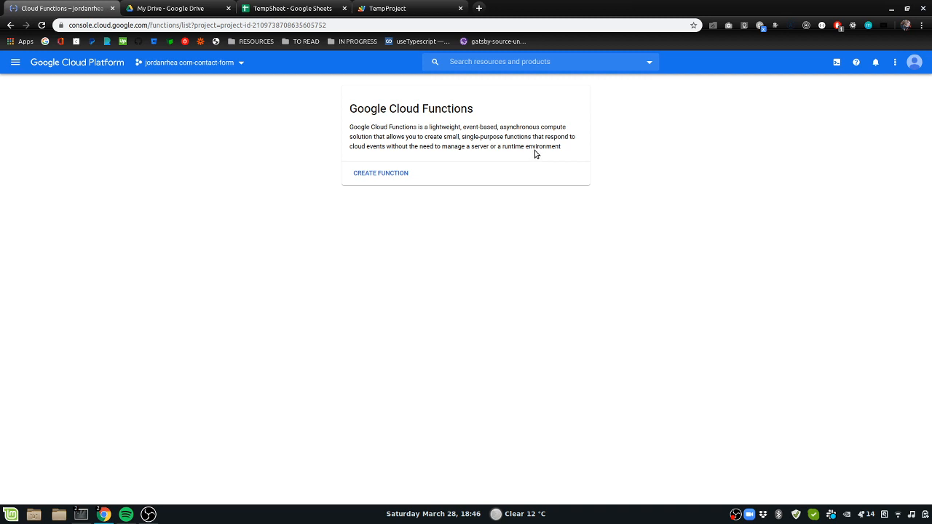
drag(430, 126, 561, 146)
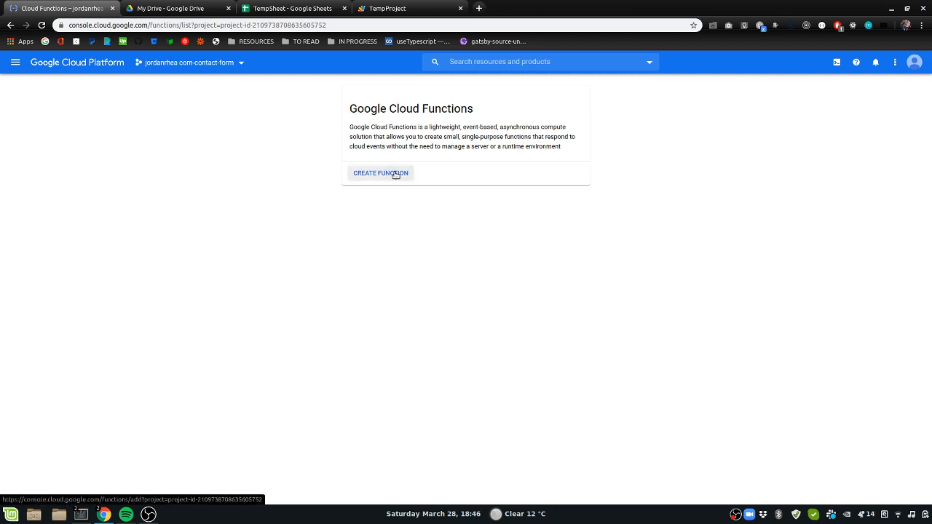
click(380, 171)
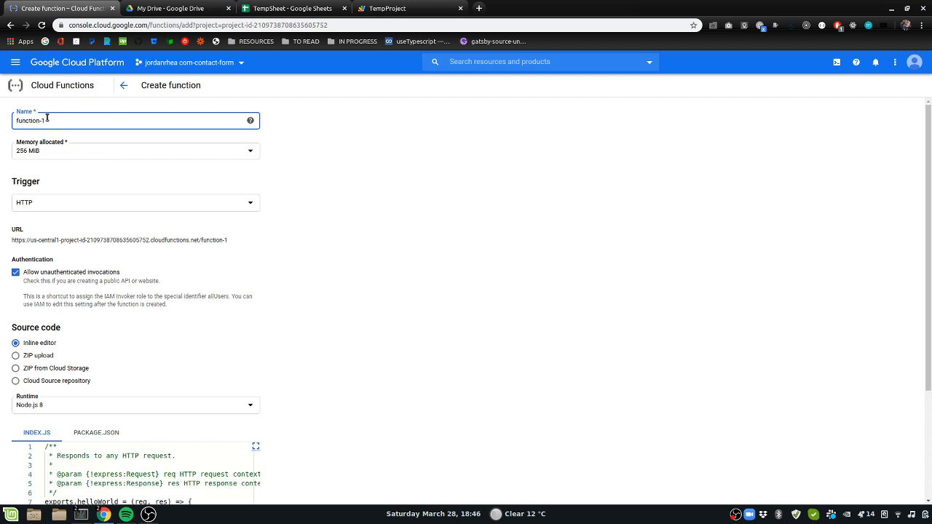
Name the function 'demonstration-fuction' and list the available trigger types.
text(fdem)
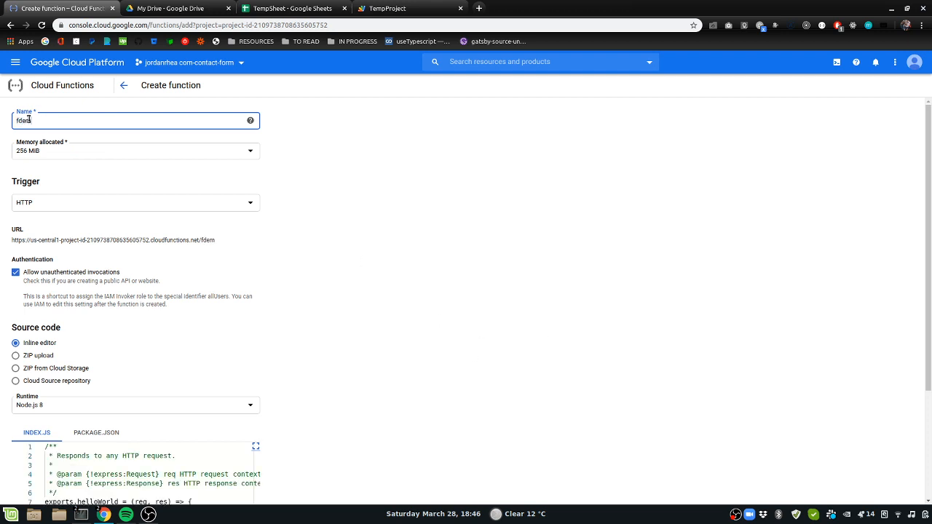
text(demonstration-)
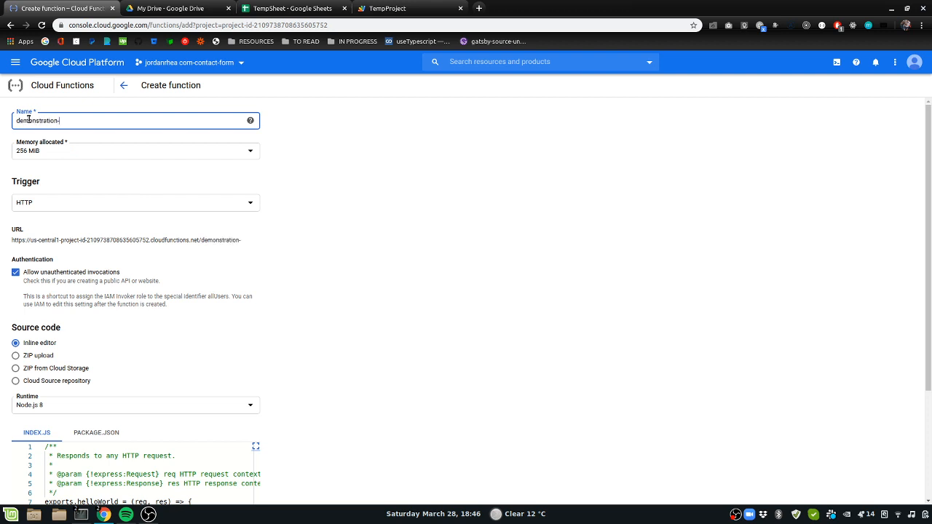
text(fuction)
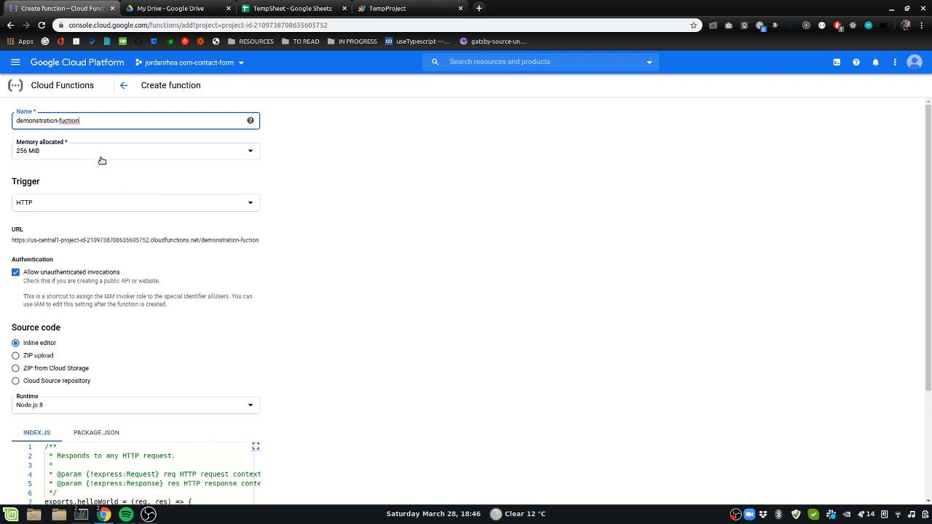
click(134, 202)
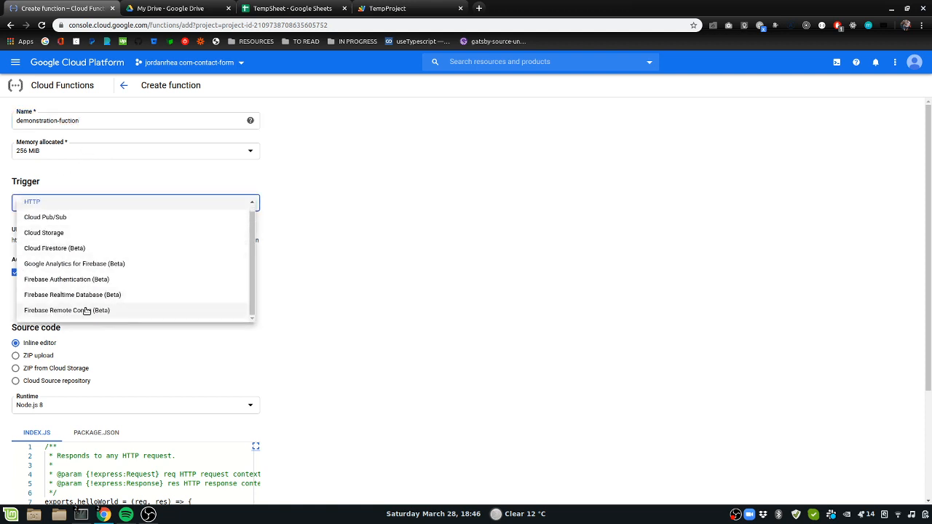
mouse_move(70, 299)
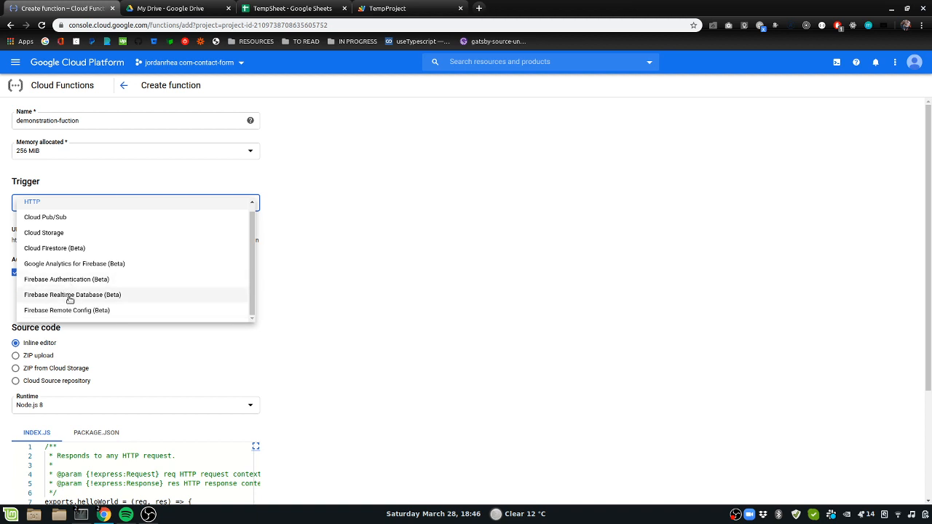
mouse_move(67, 280)
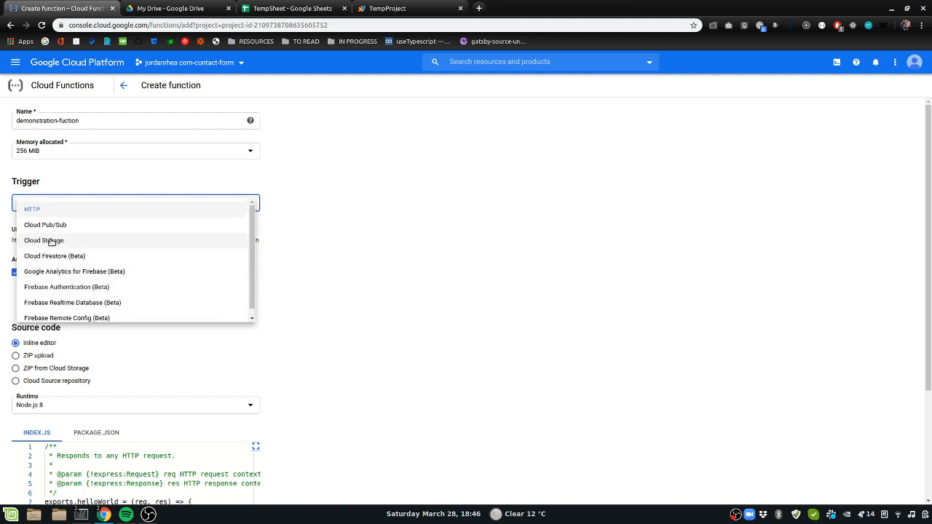
mouse_move(45, 225)
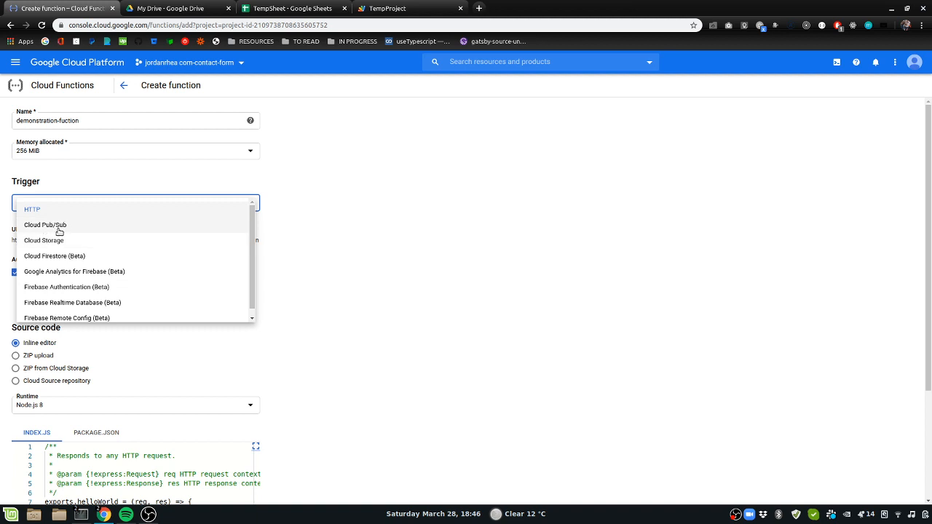
mouse_move(56, 236)
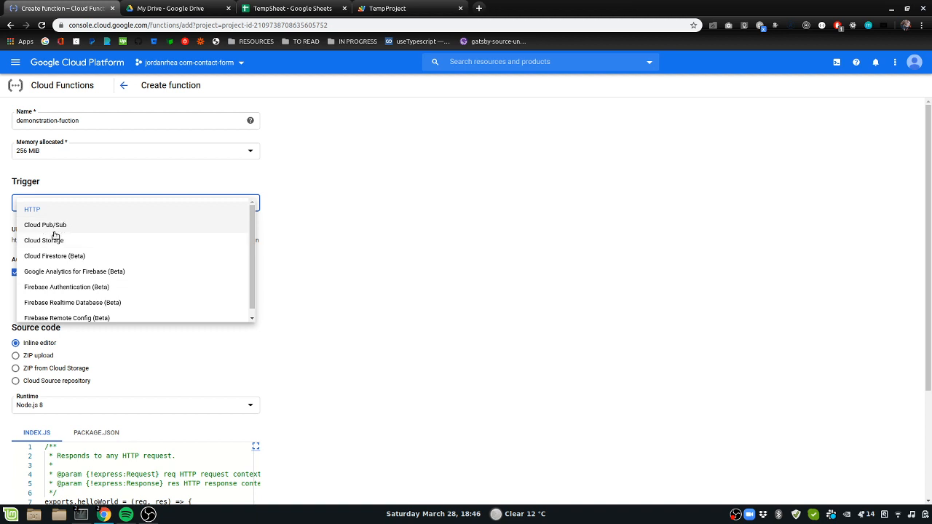
mouse_move(44, 241)
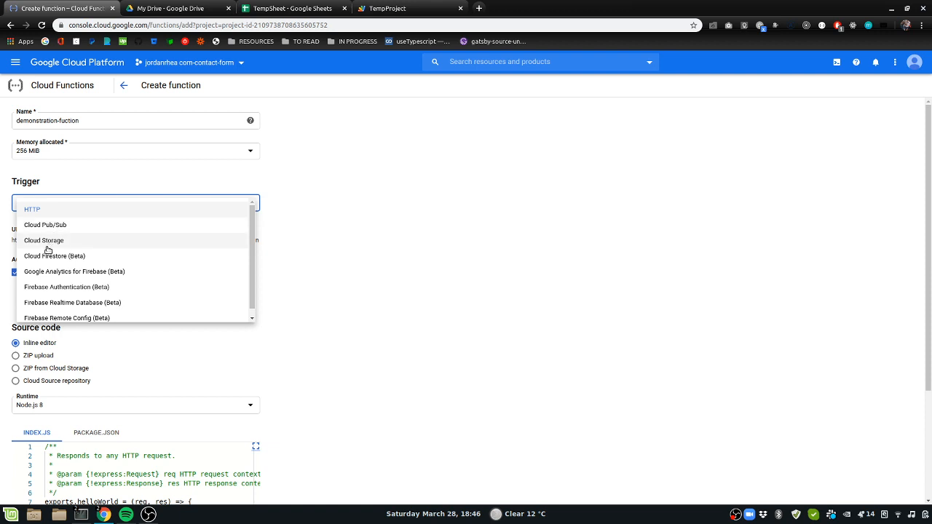
mouse_move(45, 227)
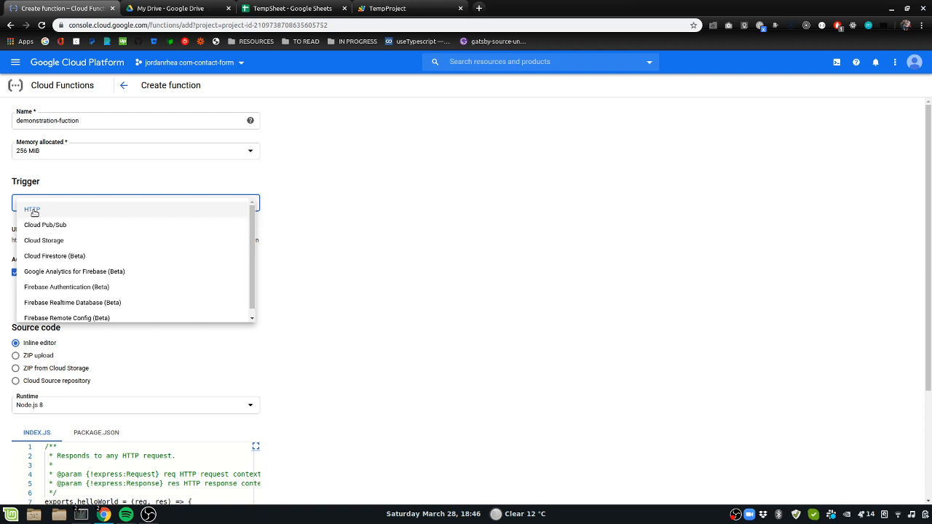
Set HTTP as the trigger and review the URL and inline sample code.
click(33, 209)
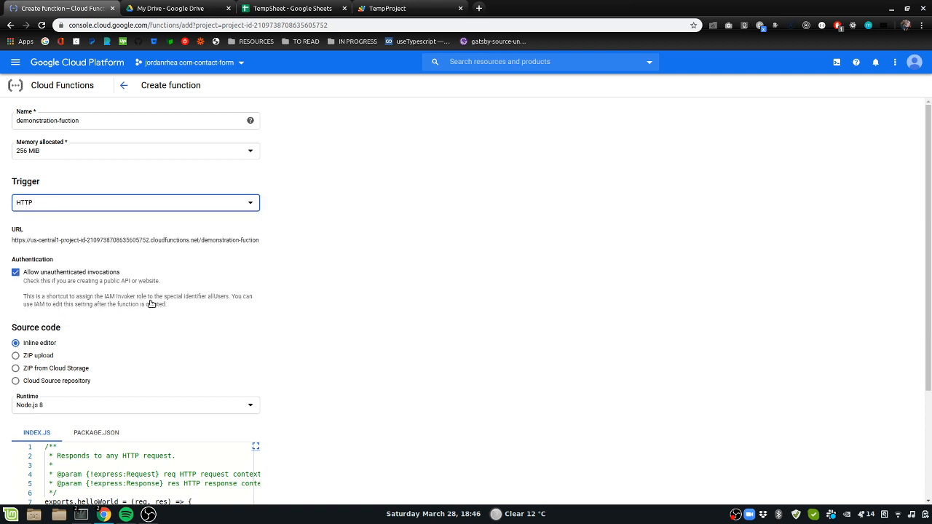
mouse_move(261, 245)
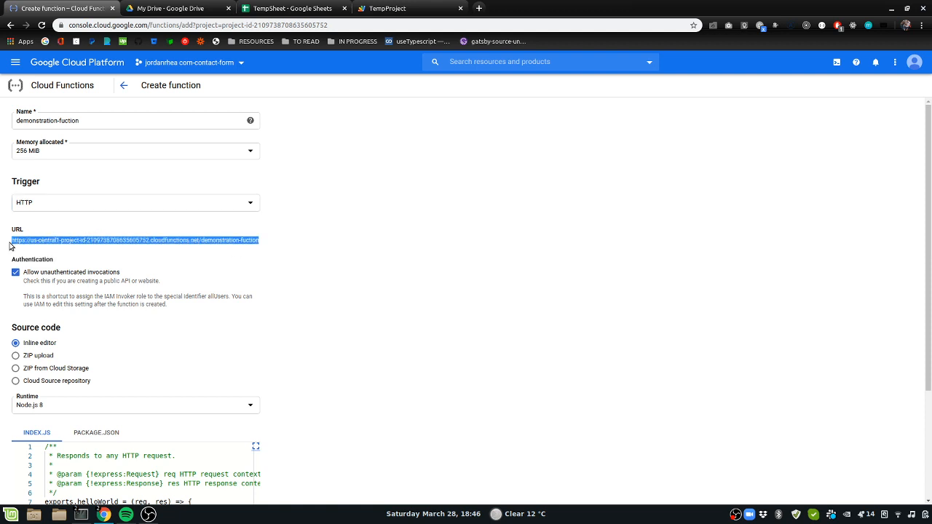
scroll(down, 3)
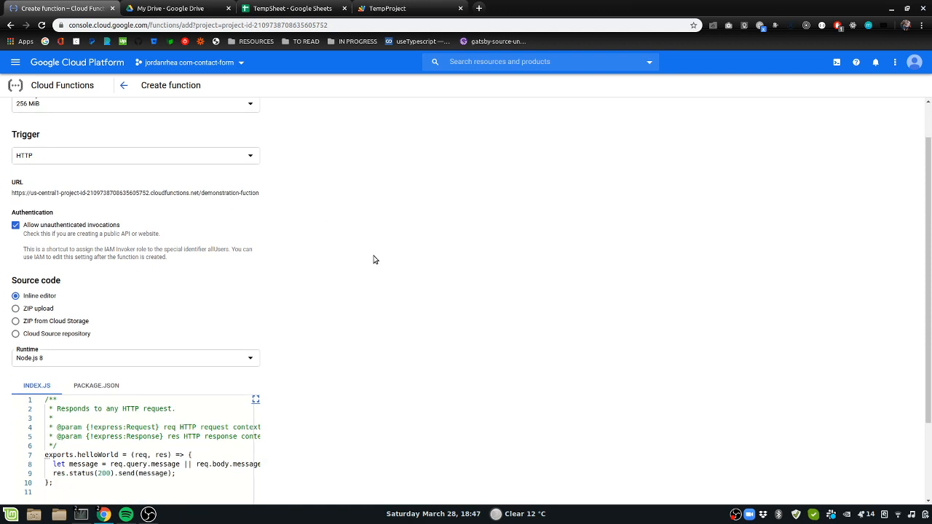
scroll(down, 3)
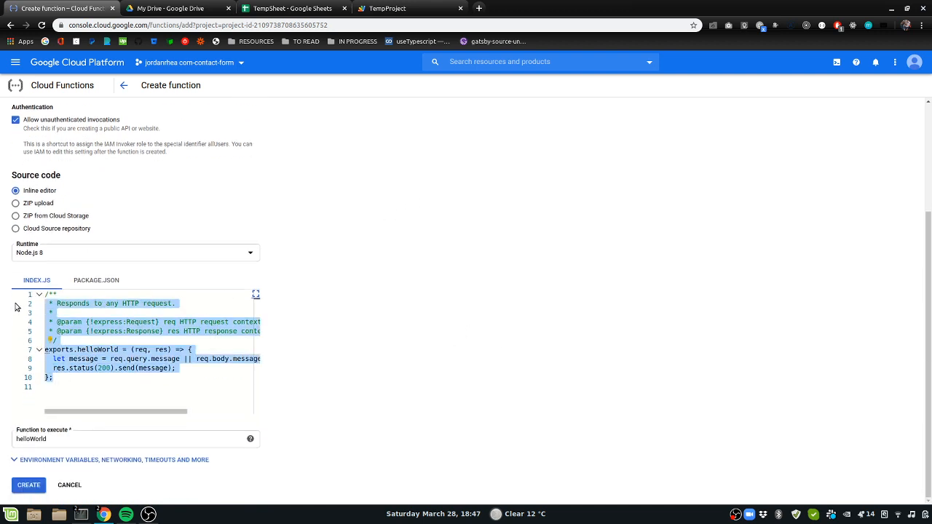
click(67, 315)
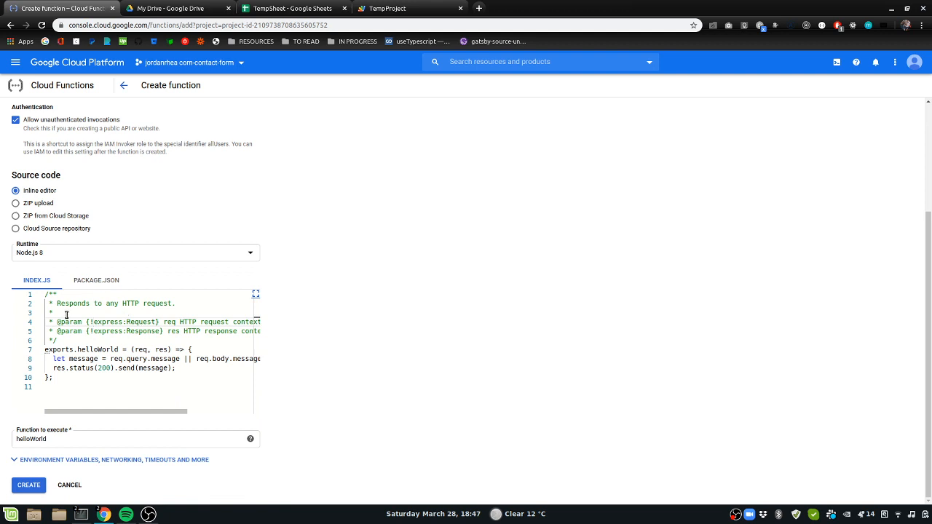
mouse_move(70, 373)
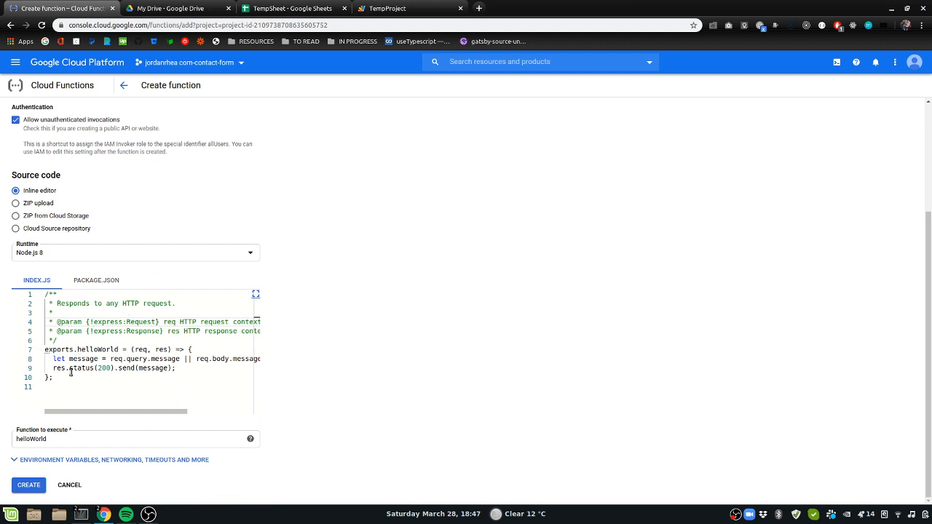
key(ctrl+a)
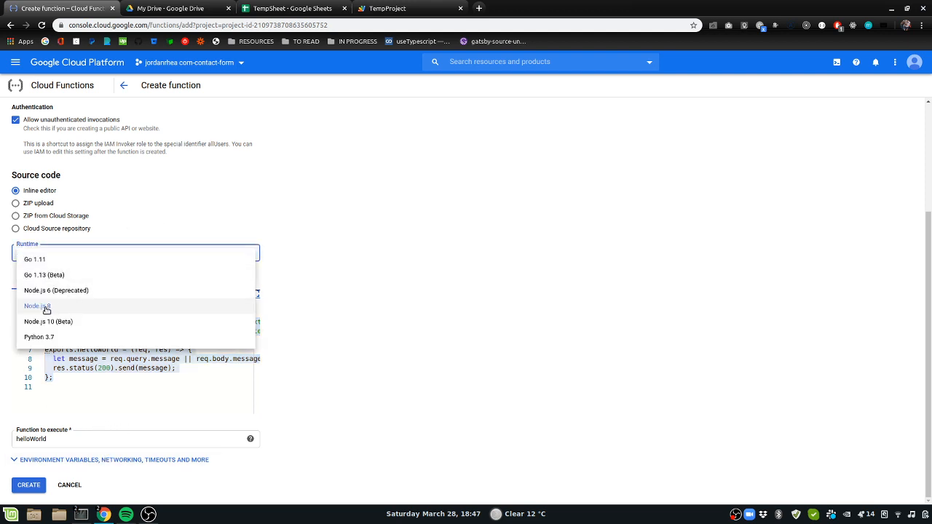
mouse_move(73, 303)
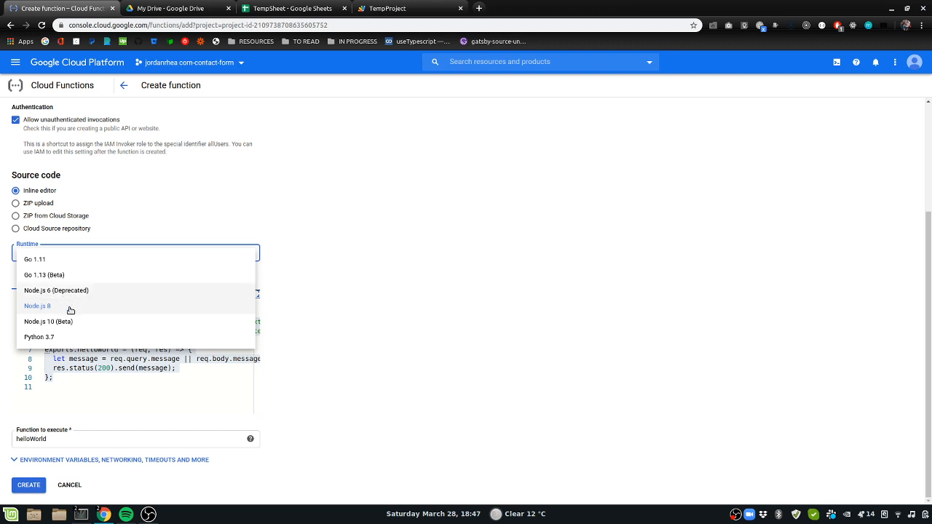
mouse_move(57, 323)
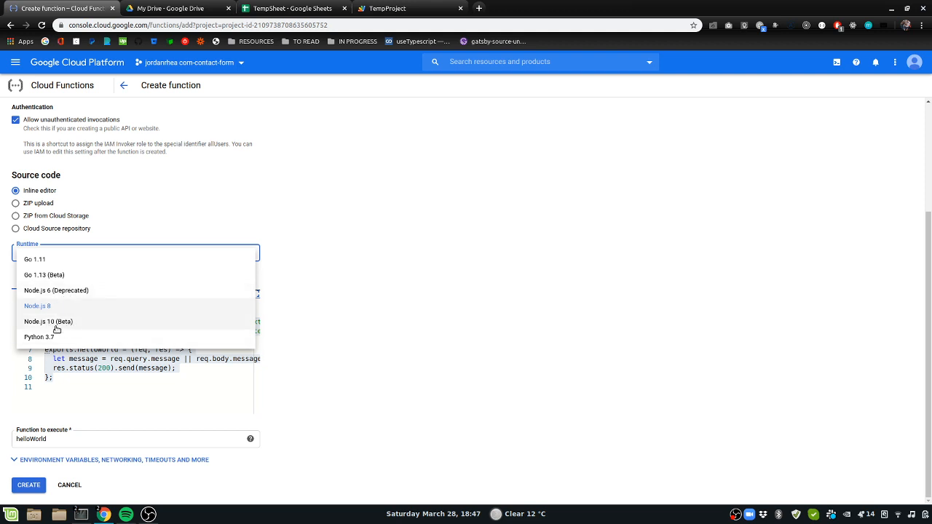
mouse_move(46, 324)
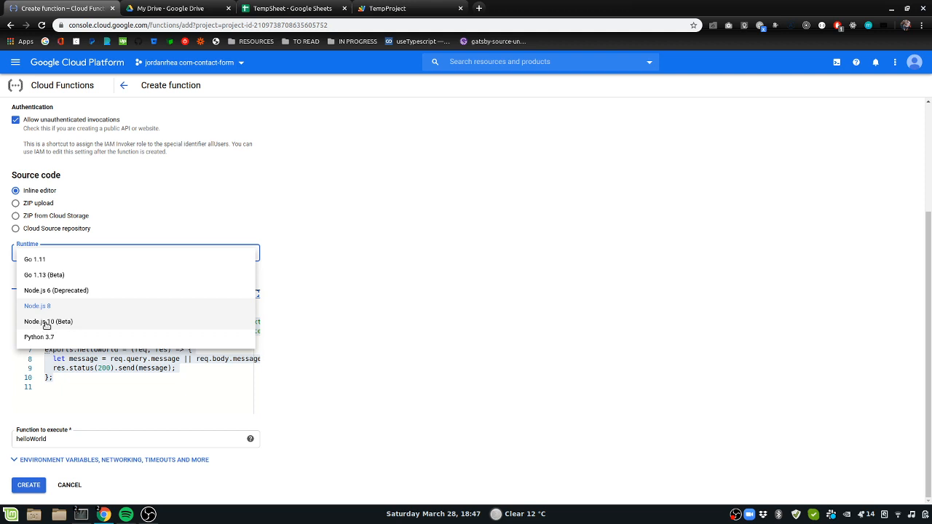
mouse_move(55, 333)
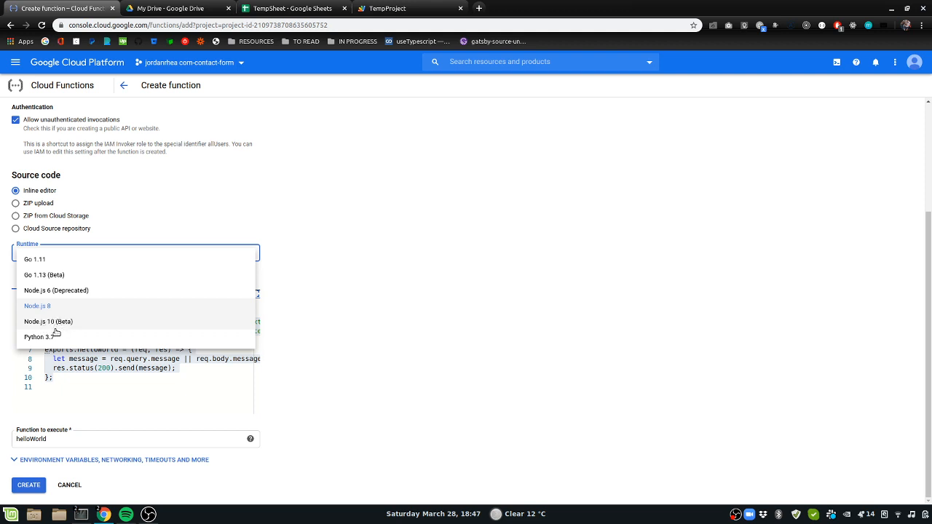
mouse_move(51, 322)
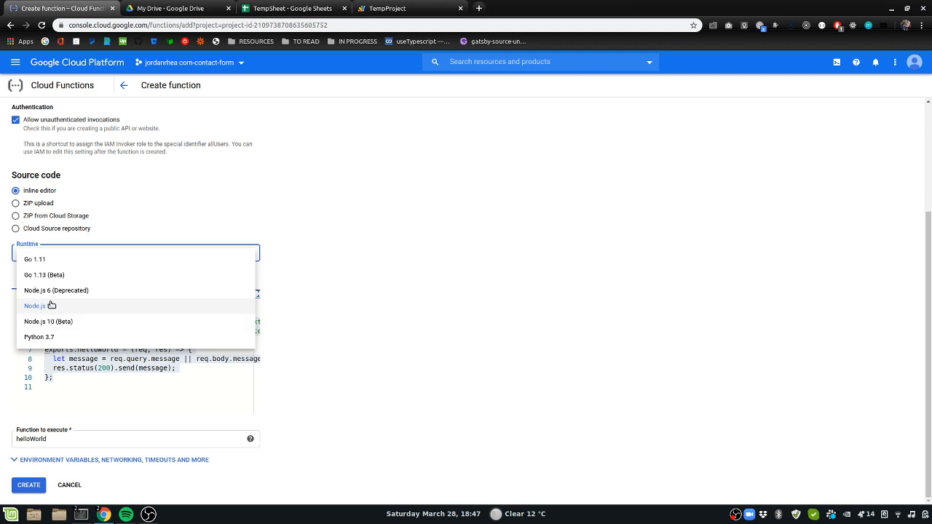
mouse_move(50, 322)
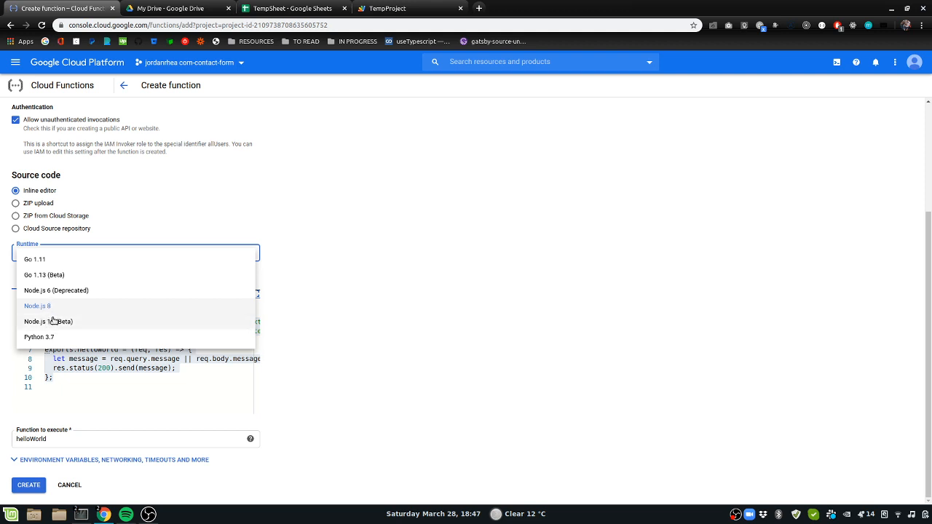
Keep the Node.js 8 runtime and create the HTTP-triggered function.
click(38, 306)
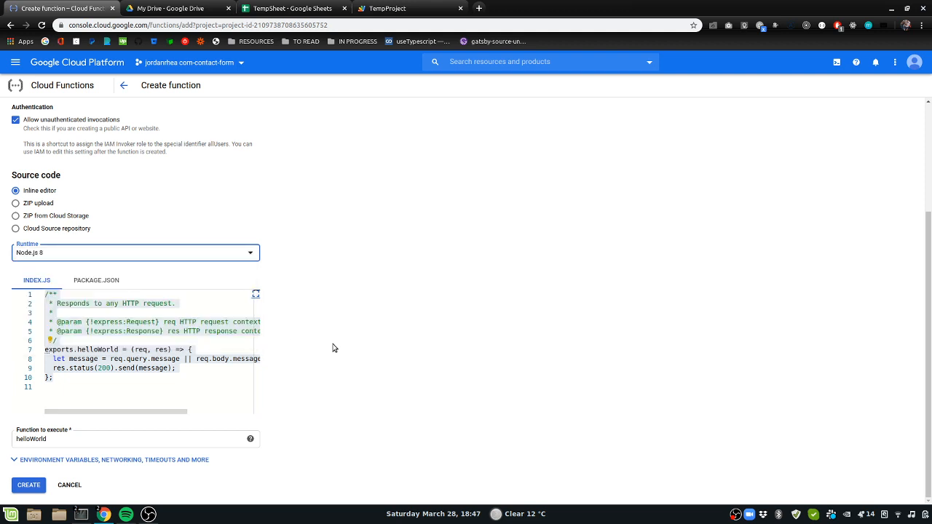
click(30, 485)
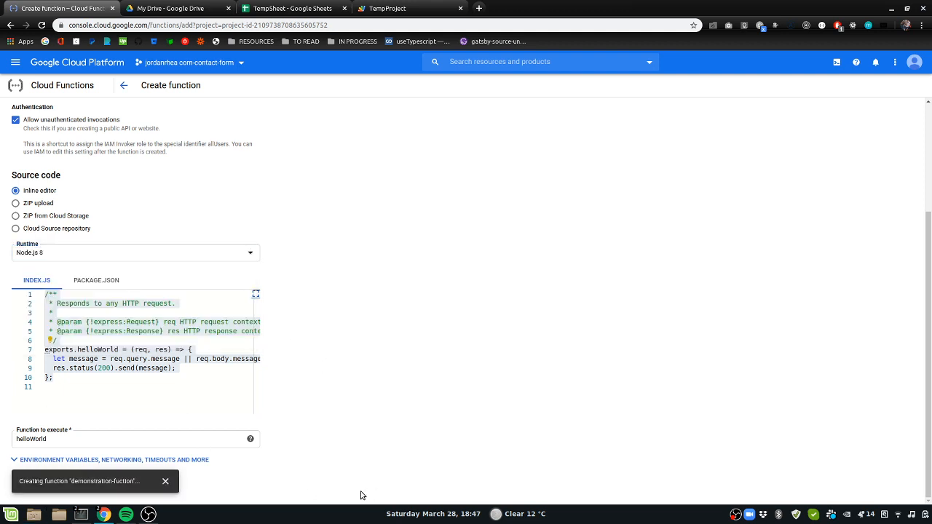
mouse_move(424, 357)
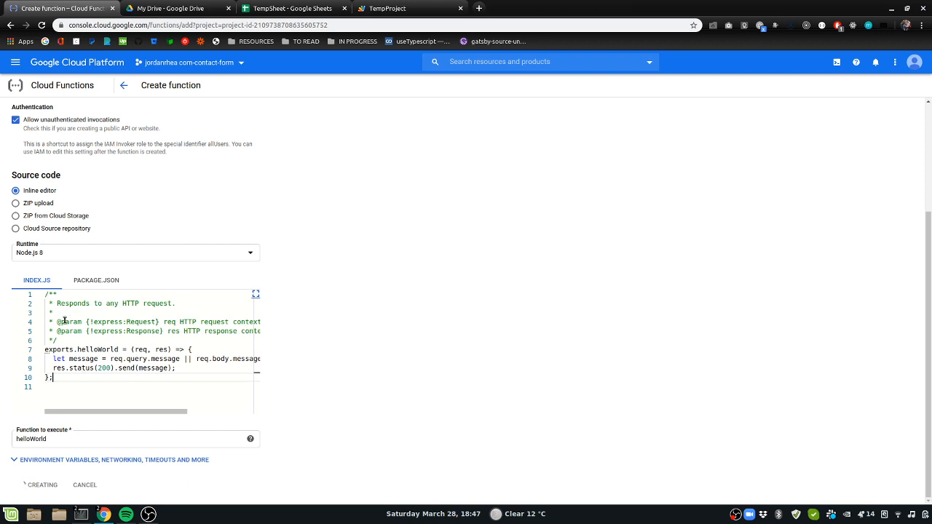
click(41, 483)
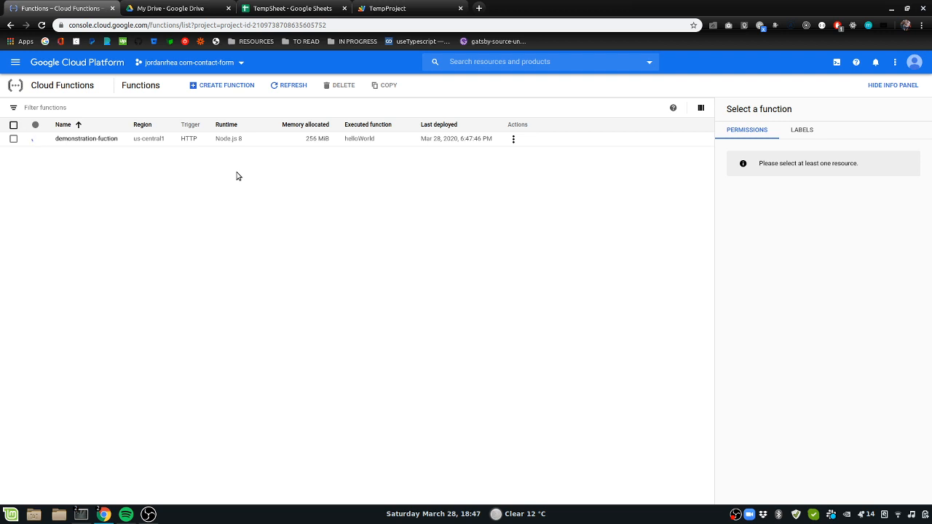
mouse_move(437, 171)
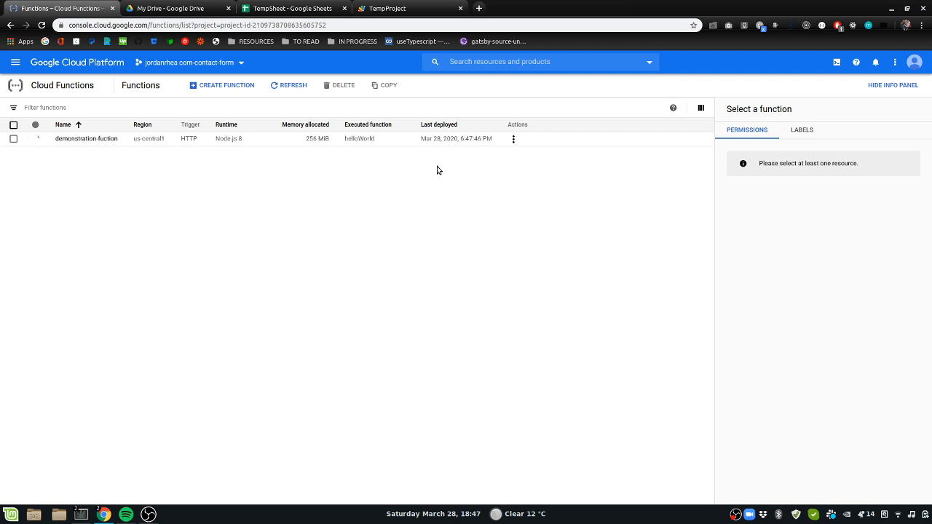
mouse_move(295, 153)
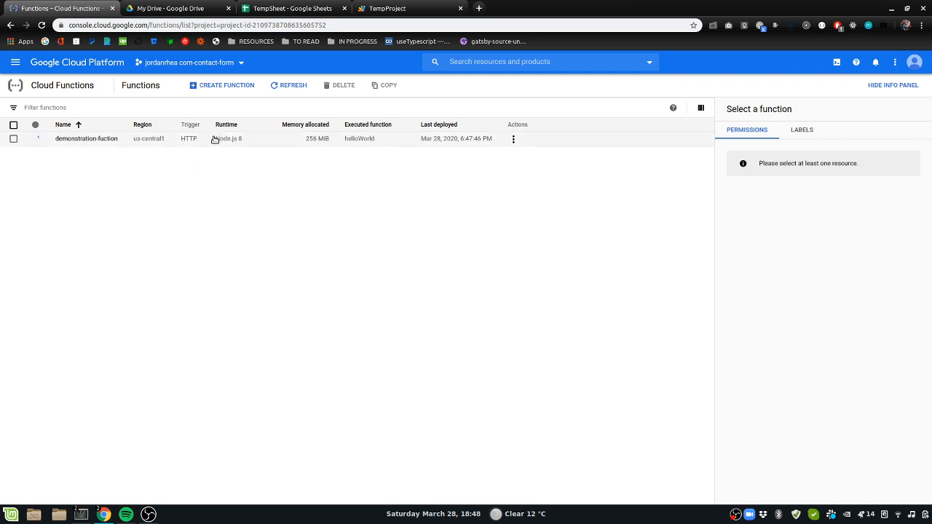
mouse_move(152, 190)
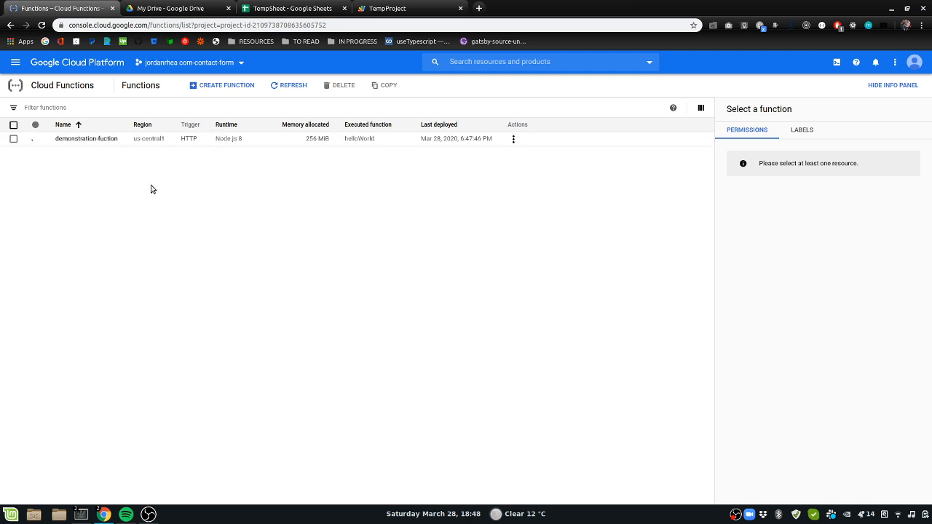
mouse_move(146, 134)
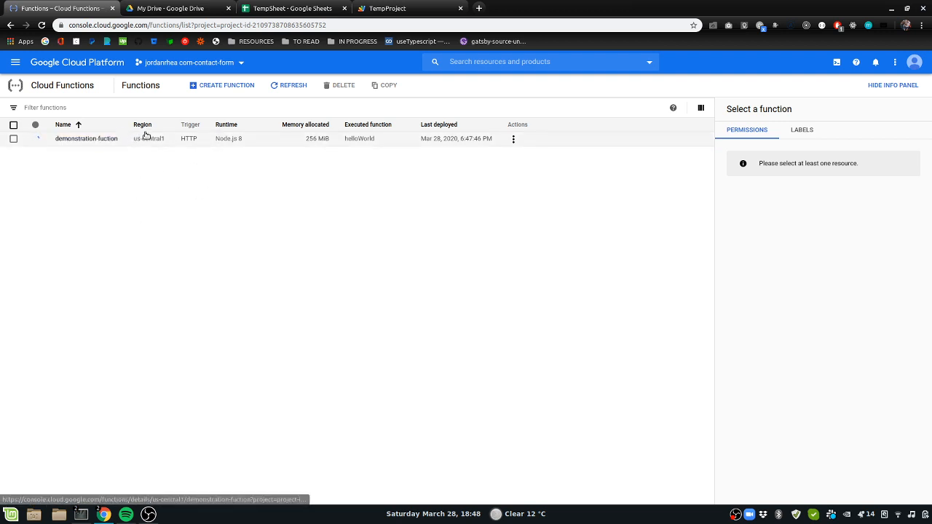
mouse_move(213, 155)
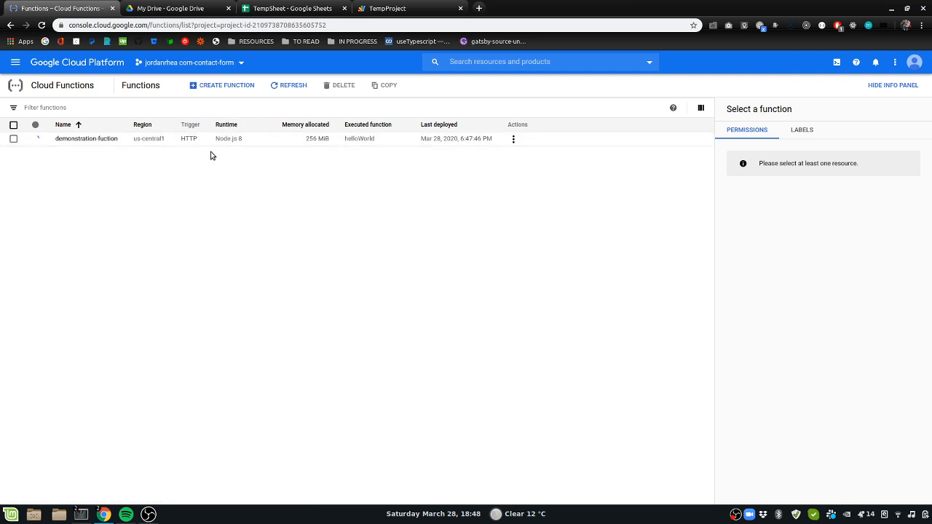
mouse_move(367, 190)
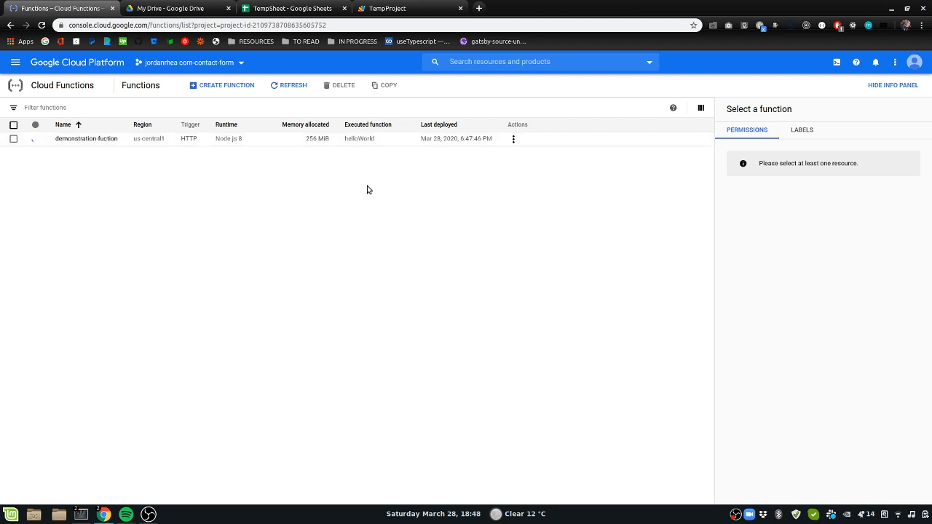
mouse_move(379, 176)
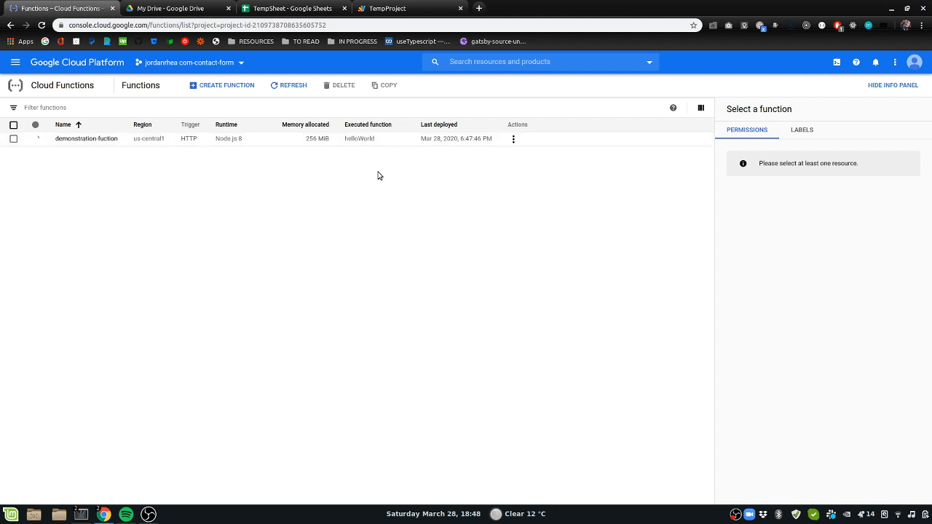
mouse_move(166, 322)
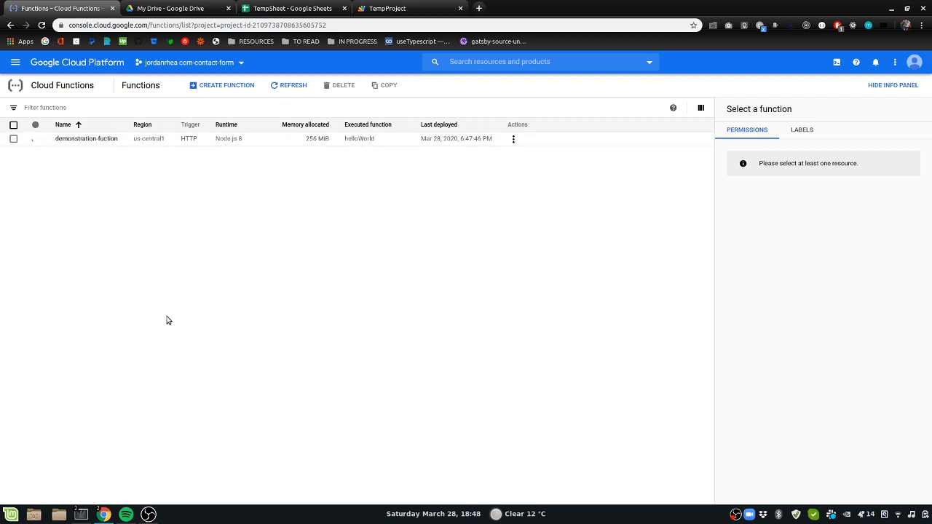
mouse_move(172, 293)
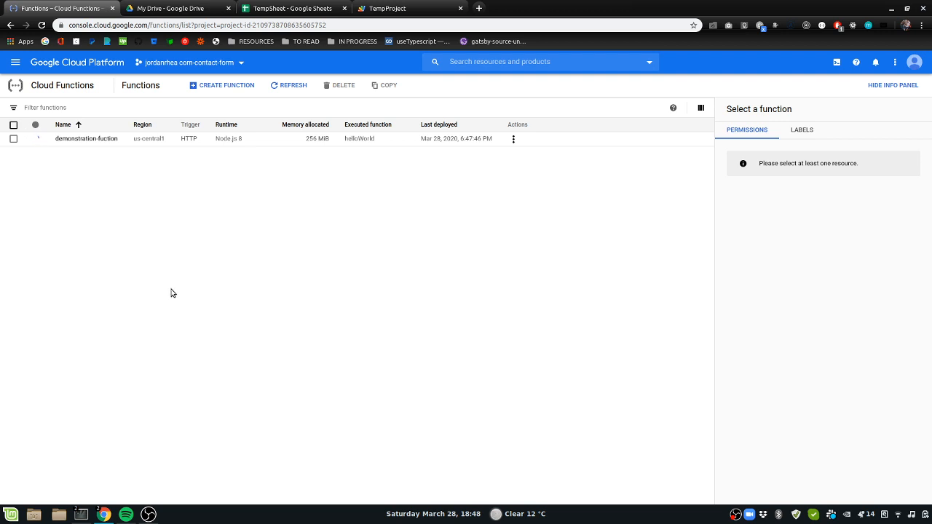
mouse_move(212, 198)
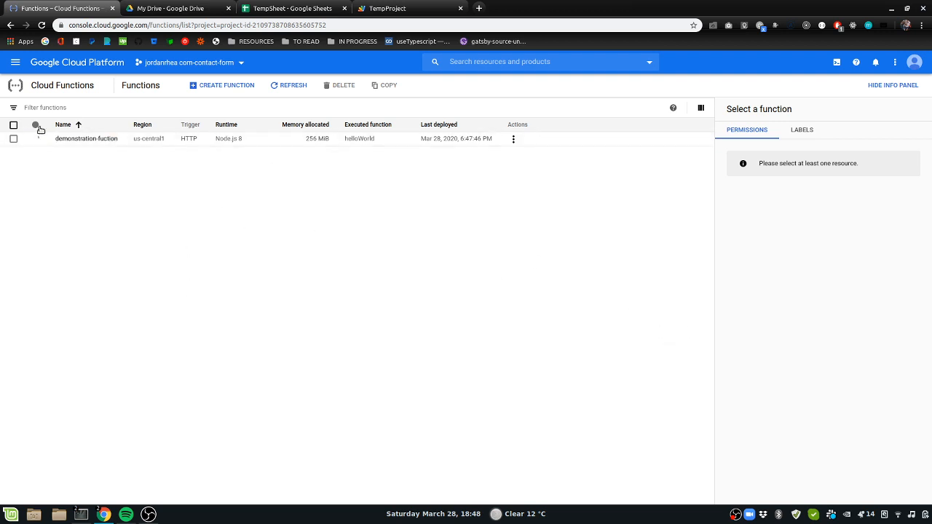
mouse_move(35, 139)
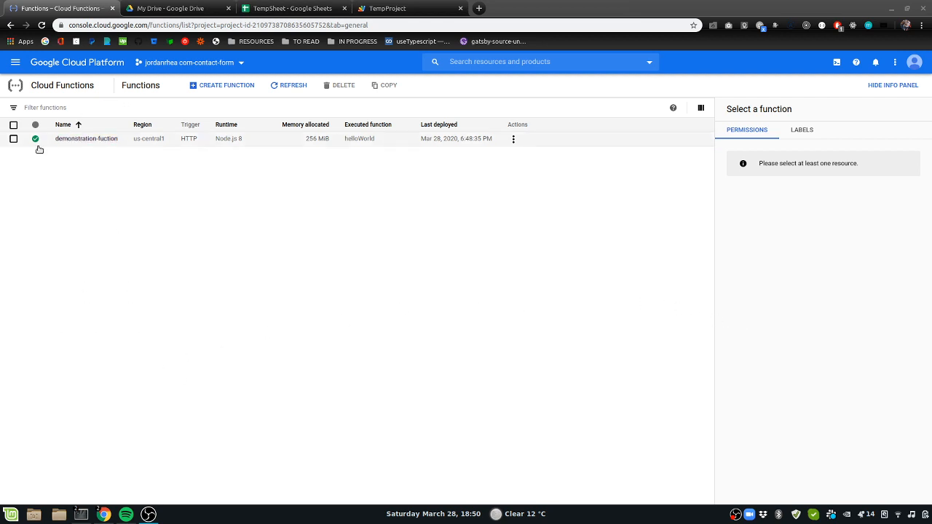
mouse_move(35, 138)
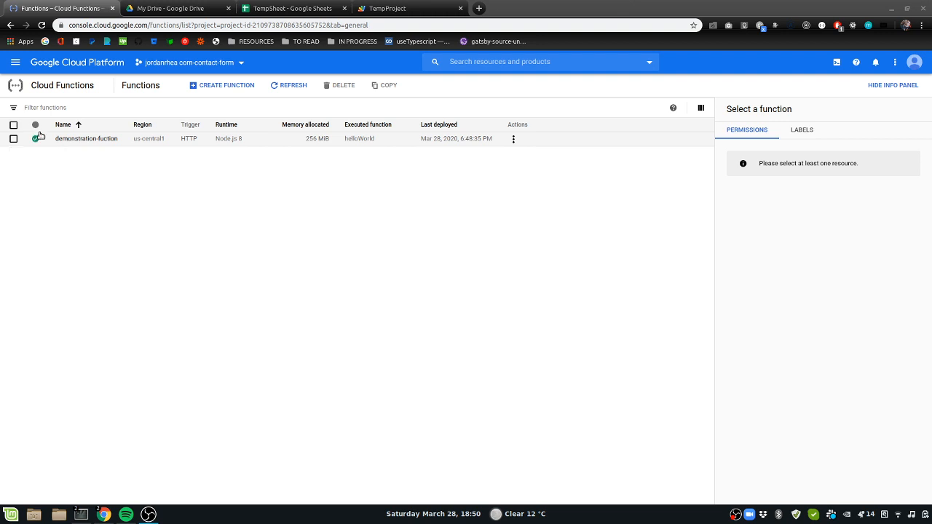
mouse_move(35, 146)
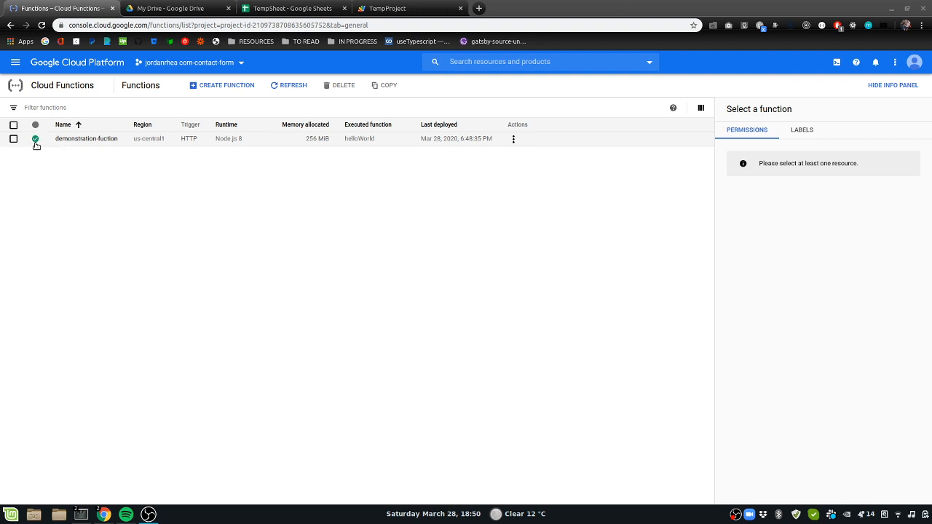
mouse_move(35, 138)
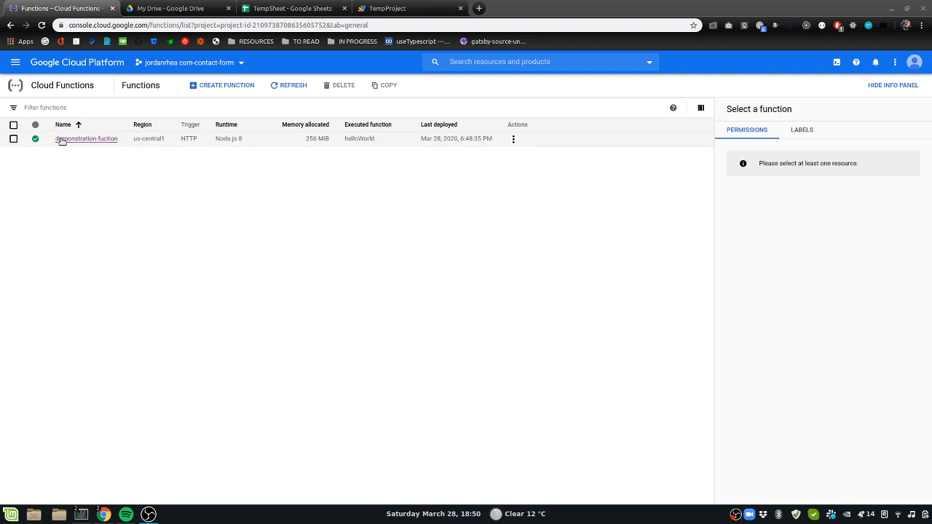
Review demonstration-fuction's general details: no errors, all traffic allowed, no environment variables.
click(86, 139)
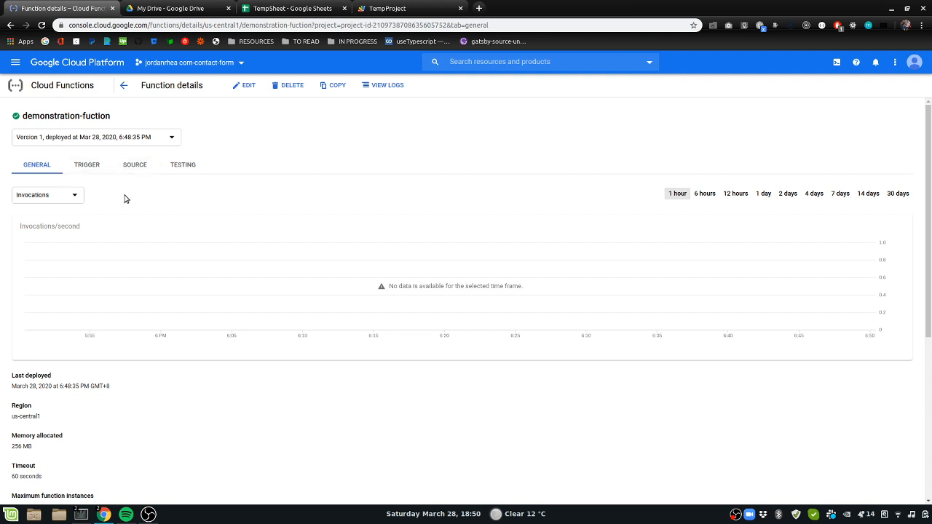
mouse_move(567, 297)
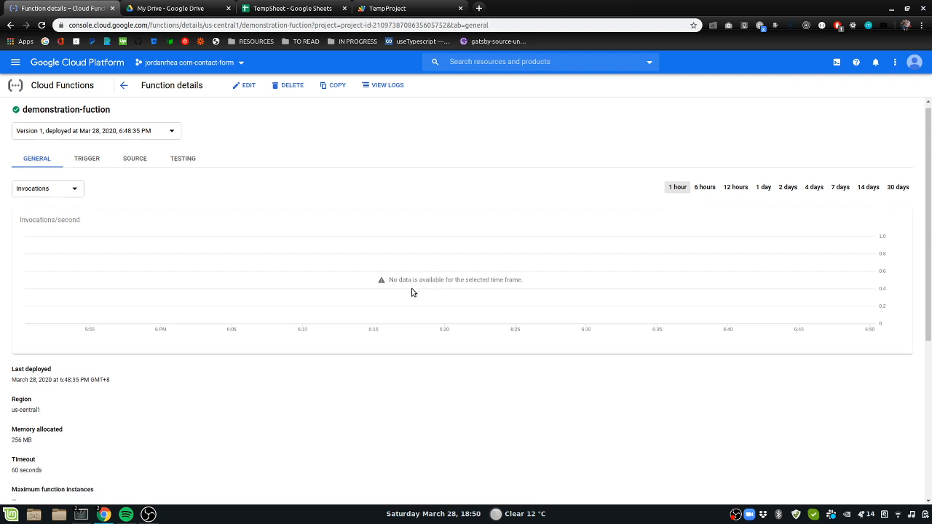
scroll(down, 3)
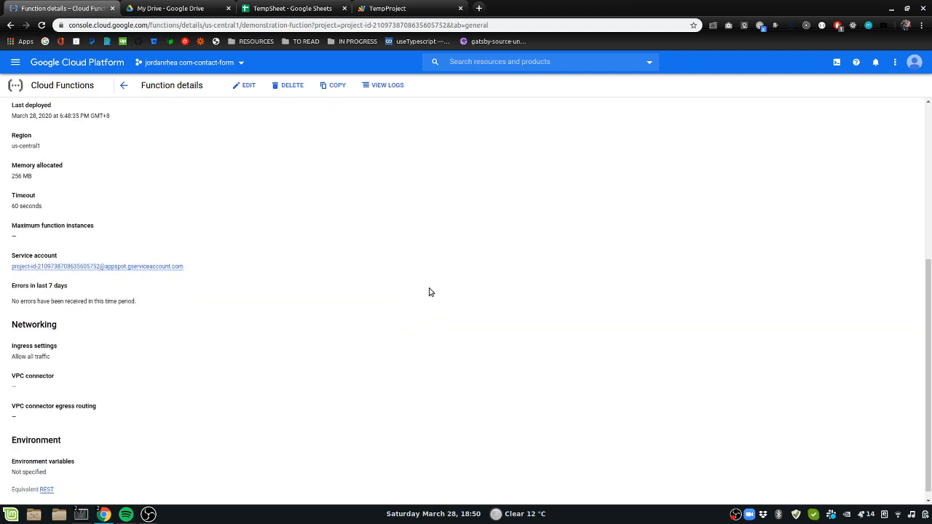
scroll(up, 3)
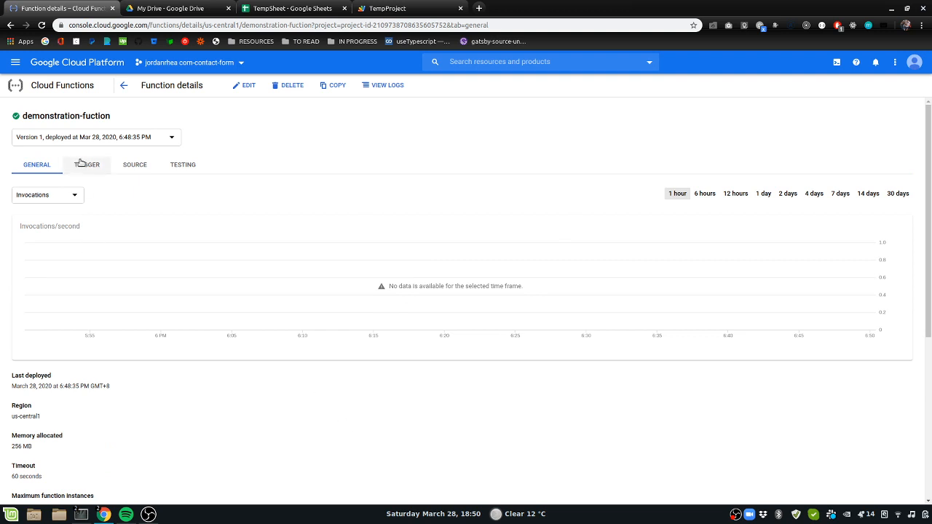
Review the function's HTTP trigger URL, package.json and index.js, then its testing section.
click(88, 165)
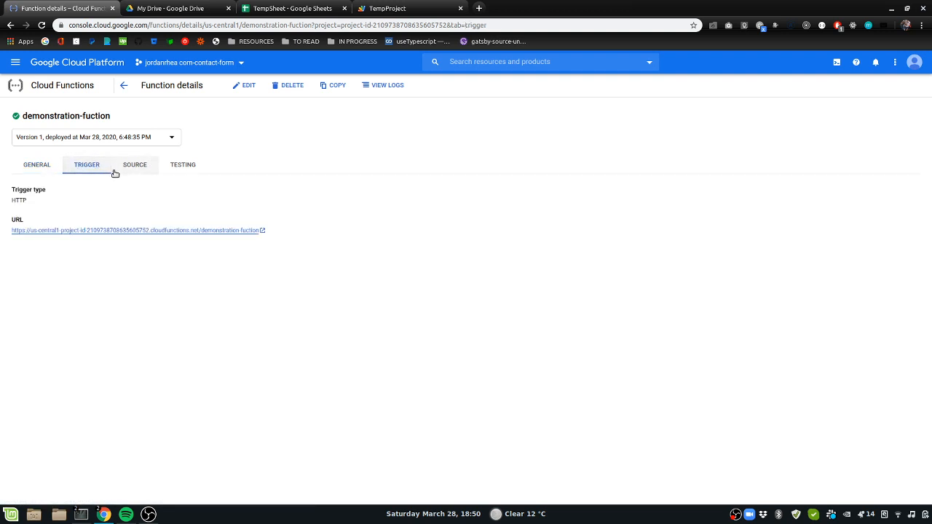
mouse_move(32, 233)
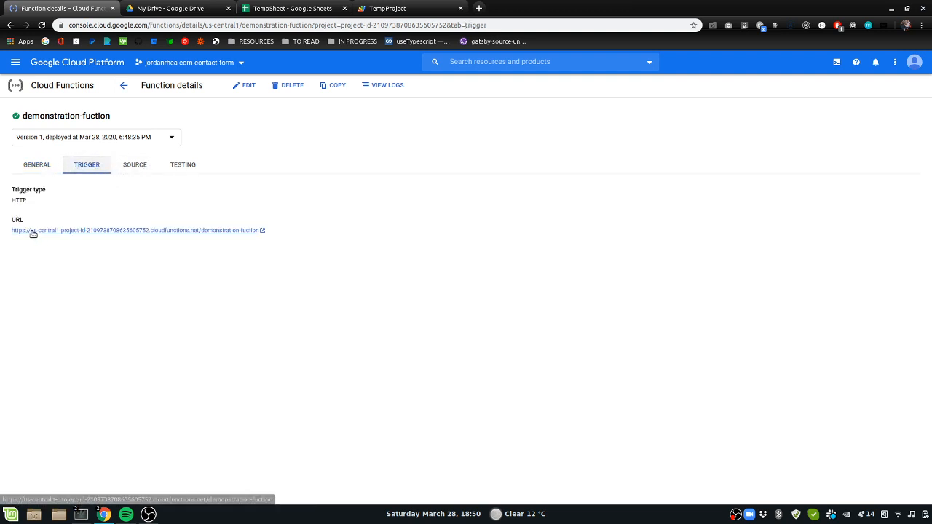
mouse_move(140, 177)
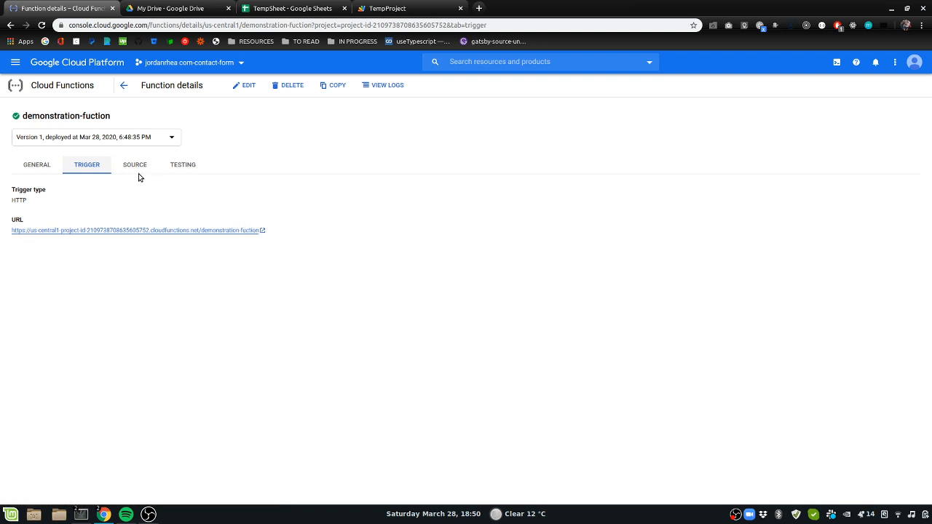
click(134, 163)
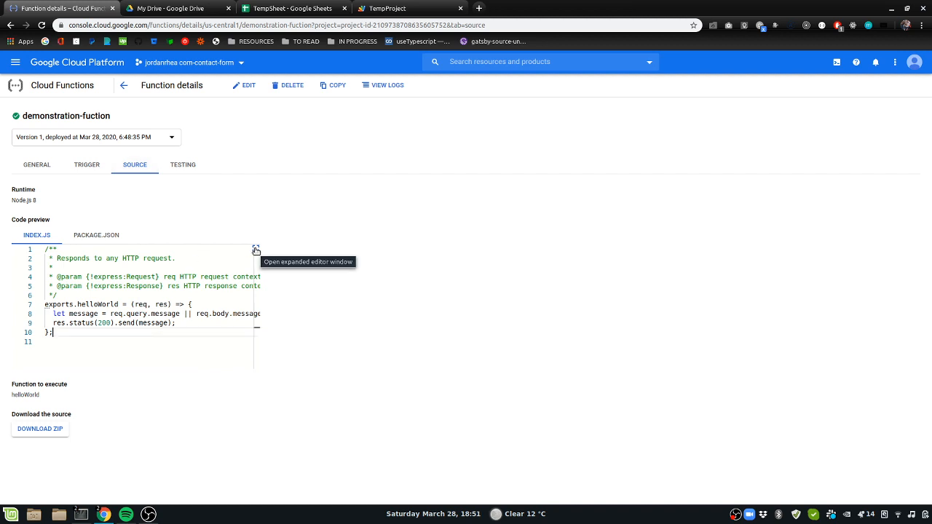
mouse_move(192, 257)
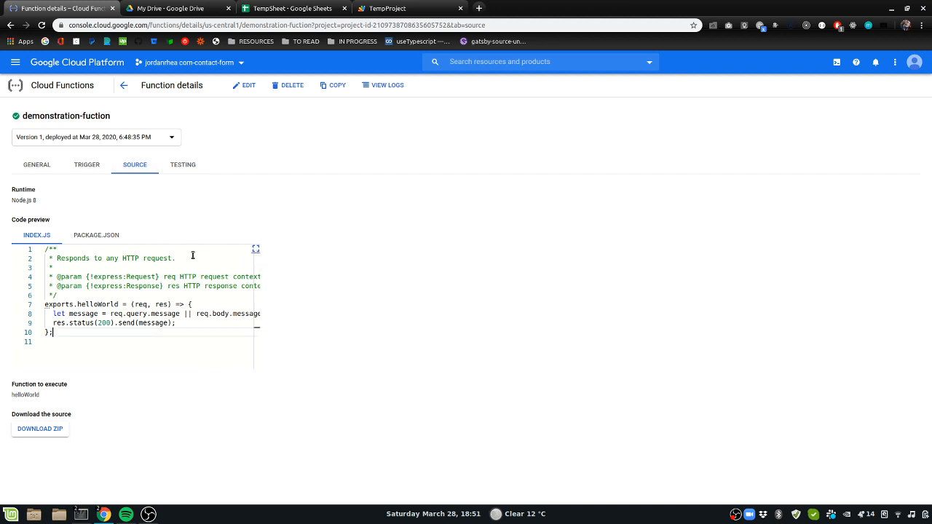
click(96, 235)
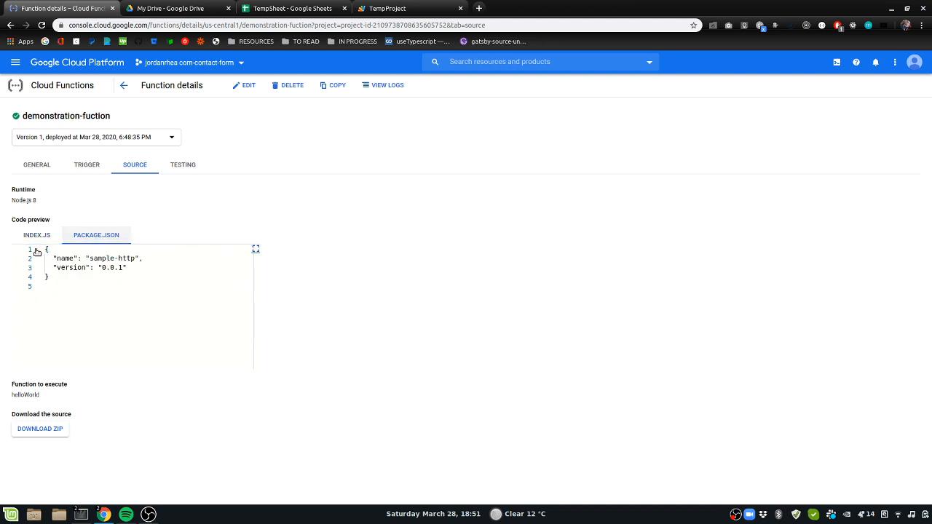
click(36, 235)
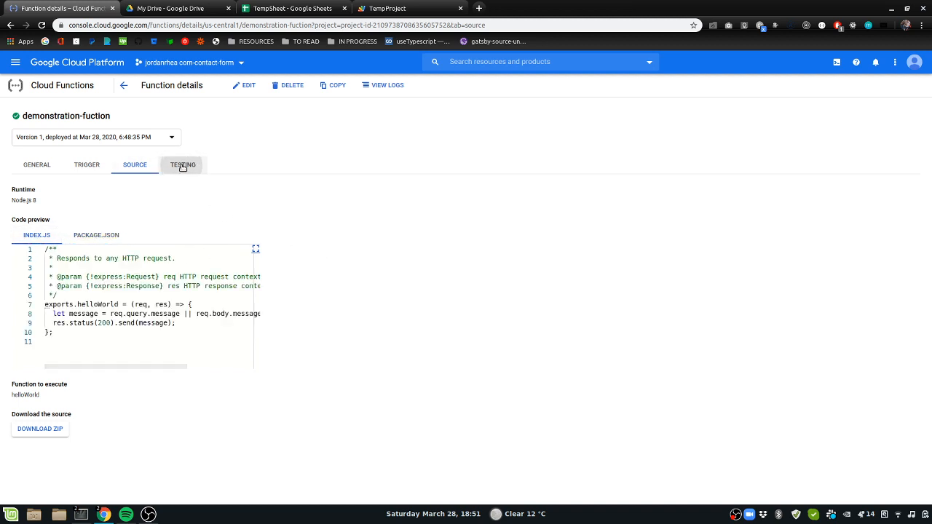
click(183, 163)
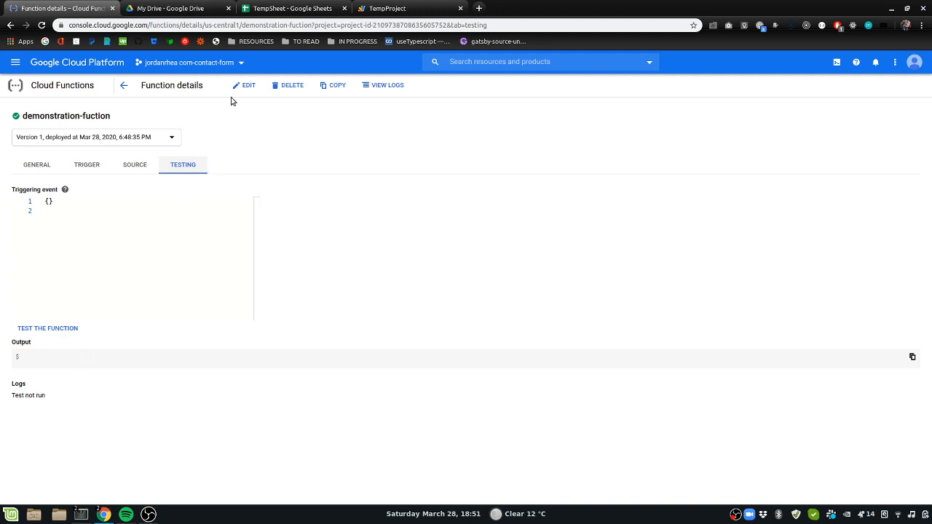
Launch demonstration-fuction's HTTP trigger URL in a new browser tab from its trigger details.
click(247, 84)
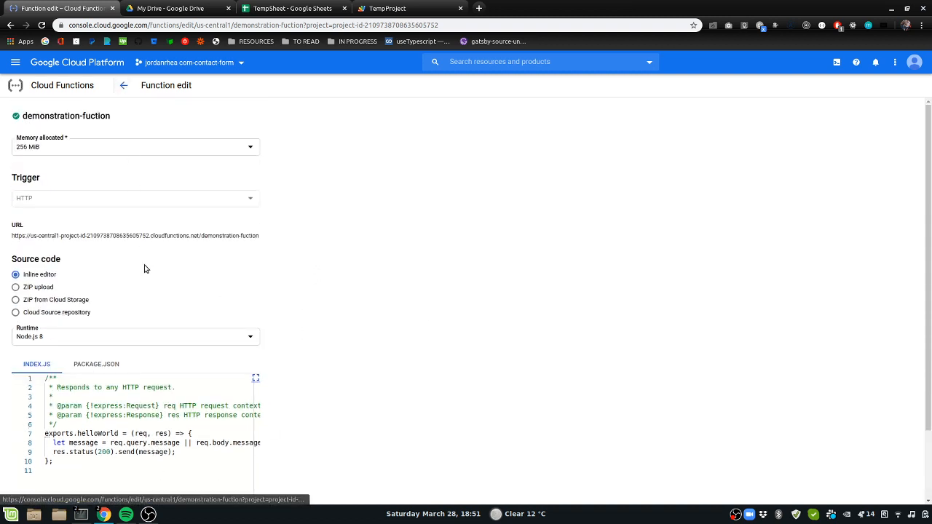
mouse_move(124, 84)
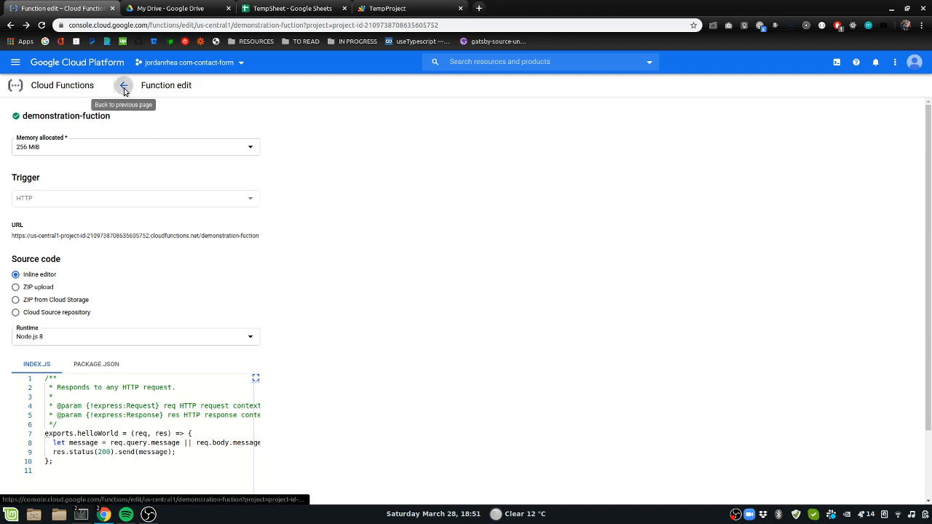
click(123, 84)
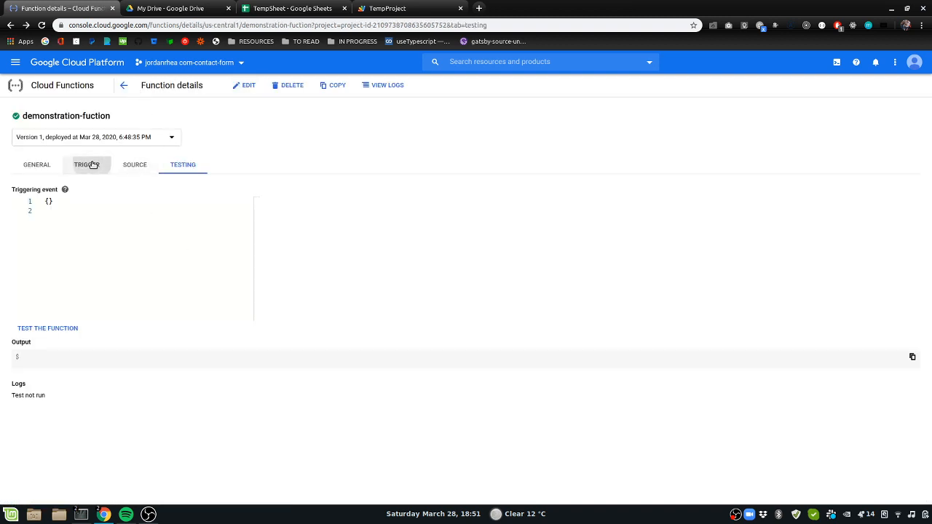
click(85, 163)
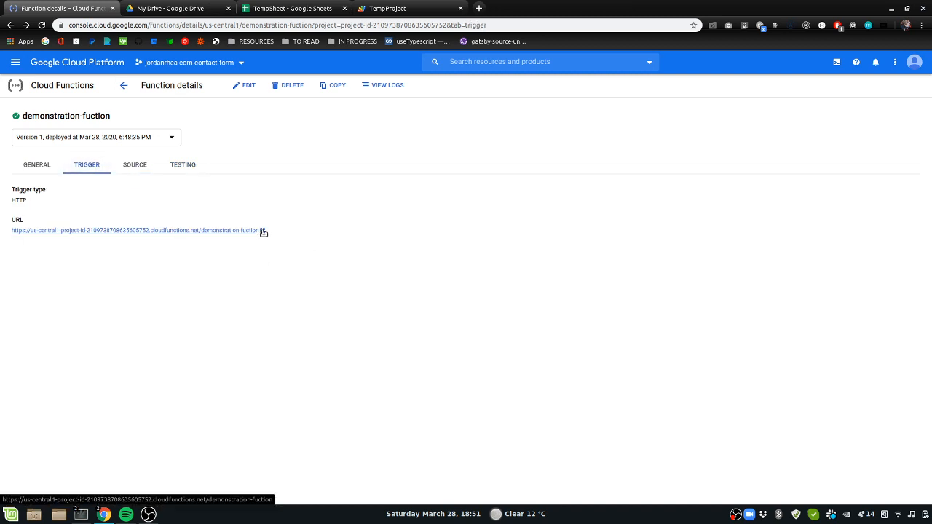
click(135, 230)
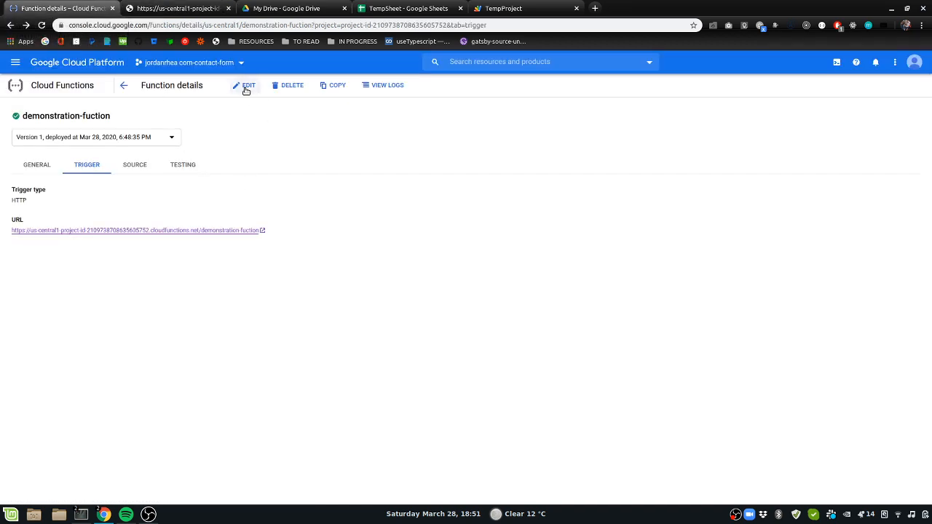
Edit demonstration-fuction and expand its inline index.js code into the full editor.
click(244, 85)
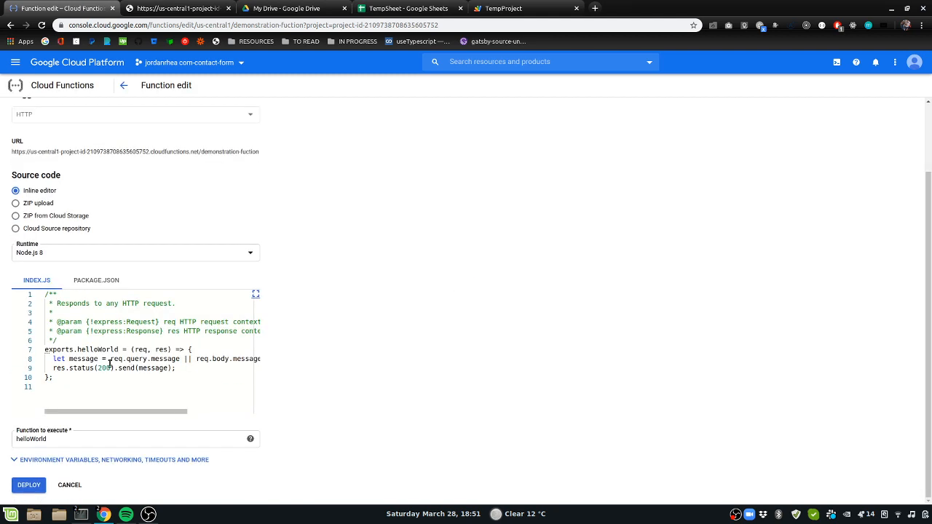
double_click(81, 358)
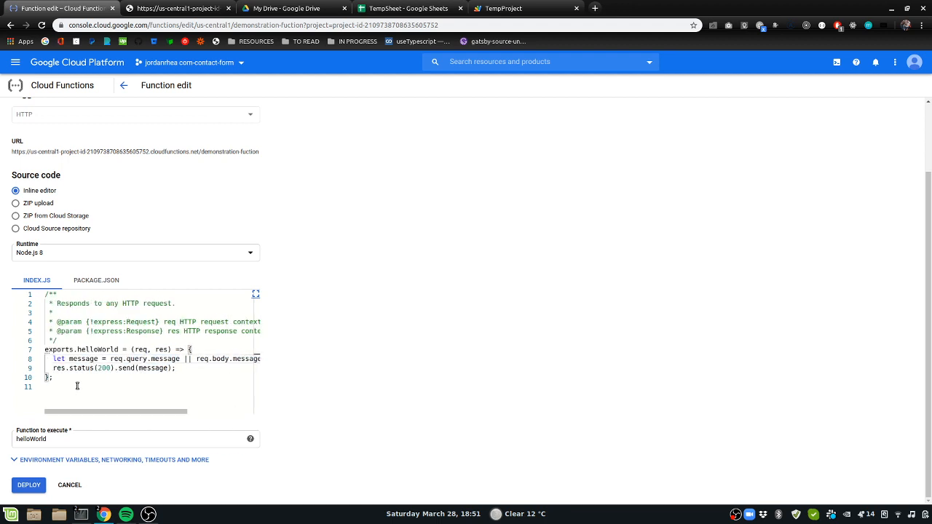
mouse_move(261, 306)
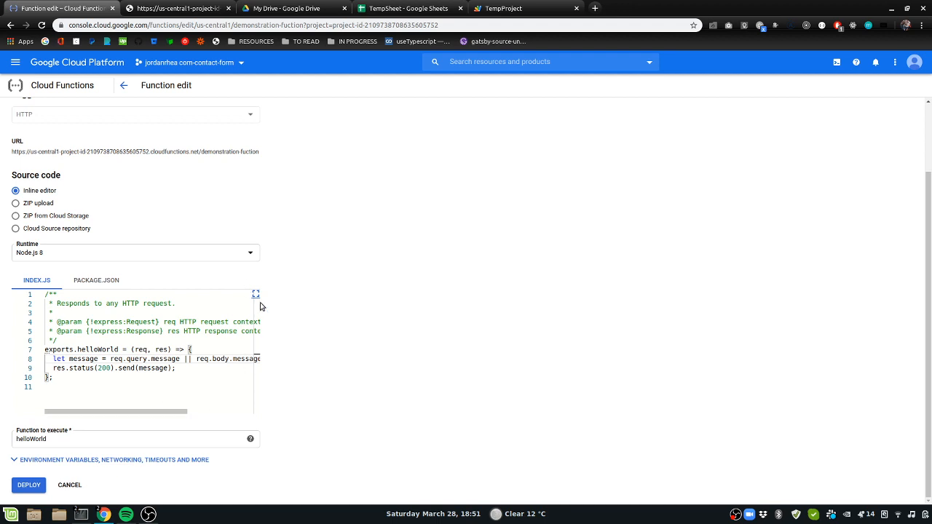
click(257, 294)
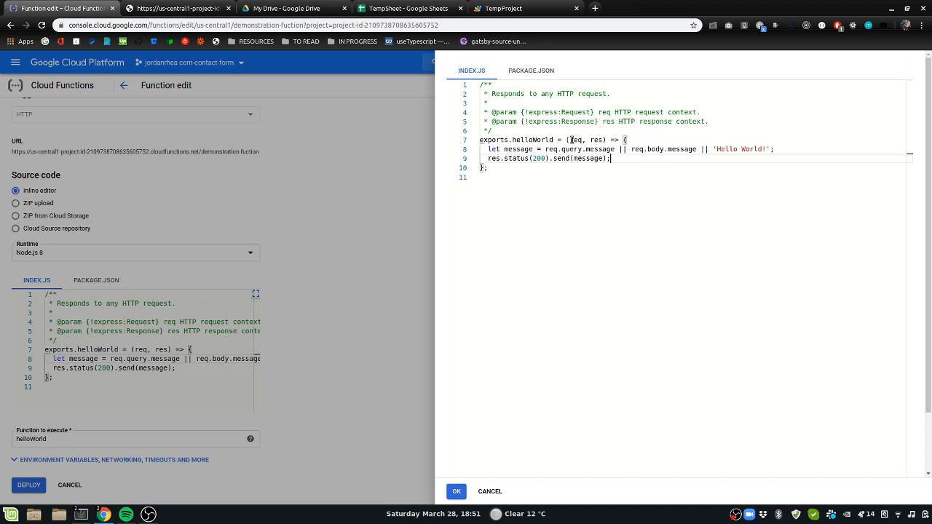
Inspect the req parameter of the helloWorld signature in the expanded editor.
double_click(576, 140)
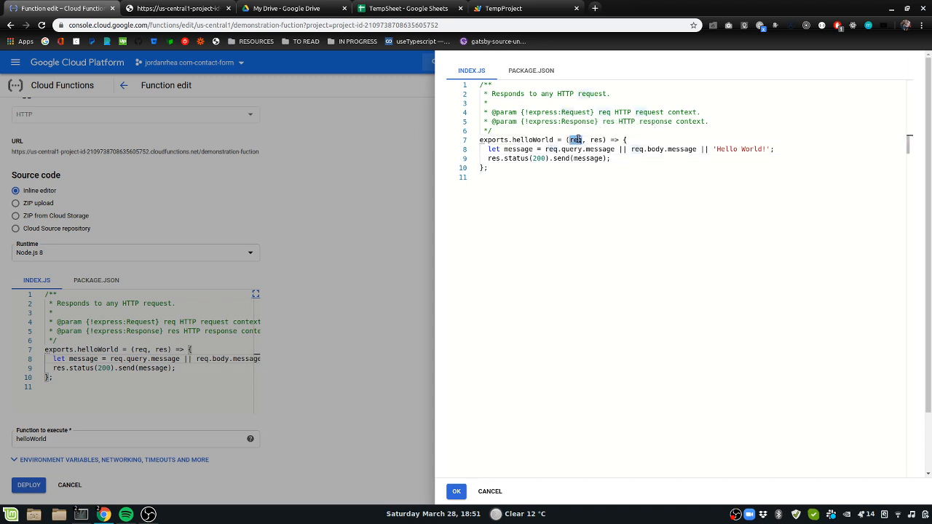
mouse_move(577, 139)
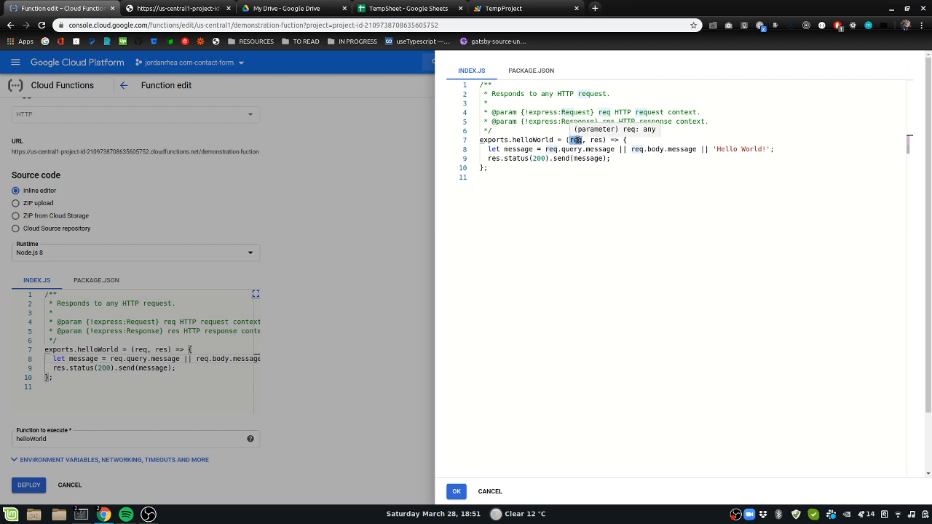
mouse_move(597, 140)
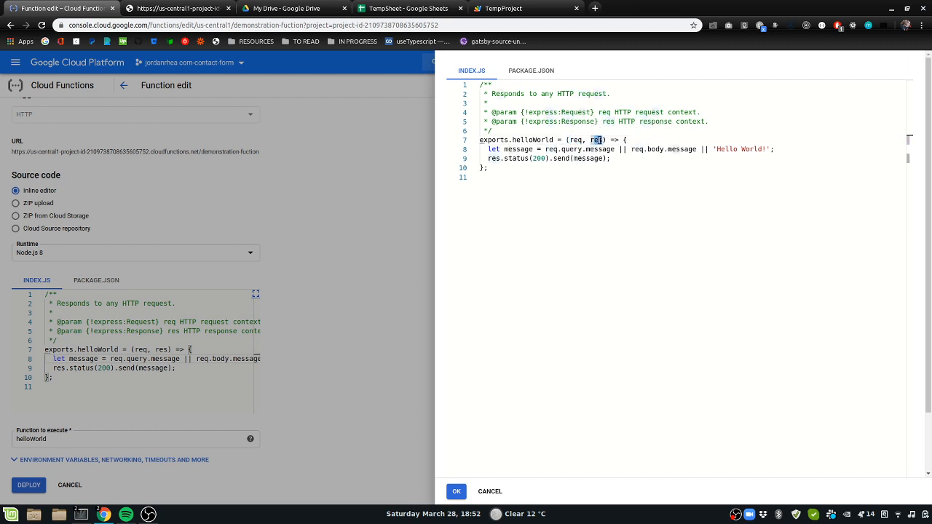
mouse_move(597, 140)
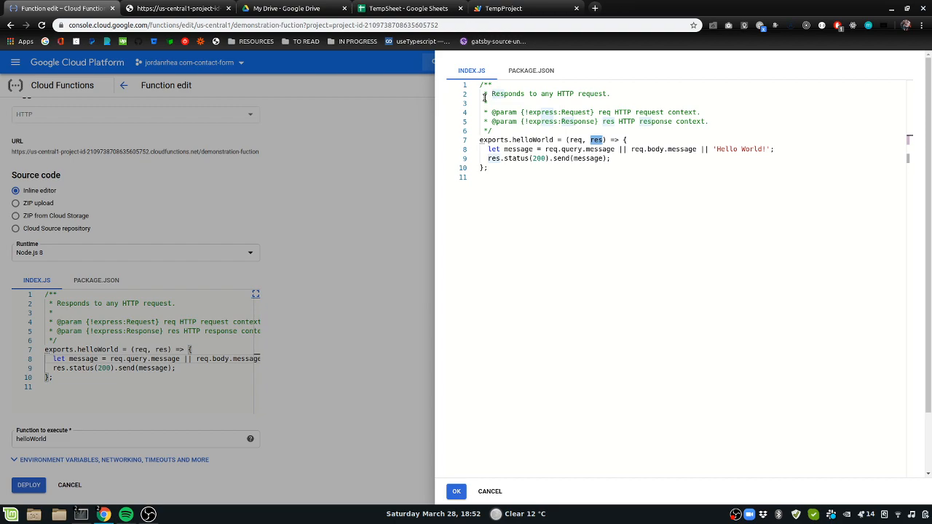
Search Google for 'expressjs' and land on the expressjs.com home page.
click(711, 9)
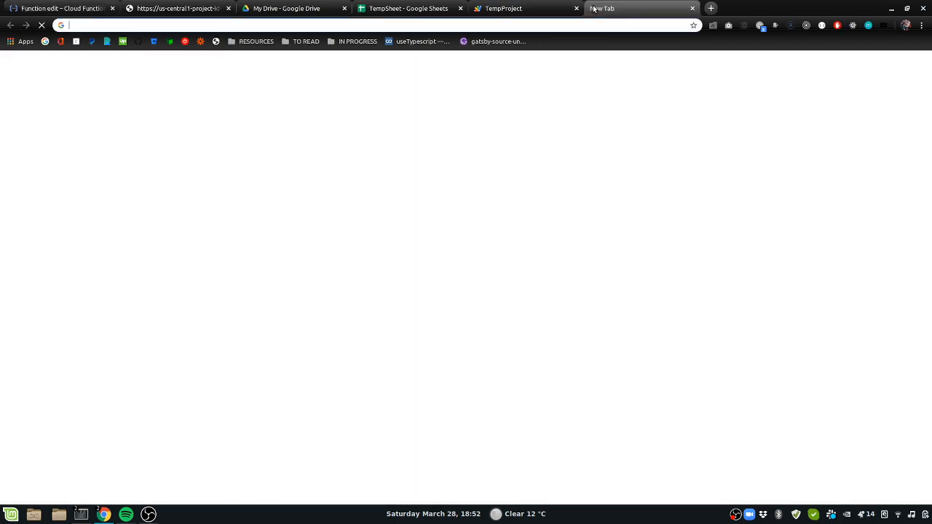
text(express)
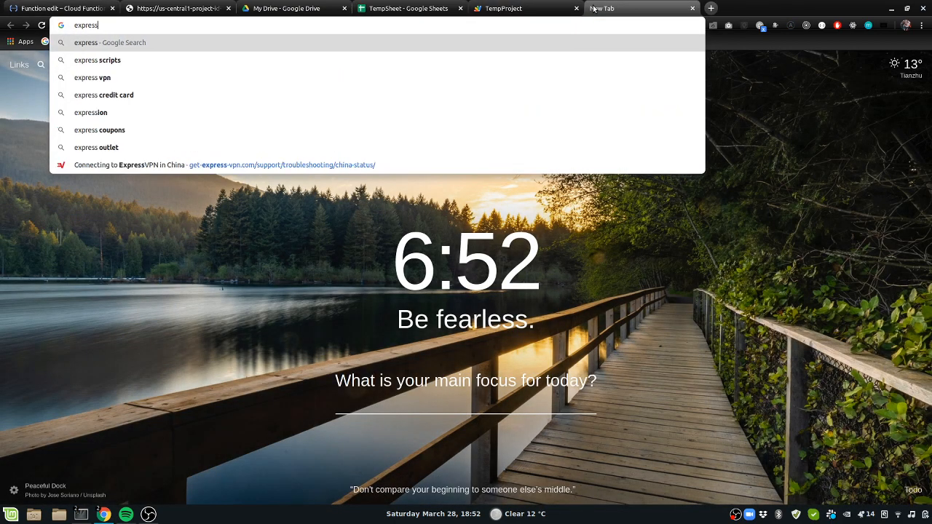
key(Return)
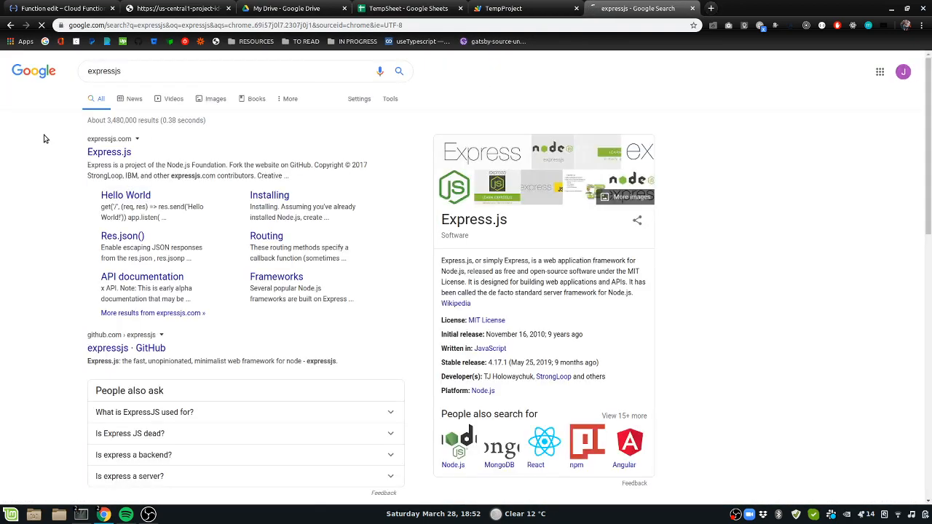
click(109, 152)
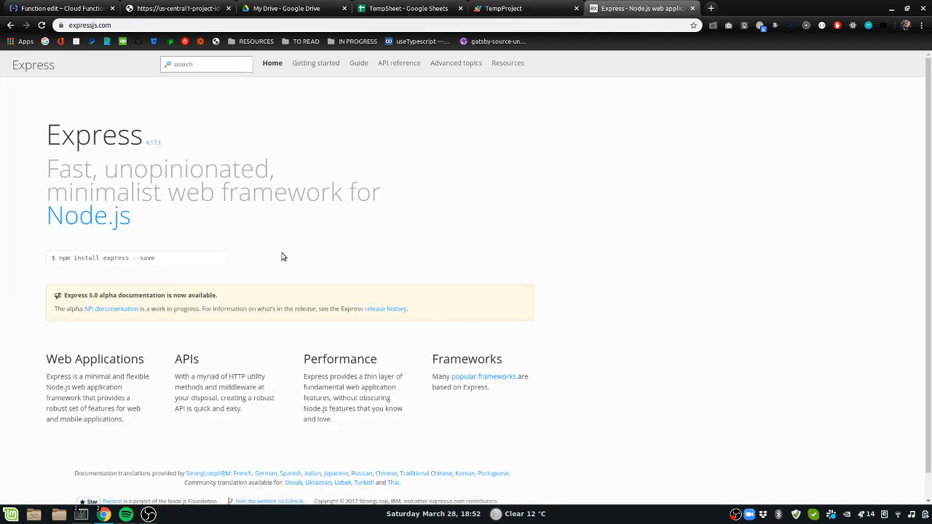
click(315, 62)
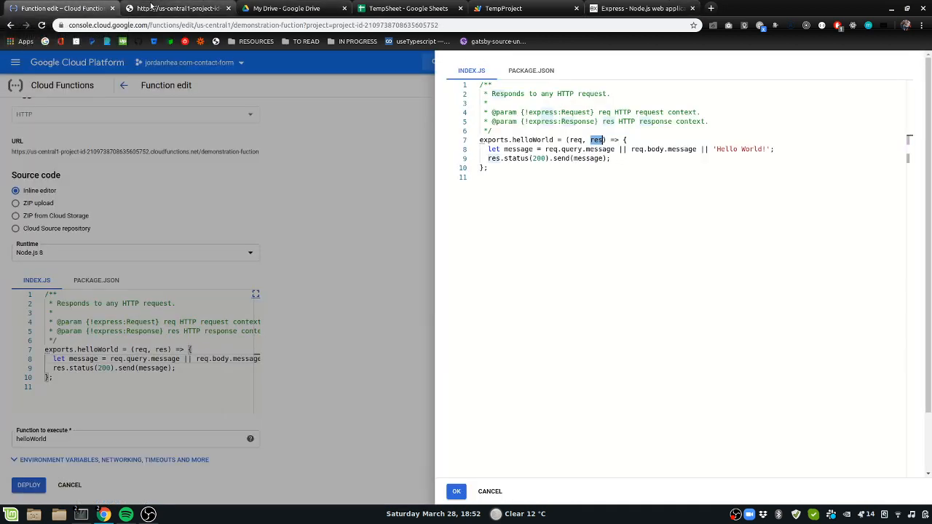
mouse_move(391, 104)
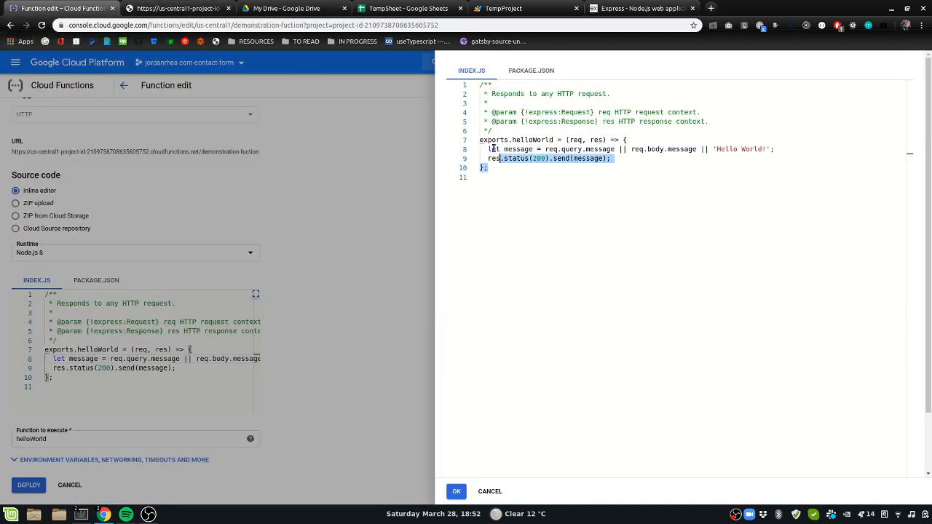
Add 'const headers = req.headers;' to helloWorld, comment out the old reply and begin fetch().
click(576, 140)
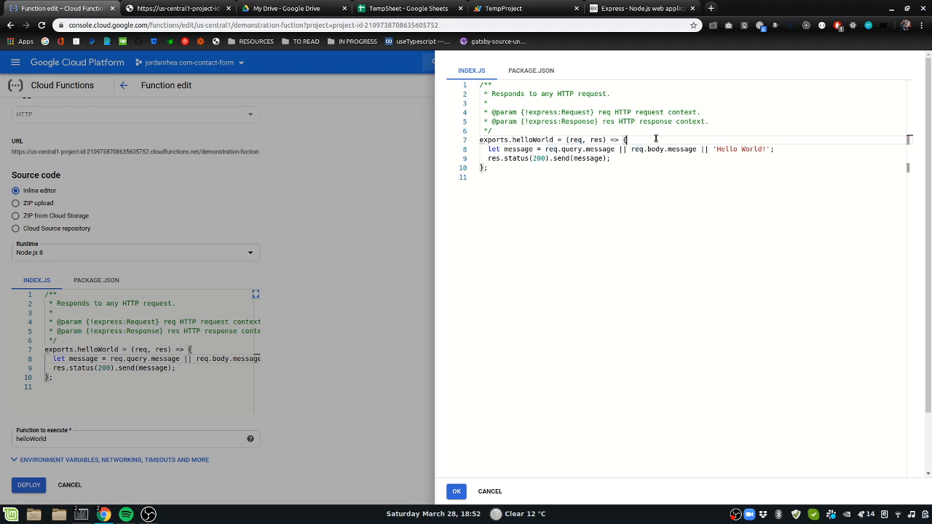
text(req.)
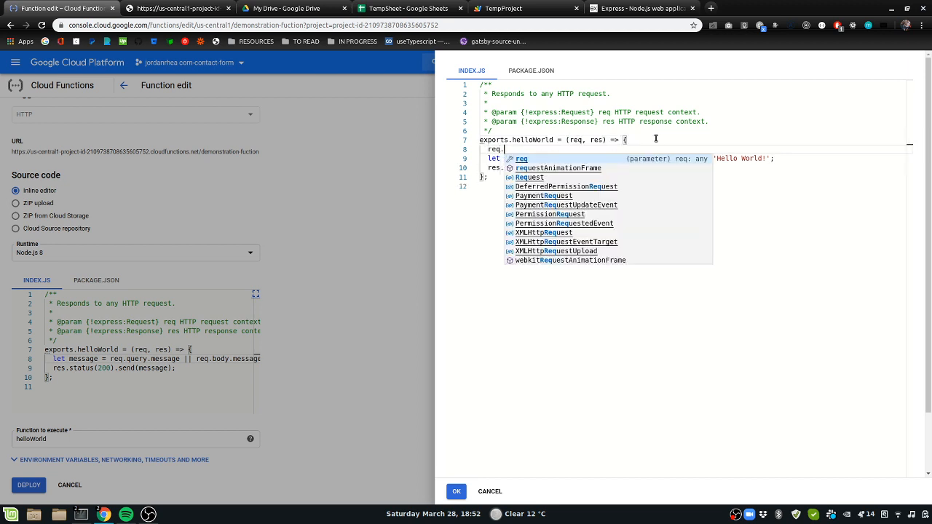
text(headers)
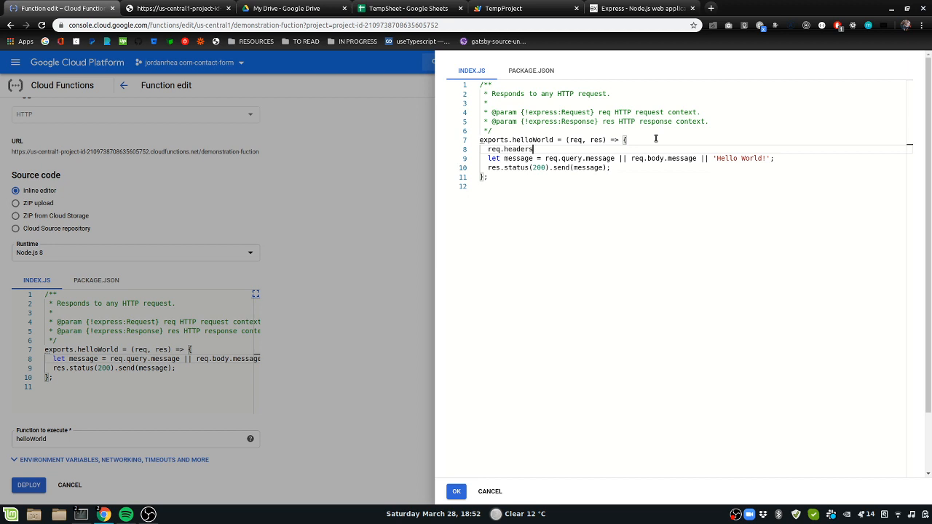
text(;)
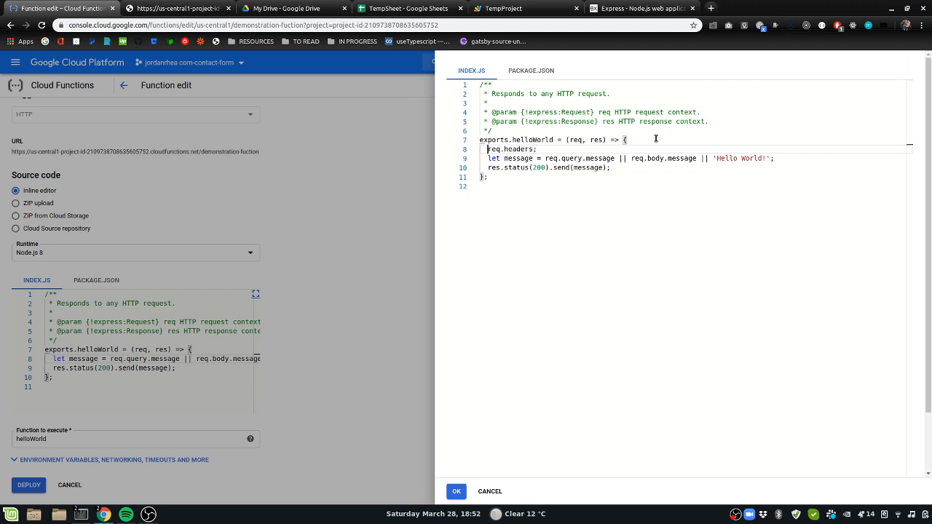
text(const headers =)
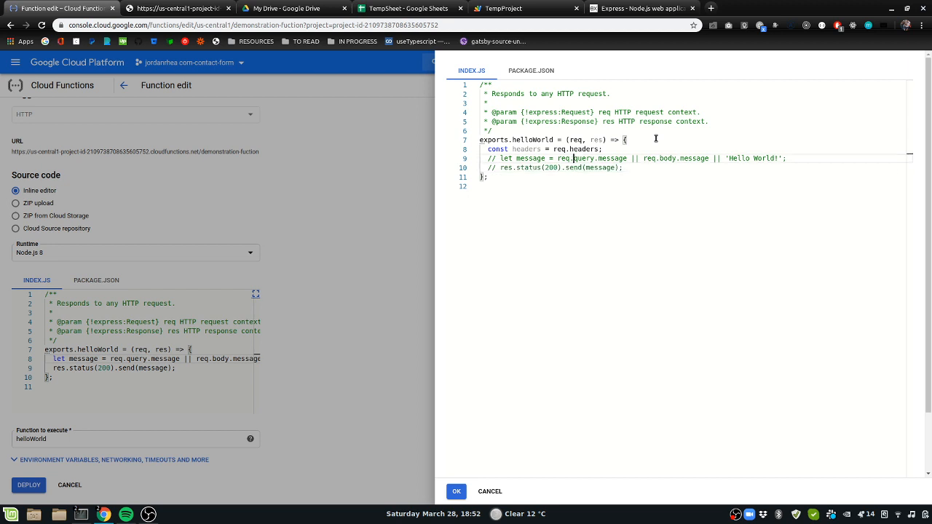
text(fetch()
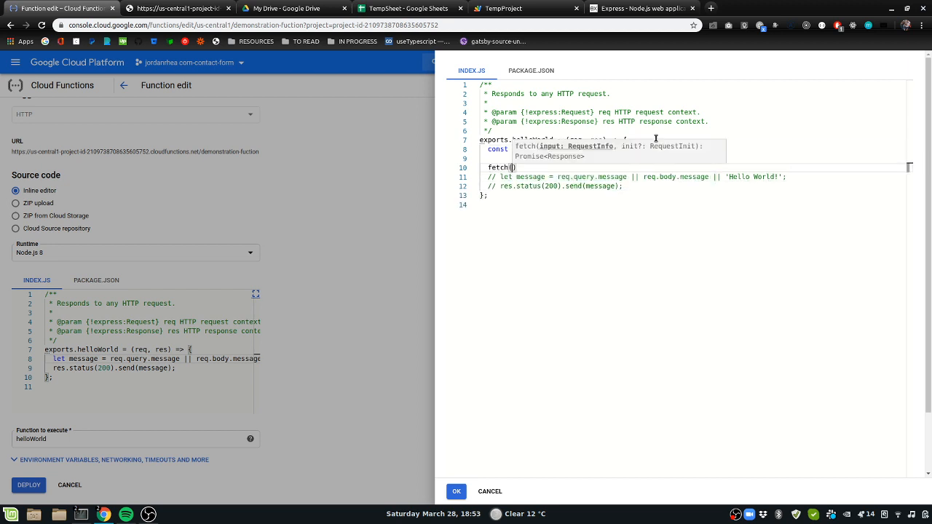
Review TempProject's Deploy as web app settings, update it, and view the Hello World output.
click(408, 9)
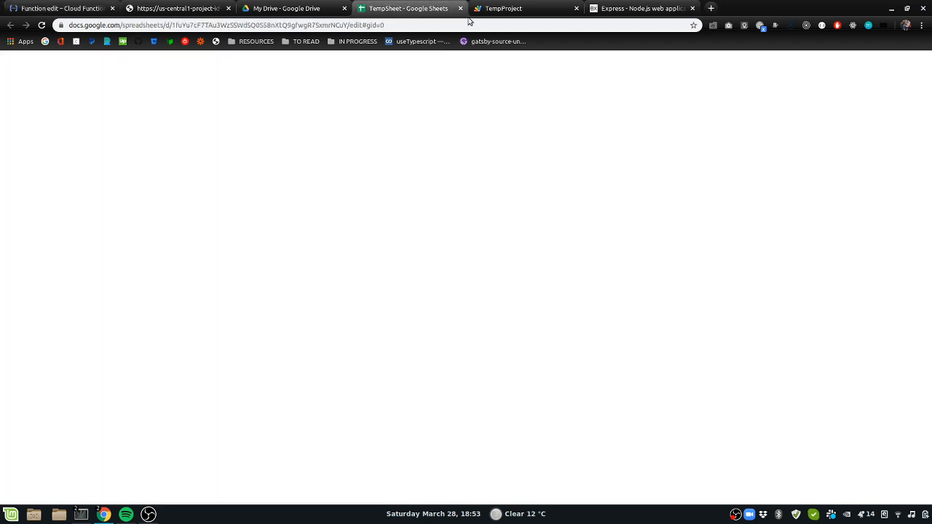
click(174, 81)
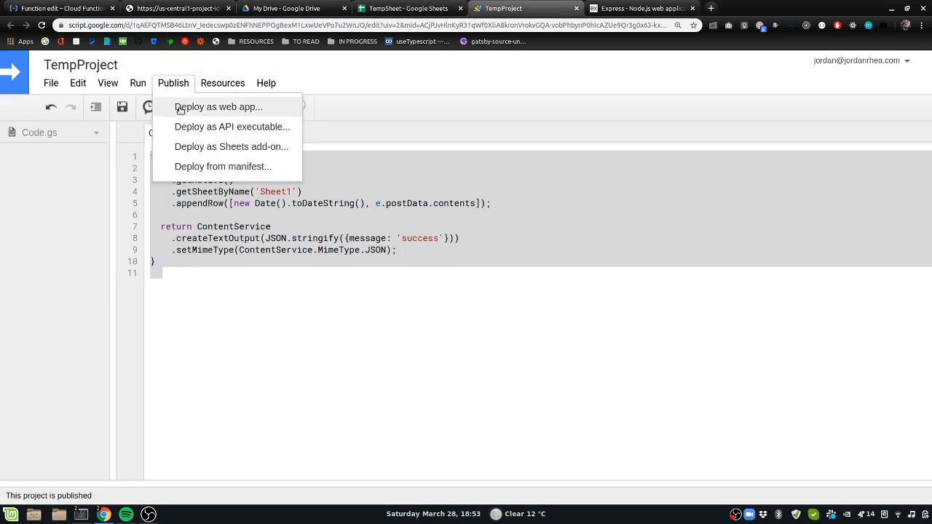
click(219, 108)
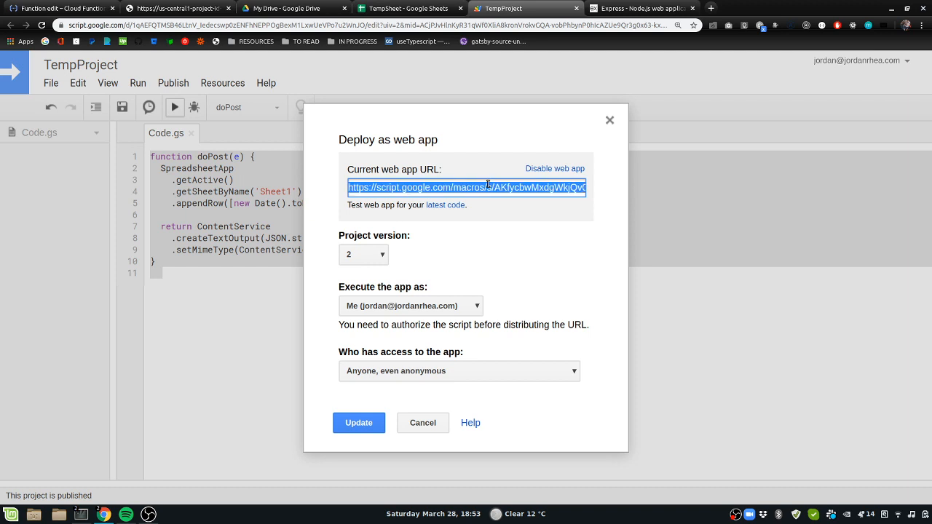
mouse_move(382, 424)
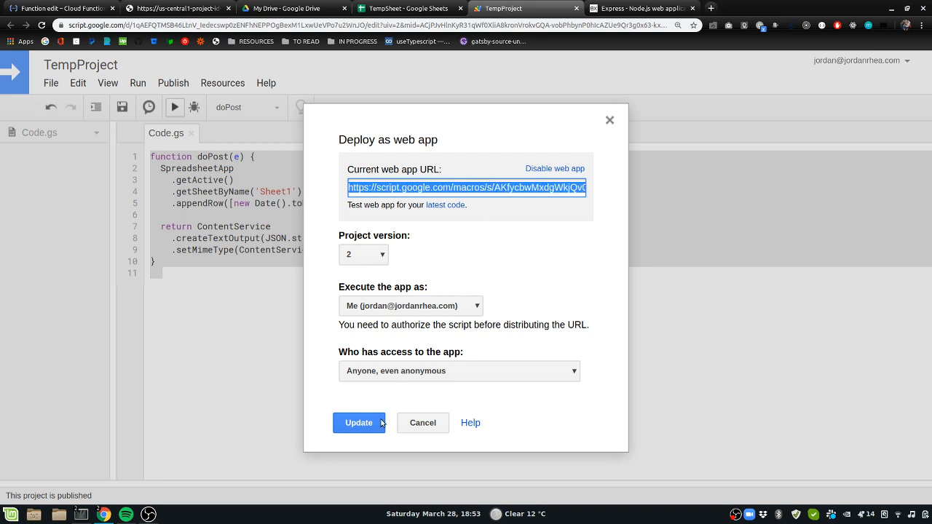
click(641, 9)
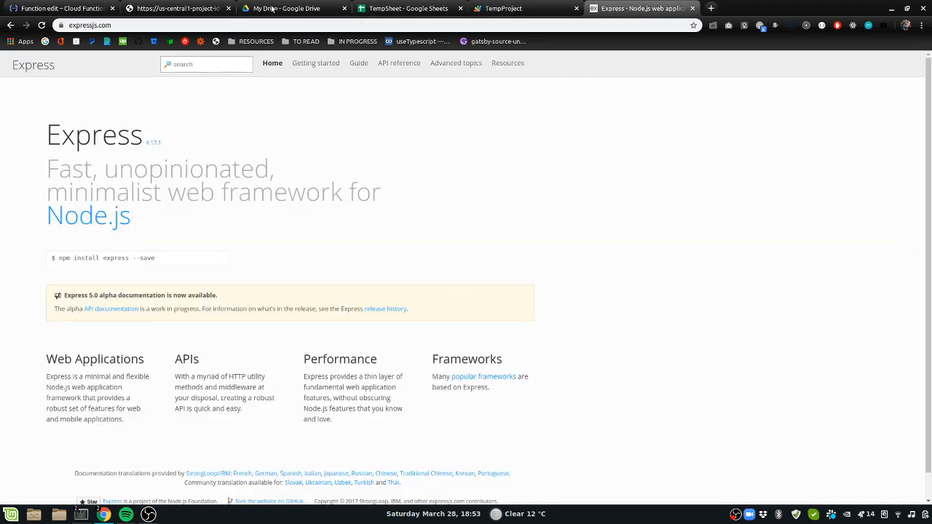
click(175, 9)
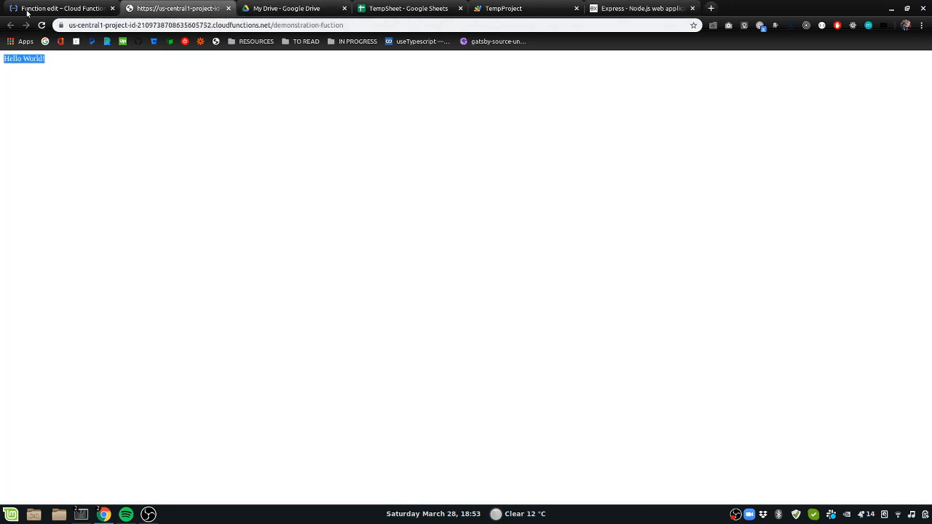
Make fetch post to the web app URL with method 'post' and body JSON.stringify(headers).
click(58, 8)
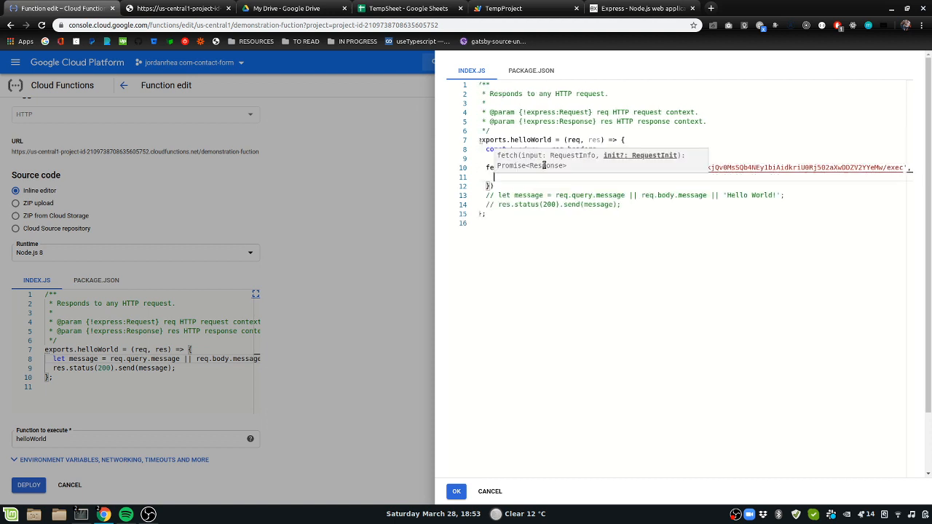
text(method:'post)
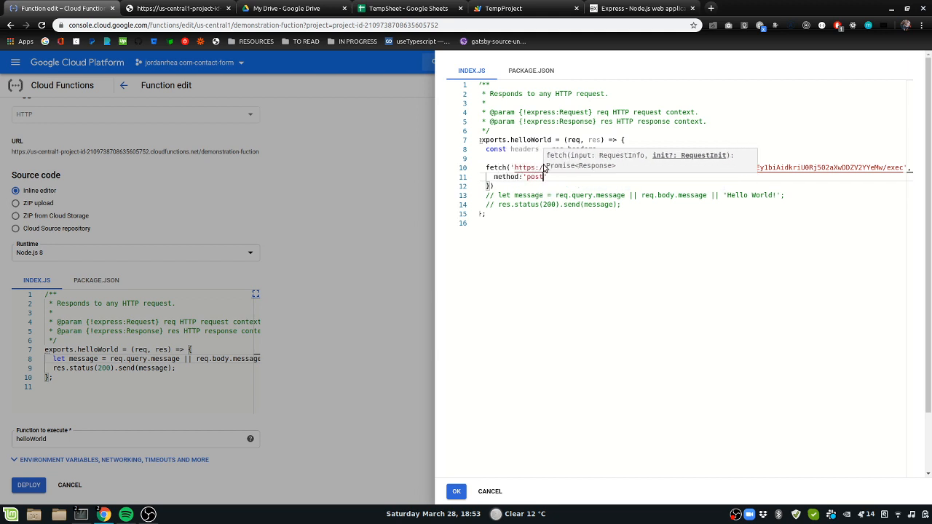
key(Enter)
text(body: JSON)
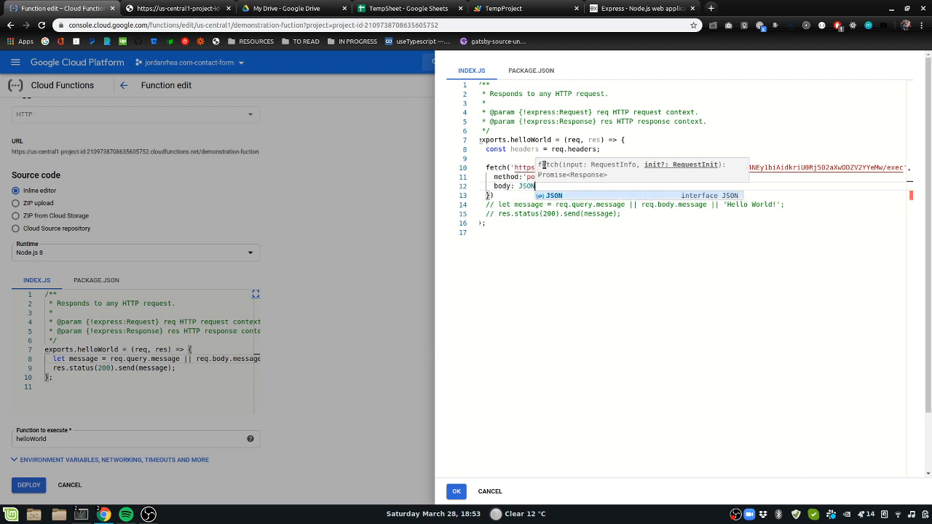
text(.stringify())
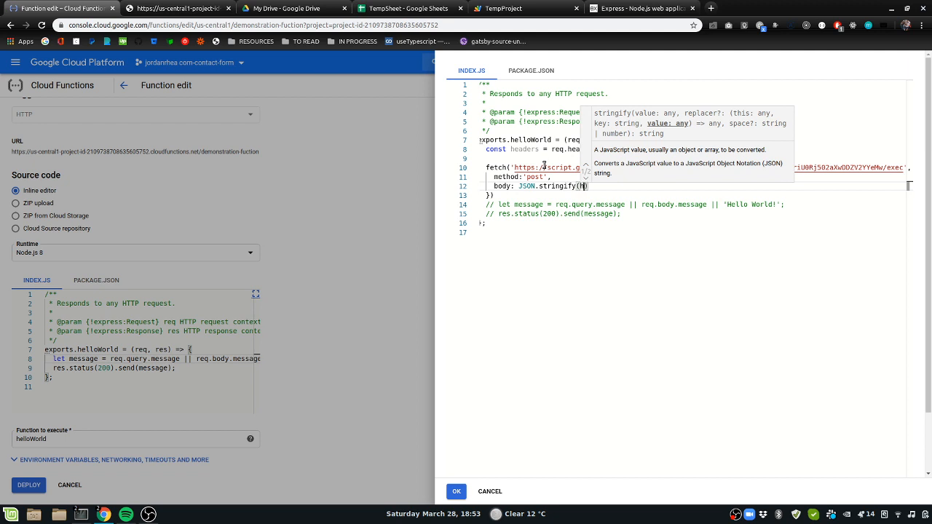
text(headers)
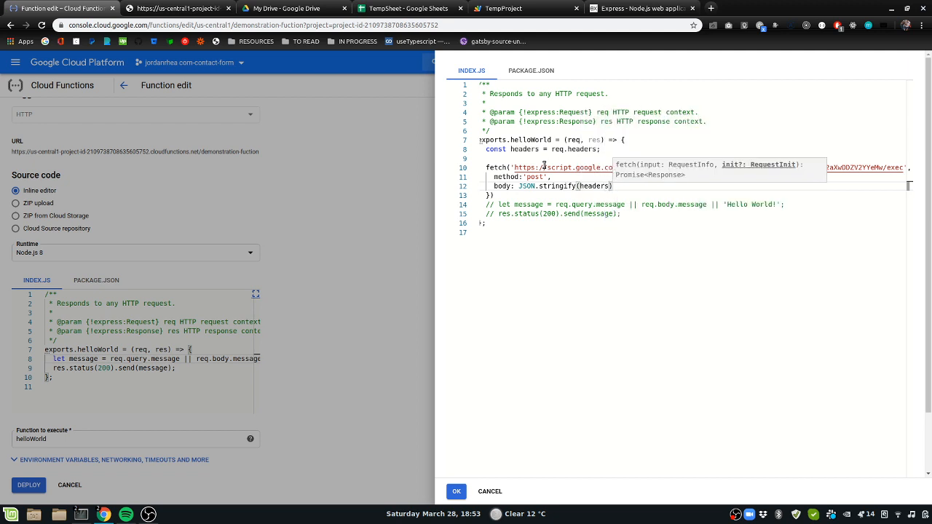
text(;)
key(enter)
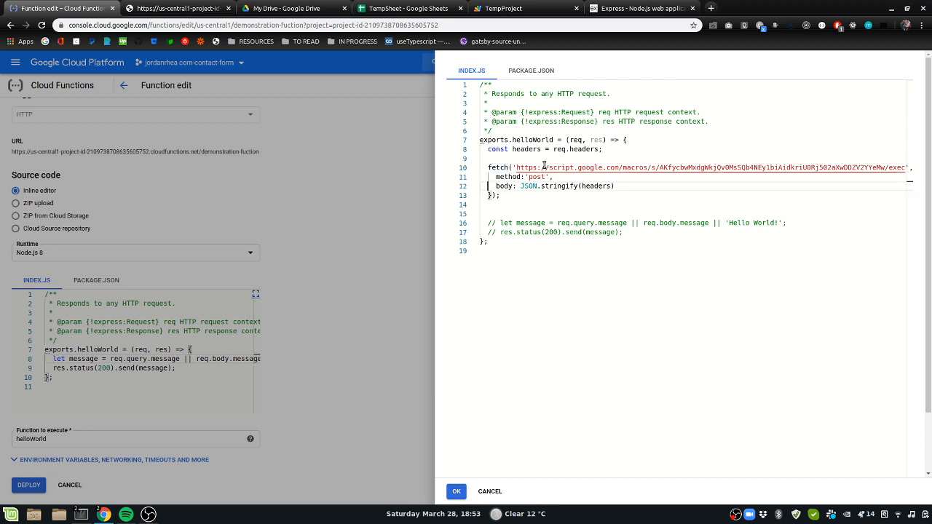
Begin a .then(res => ...) callback to handle the fetch response.
text(.then)
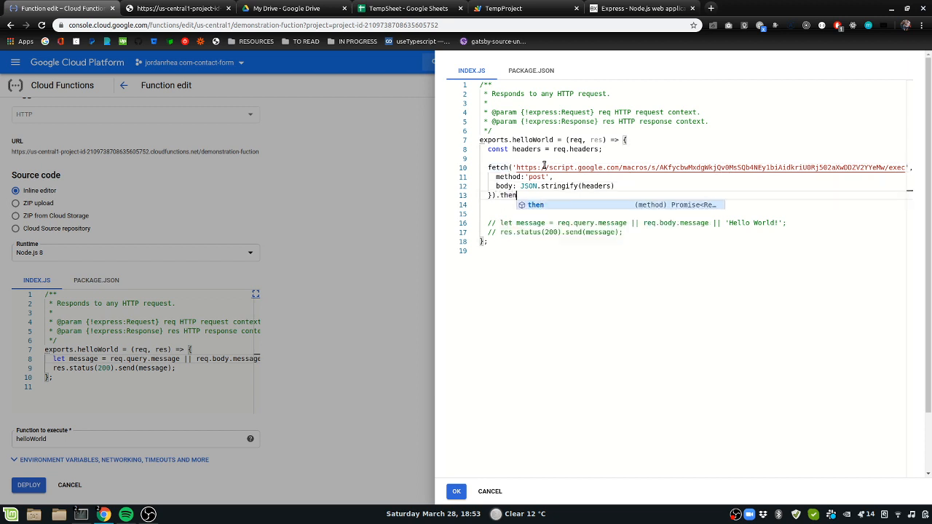
text((response =>)
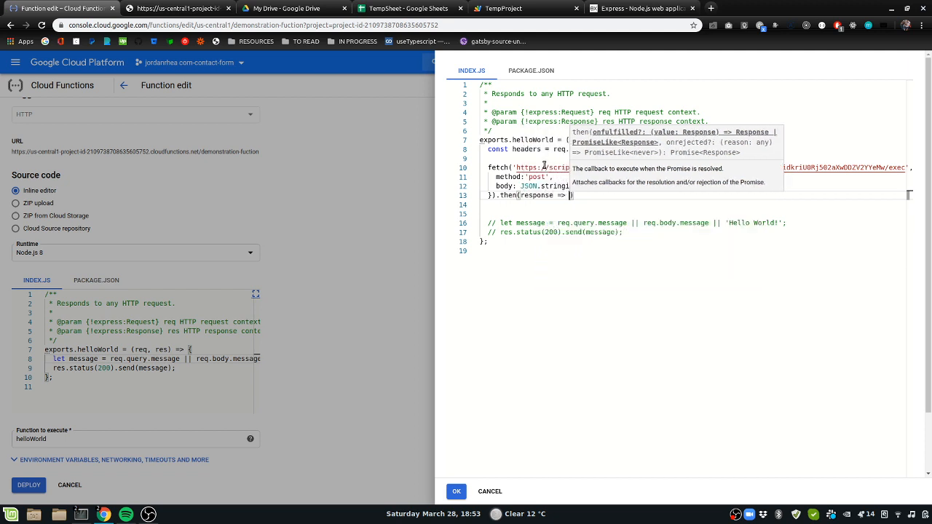
text(res.)
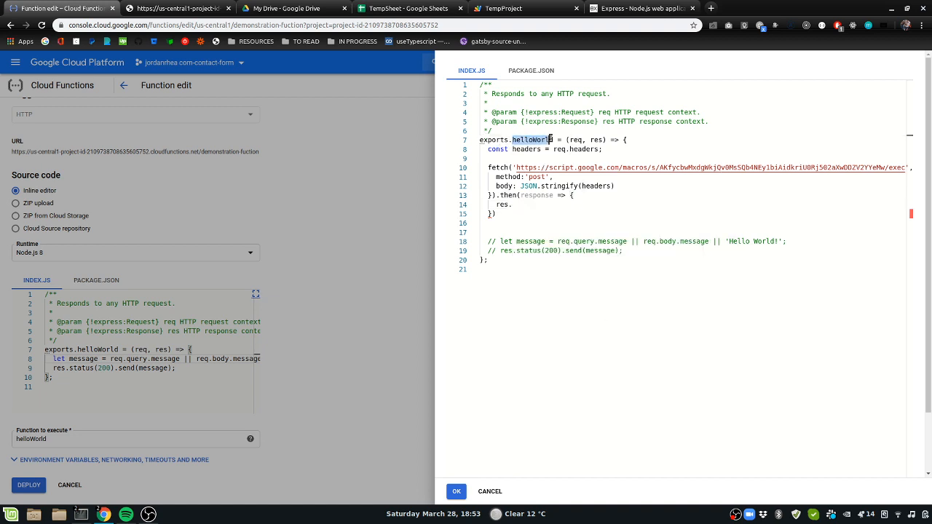
mouse_move(498, 167)
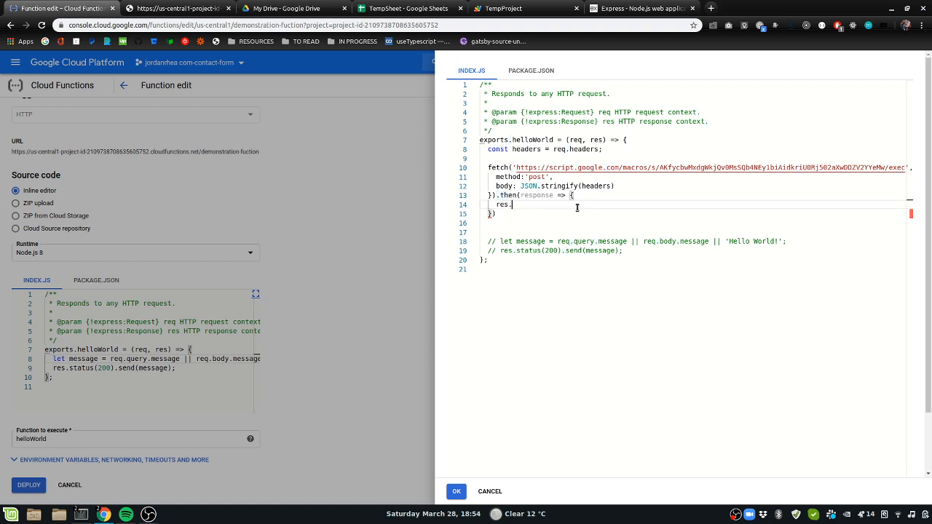
Add res.status(200).send(message) in the callback, move const message above fetch, remove commented lines.
text(status(200).send(message);)
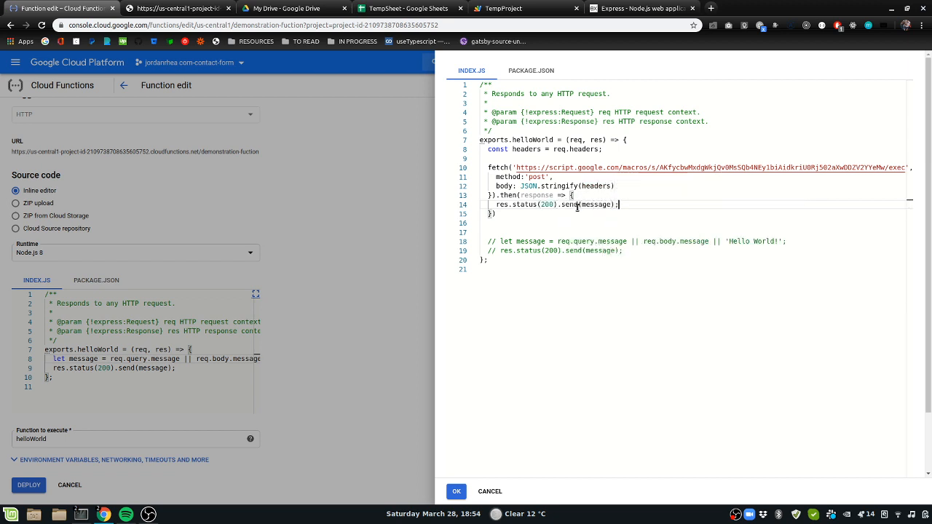
double_click(597, 204)
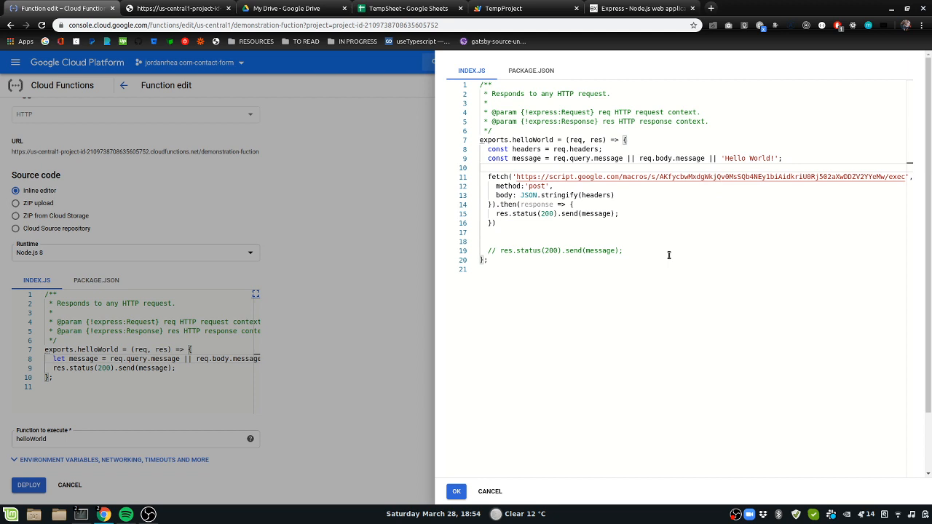
click(481, 233)
text(;)
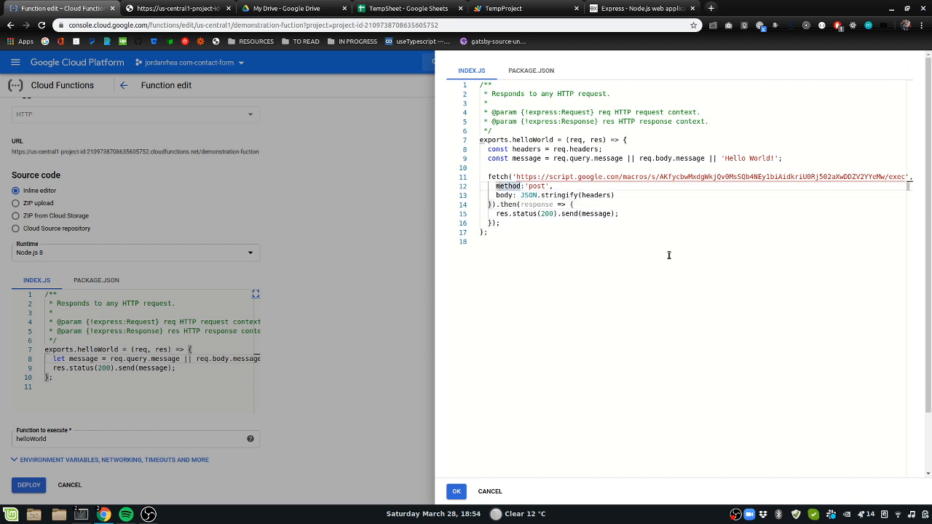
mouse_move(531, 375)
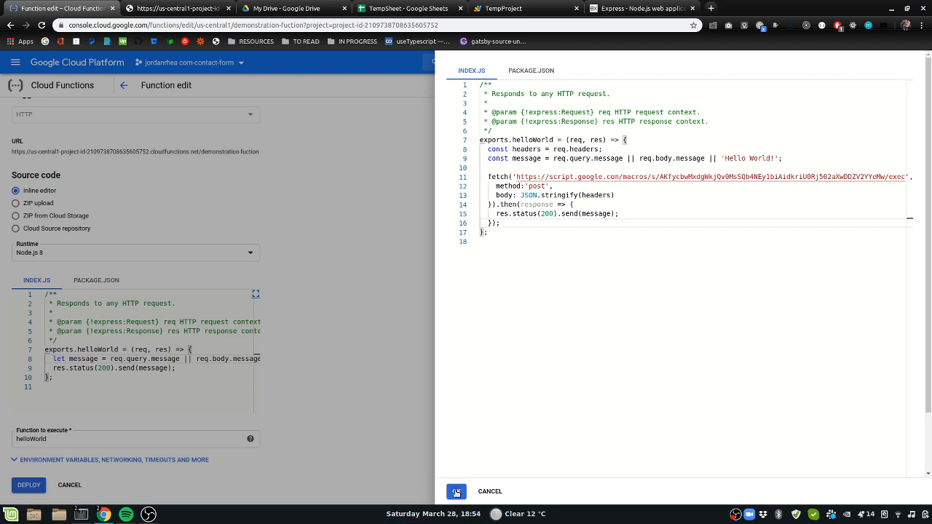
click(457, 491)
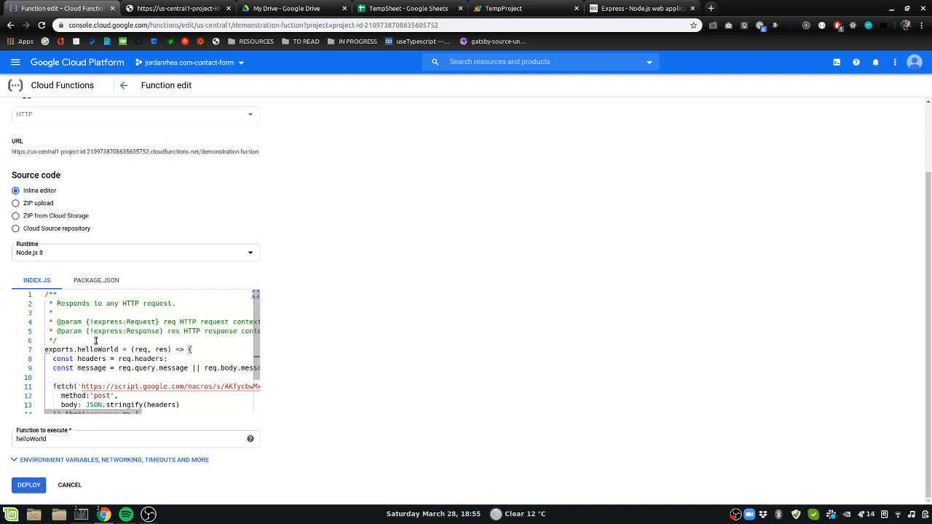
Start a "dependencies": { block in package.json after the version line.
click(96, 280)
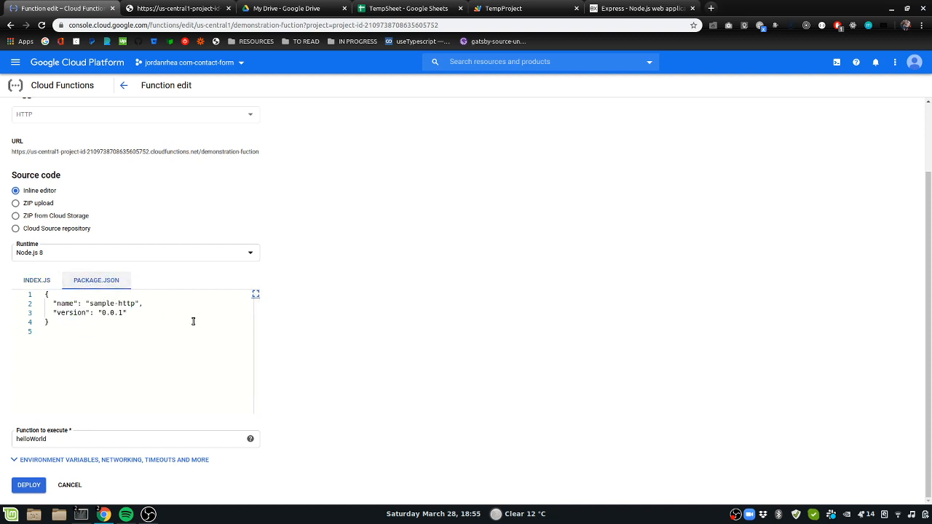
mouse_move(420, 280)
text(,)
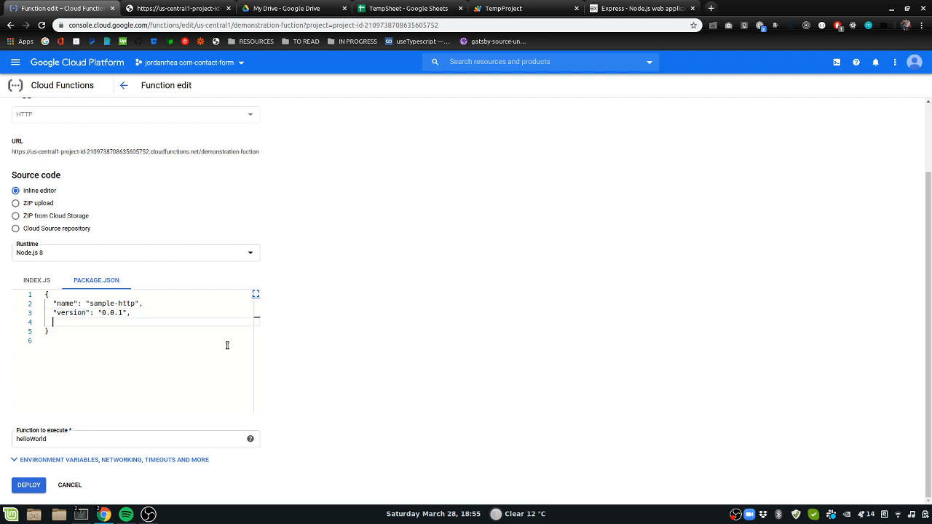
text("depend)
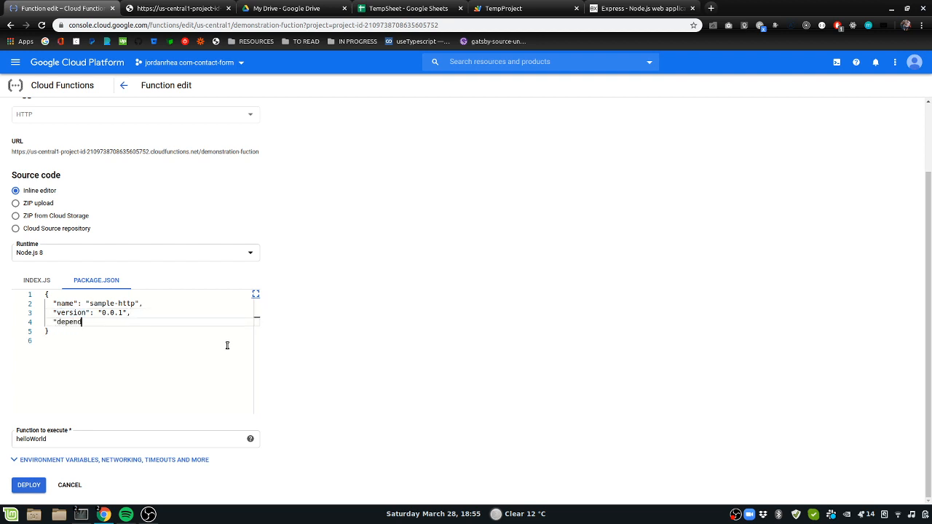
text(encies)
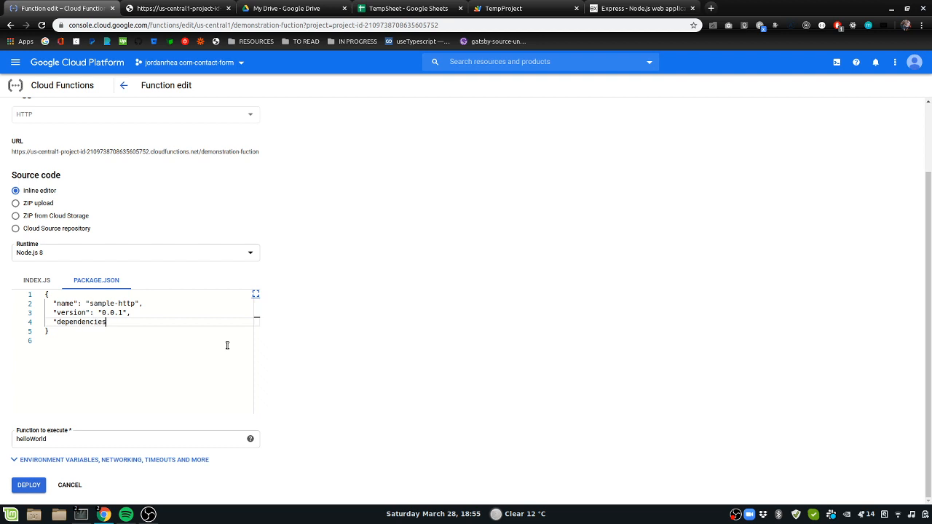
text(":)
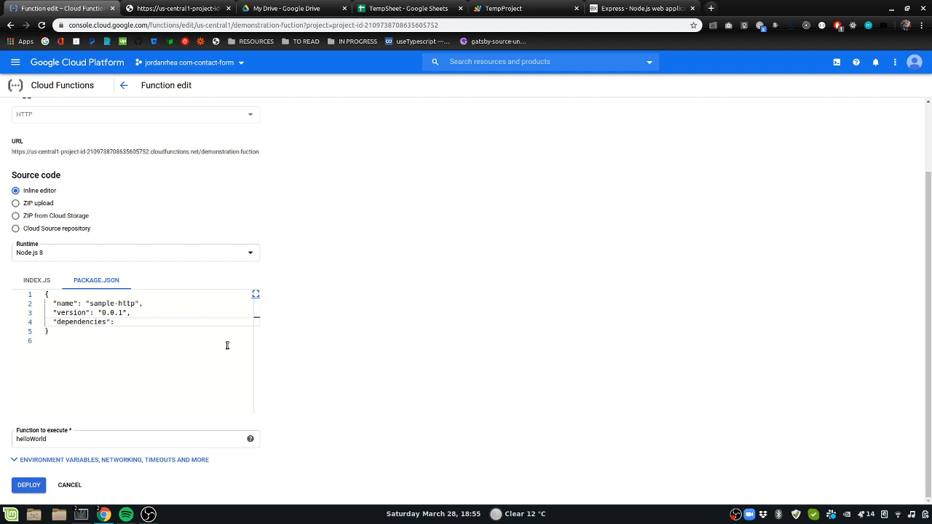
text({)
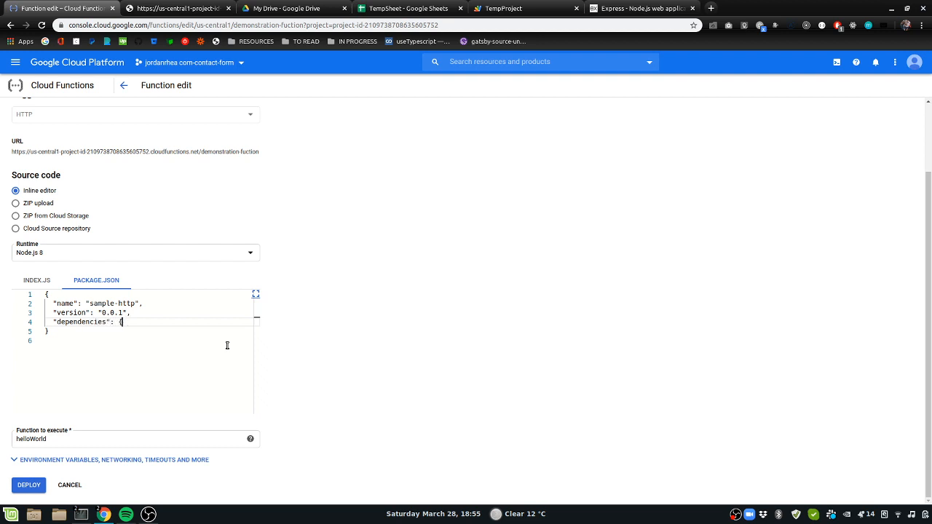
key(Enter)
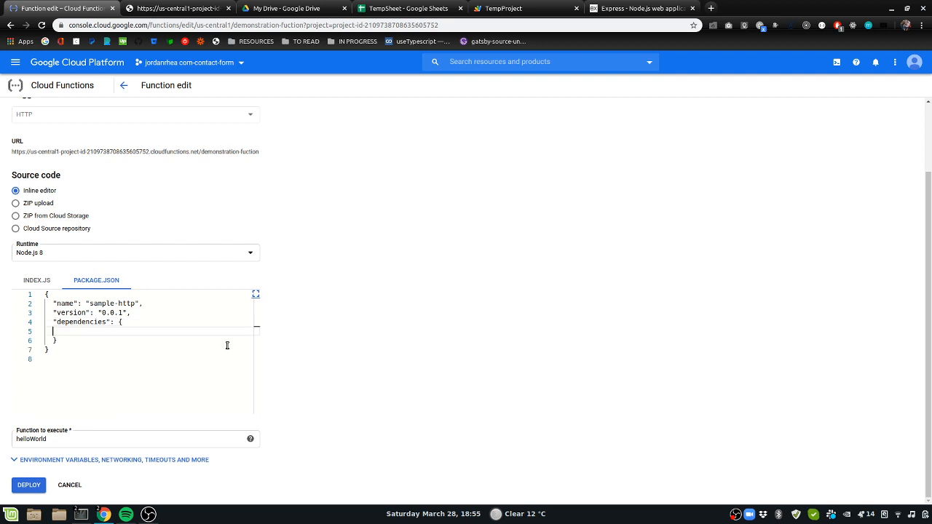
text(")
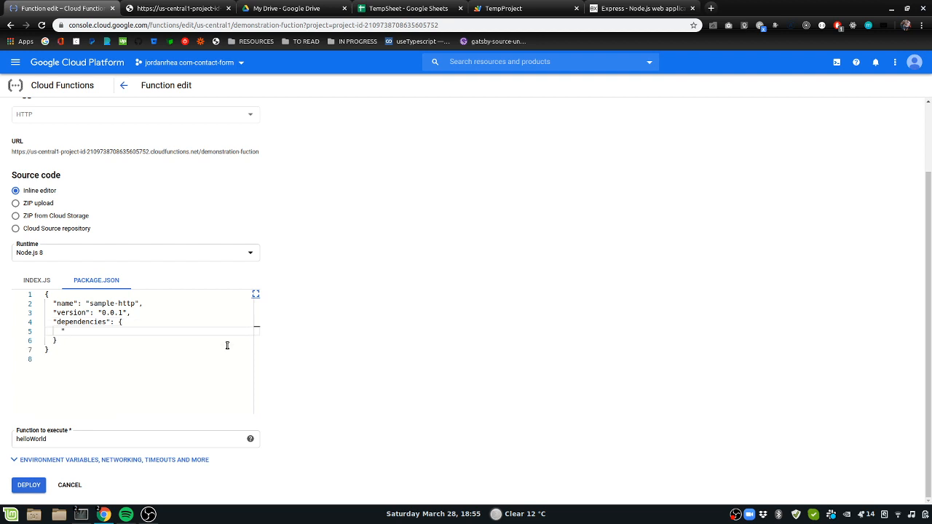
Search the web for node-fetch and land on its npm package page.
click(827, 9)
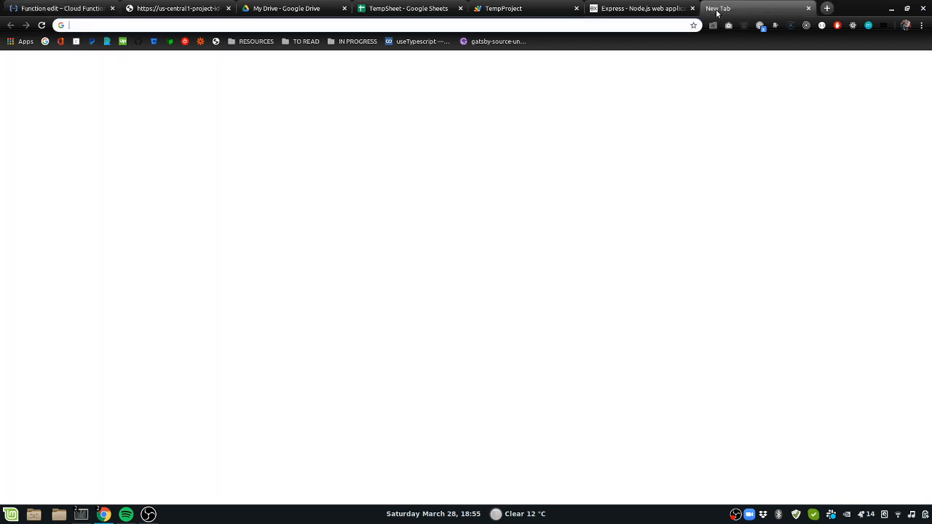
text(node-fetc)
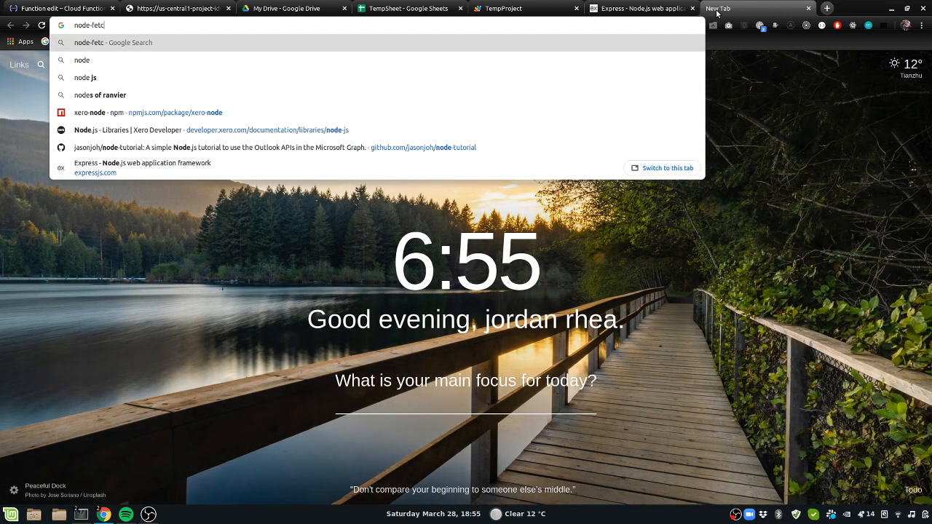
key(Return)
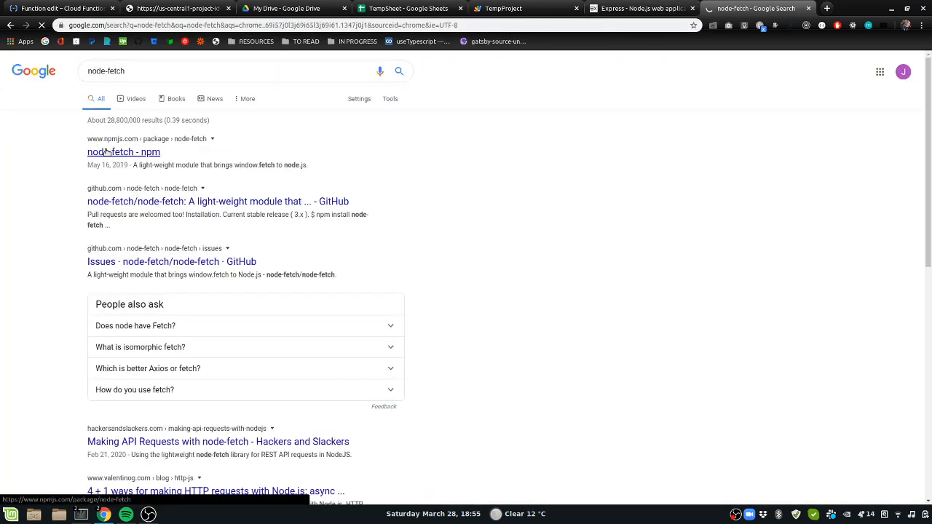
click(122, 152)
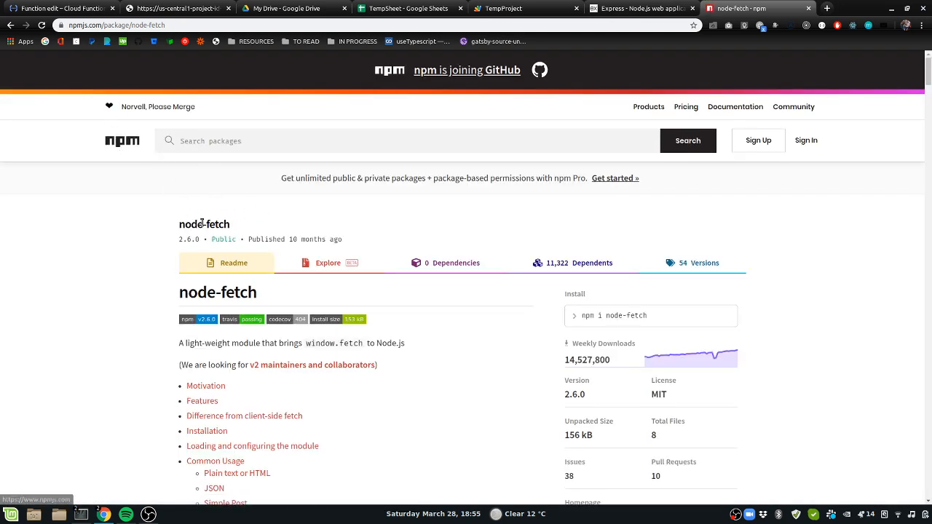
Locate 'Loading and configuring the module' and select the node-fetch require line.
scroll(down, 3)
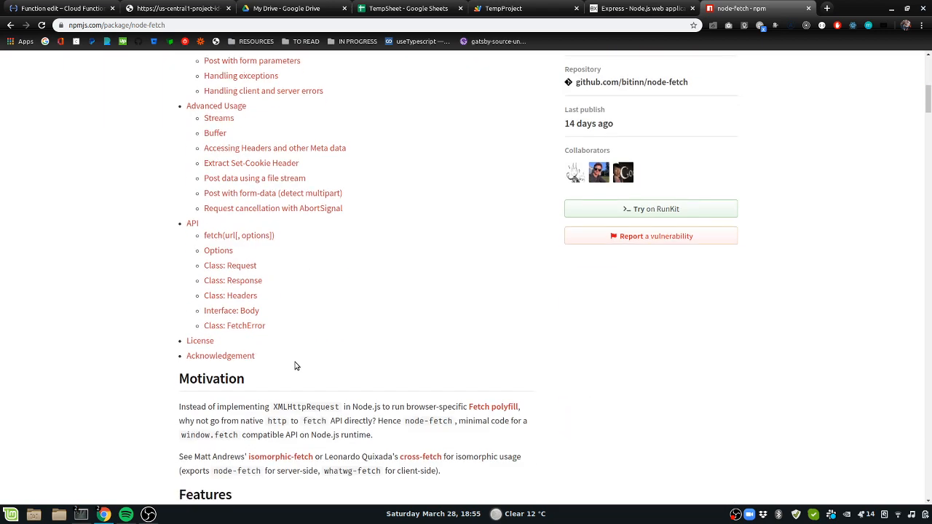
scroll(down, 3)
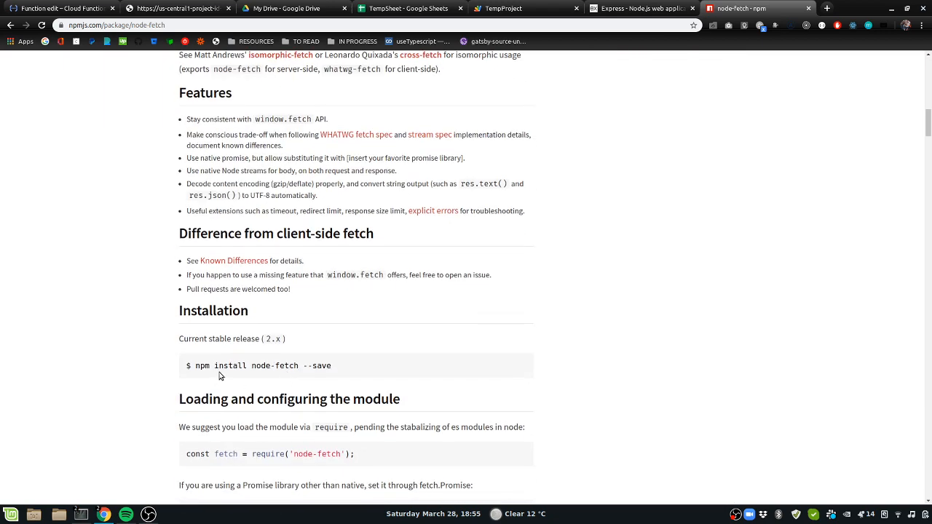
scroll(down, 3)
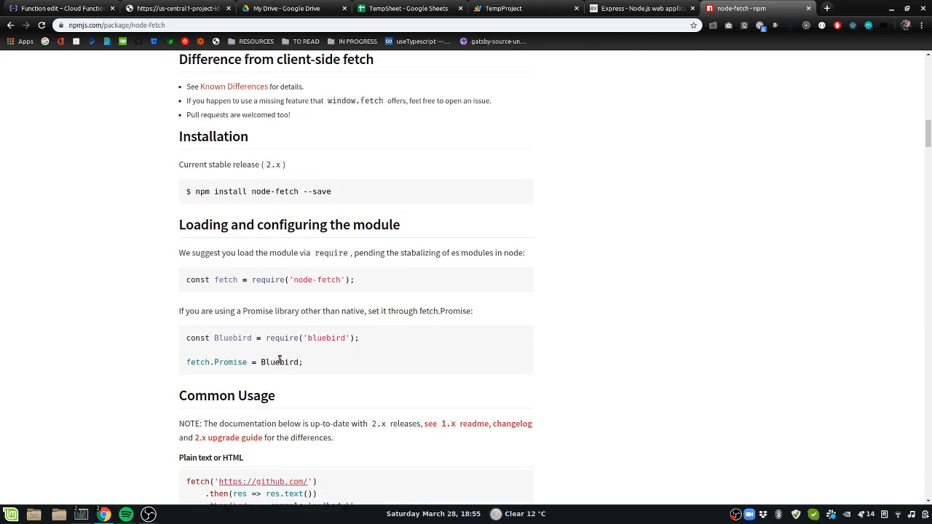
scroll(up, 3)
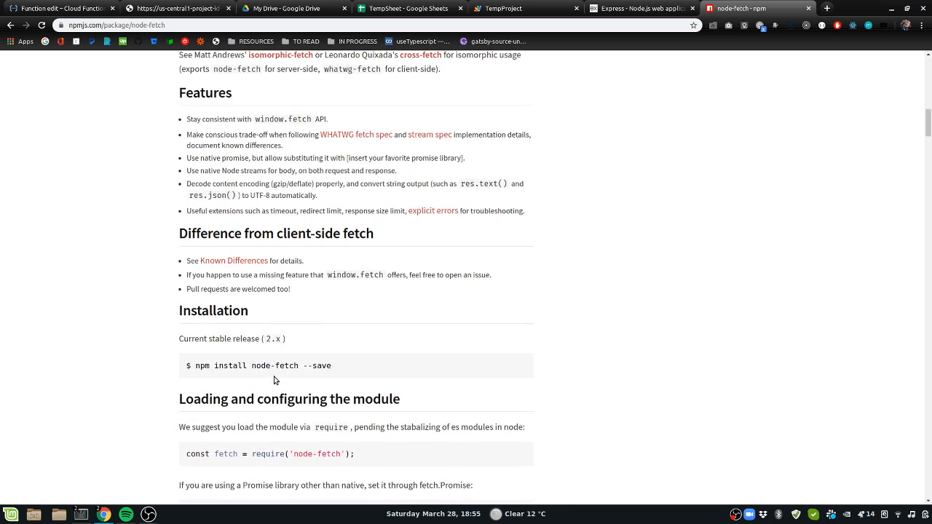
double_click(198, 454)
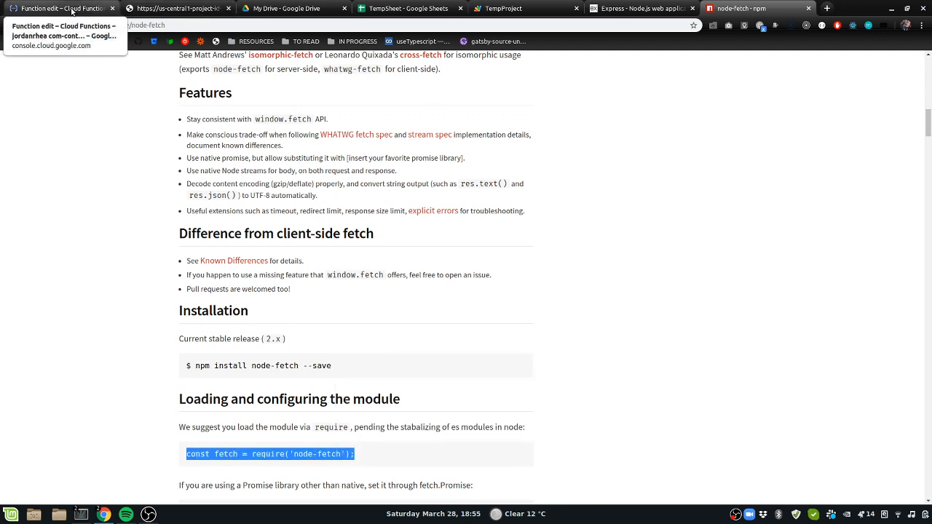
Finish the dependency as "node-fetch": "latest" in package.json.
click(61, 9)
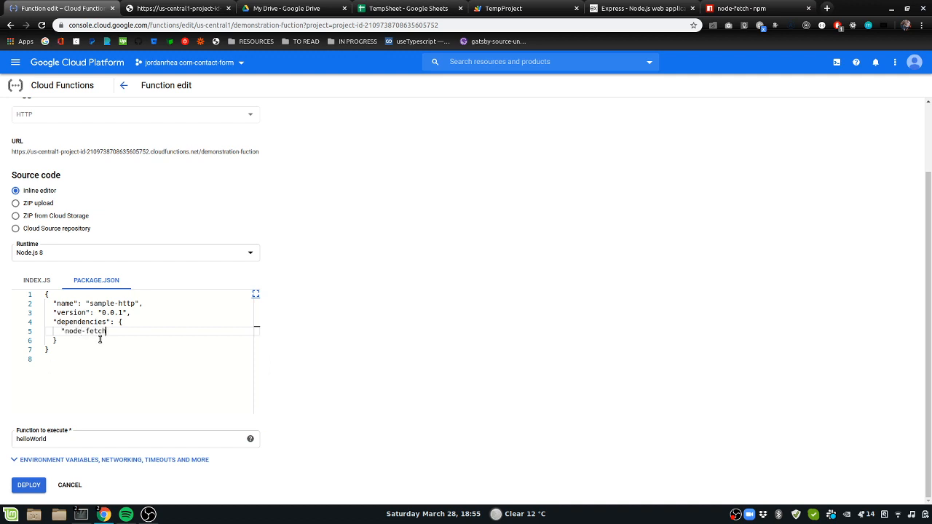
text(": "lat)
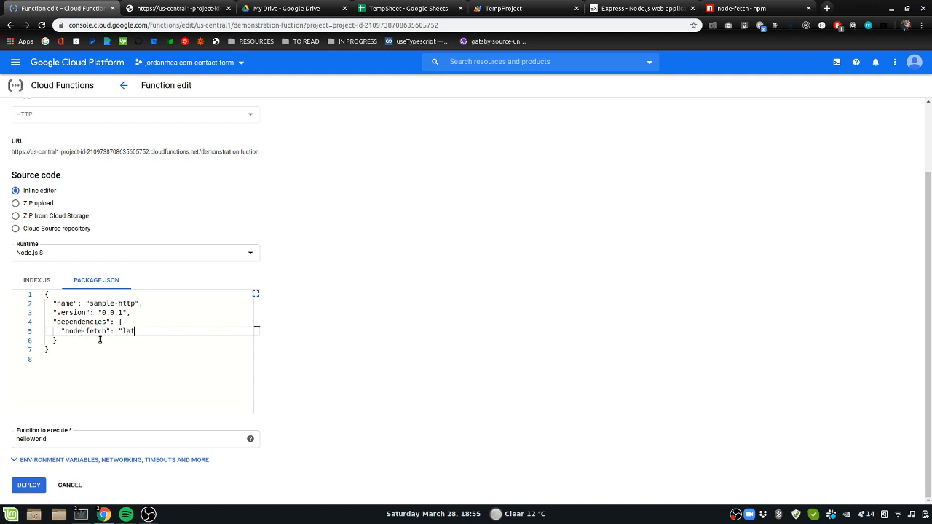
text(est")
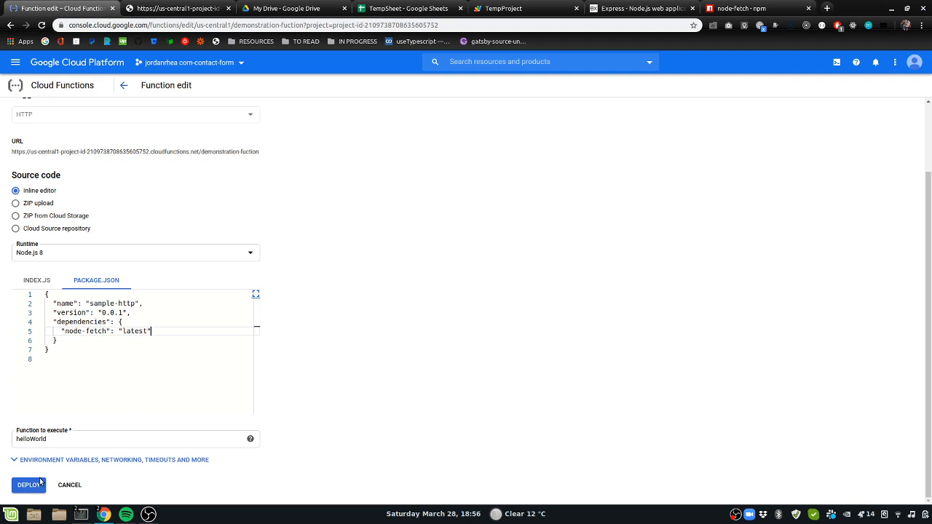
Add const fetch = require('node-fetch'); at the top of index.js.
click(36, 279)
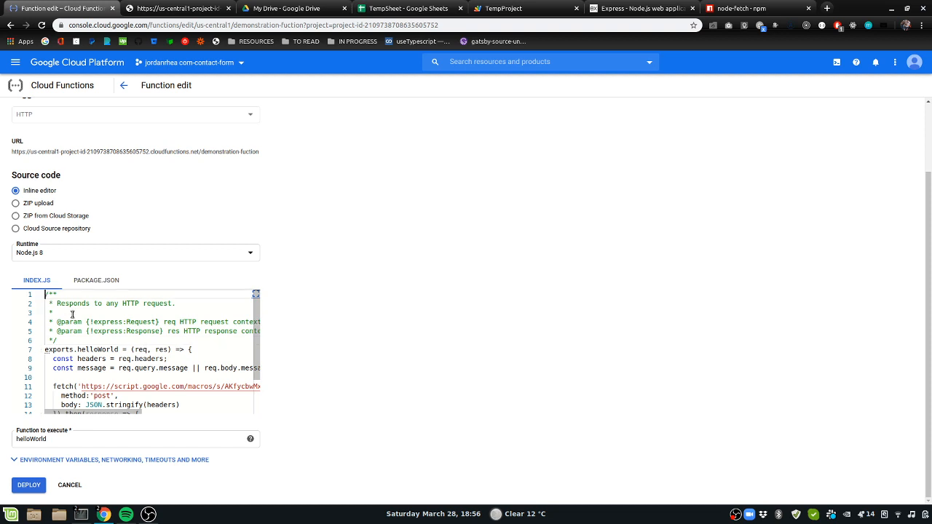
text(const fetch = require('node-fetch');)
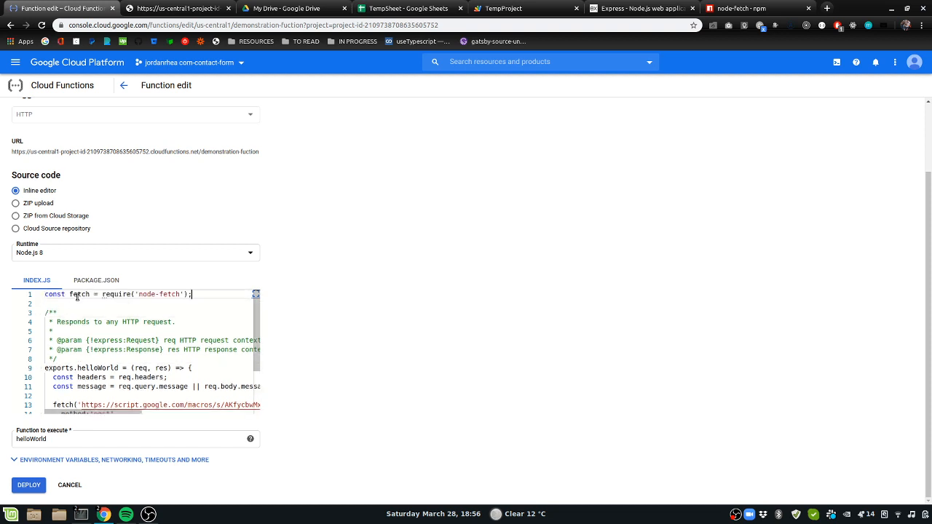
scroll(down, 3)
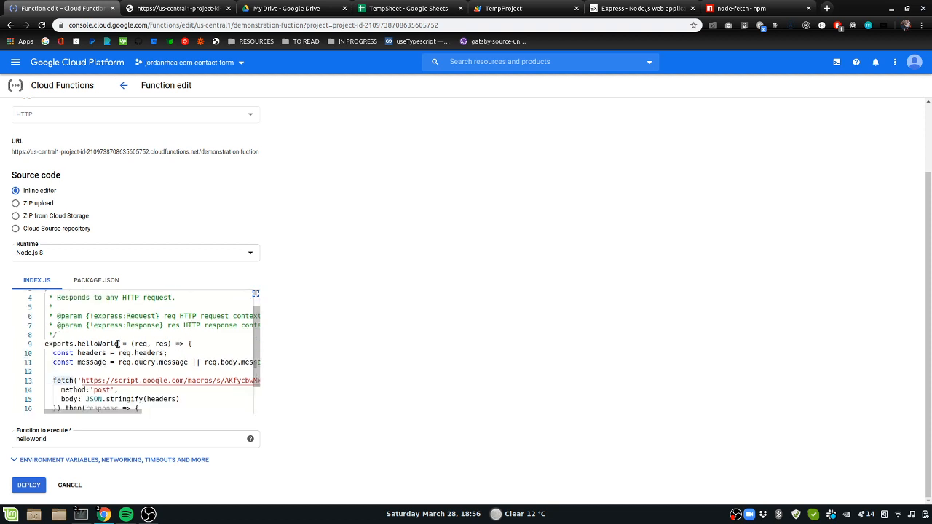
scroll(down, 3)
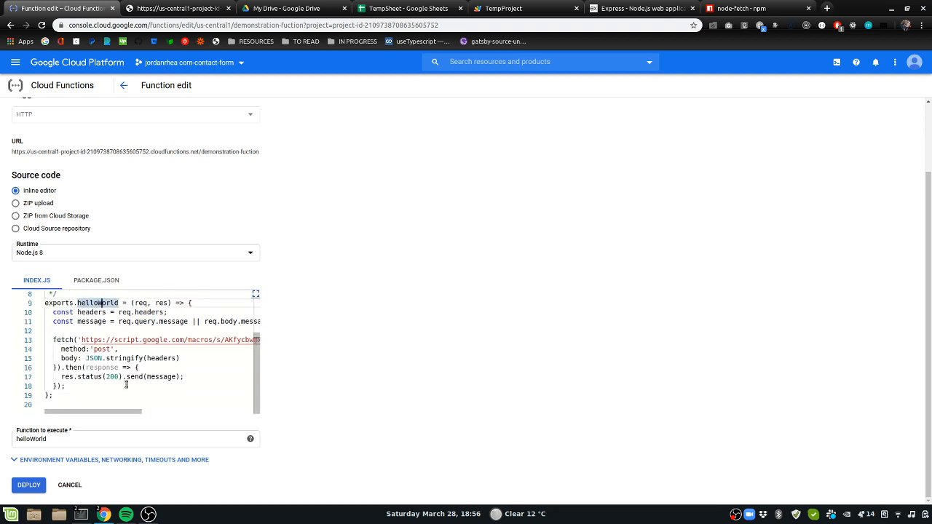
Deploy the updated demonstration-fuction so version 2 shows on its details page.
click(29, 485)
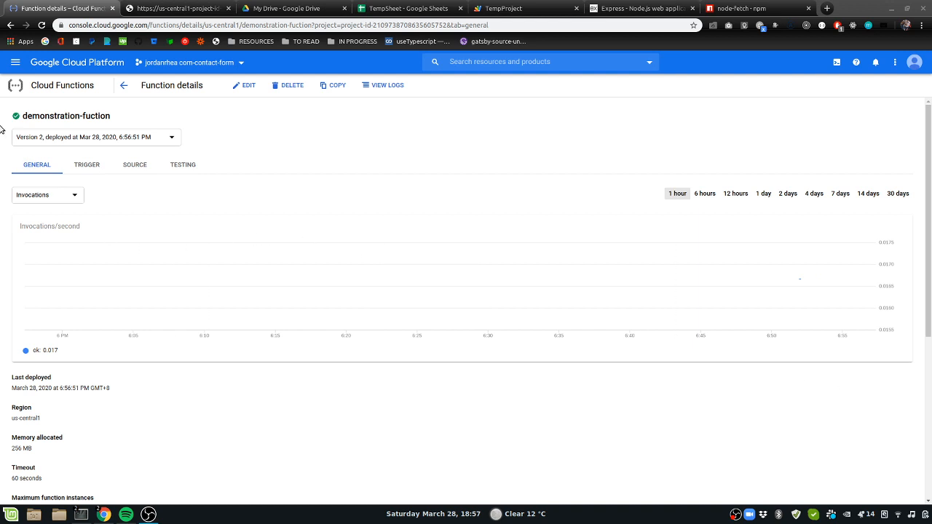
mouse_move(25, 129)
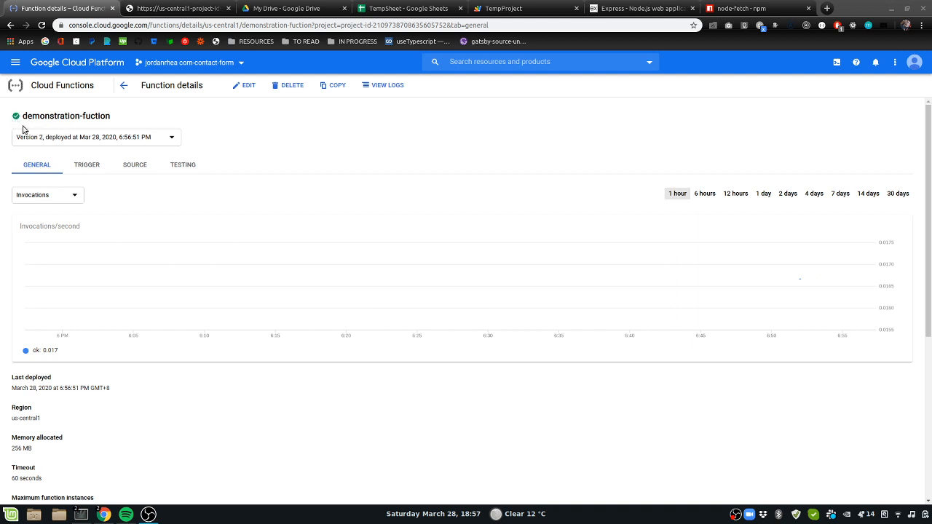
mouse_move(88, 165)
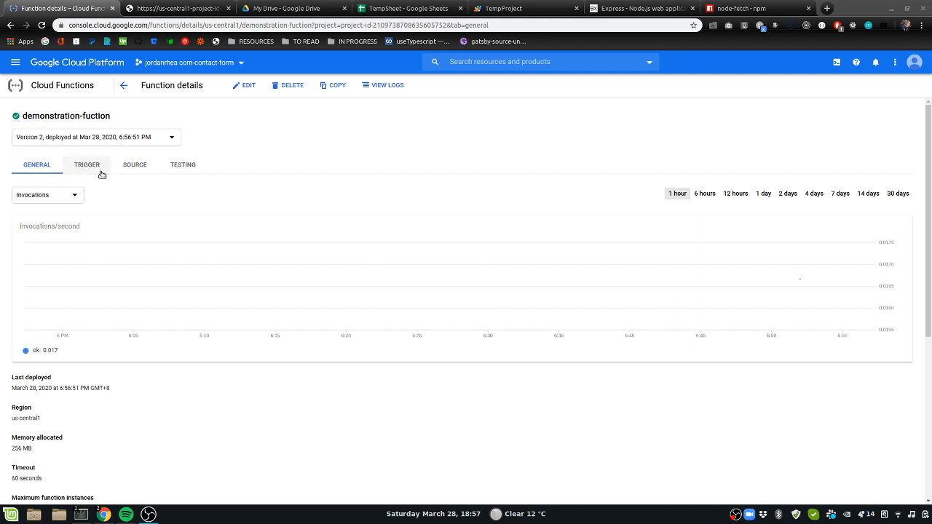
View the function's trigger URL returning Hello World!, then switch to TempSheet.
click(87, 164)
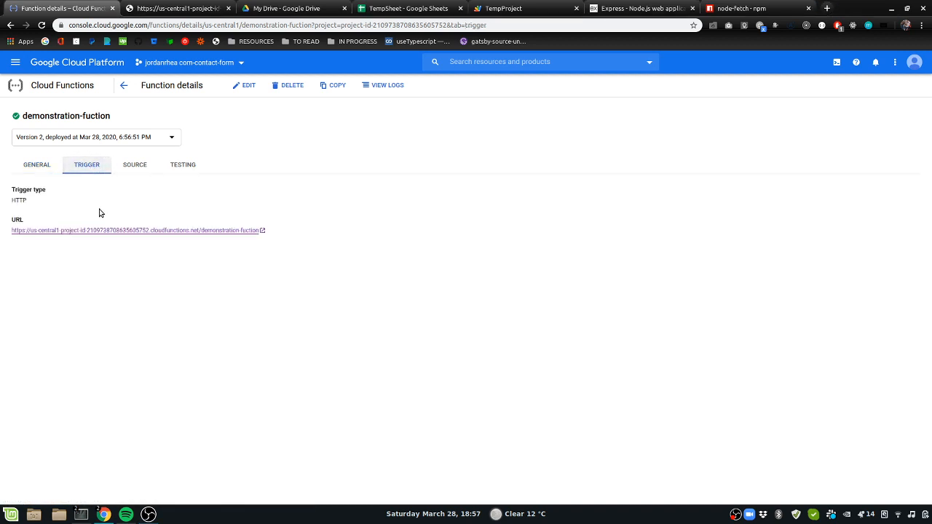
mouse_move(262, 233)
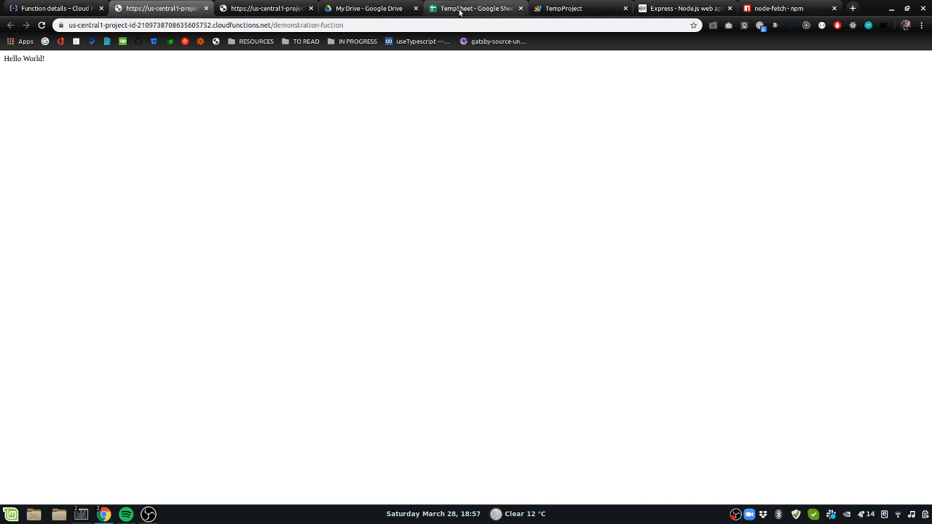
click(473, 9)
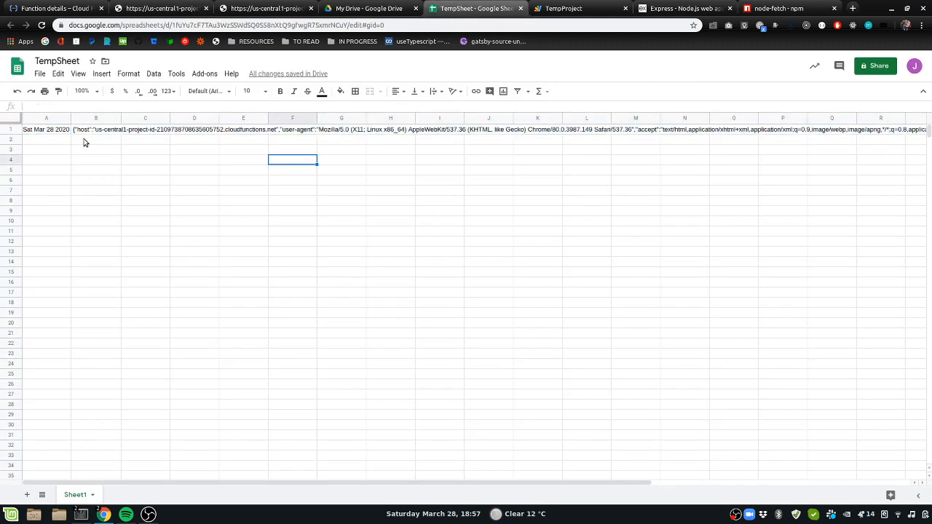
Read the logged header JSON in TempSheet's cell B1 and return to the trigger details.
click(96, 130)
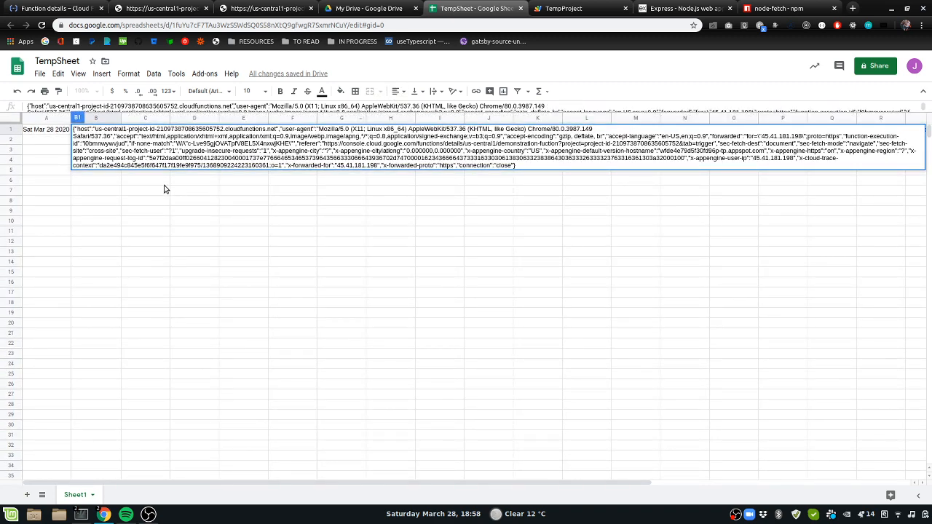
click(146, 180)
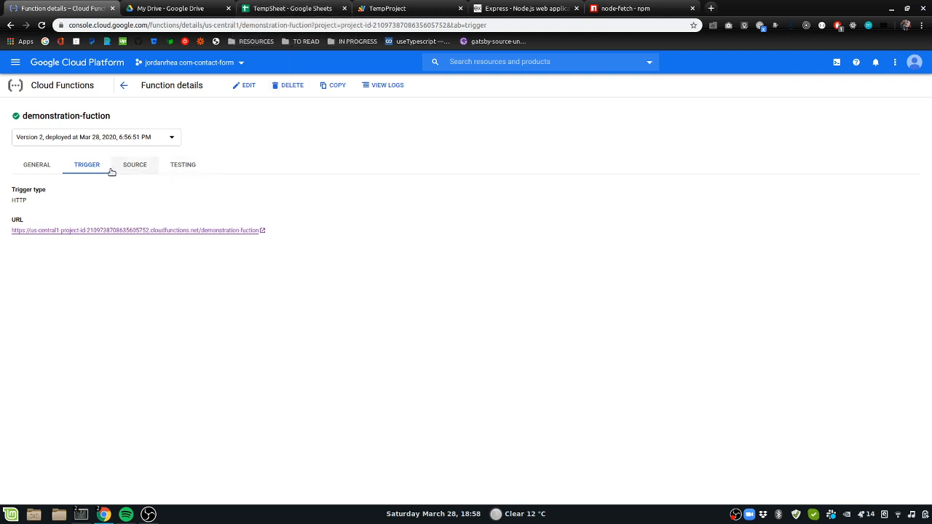
From the General tab, edit demonstration-fuction with the index.js editor enlarged.
click(37, 163)
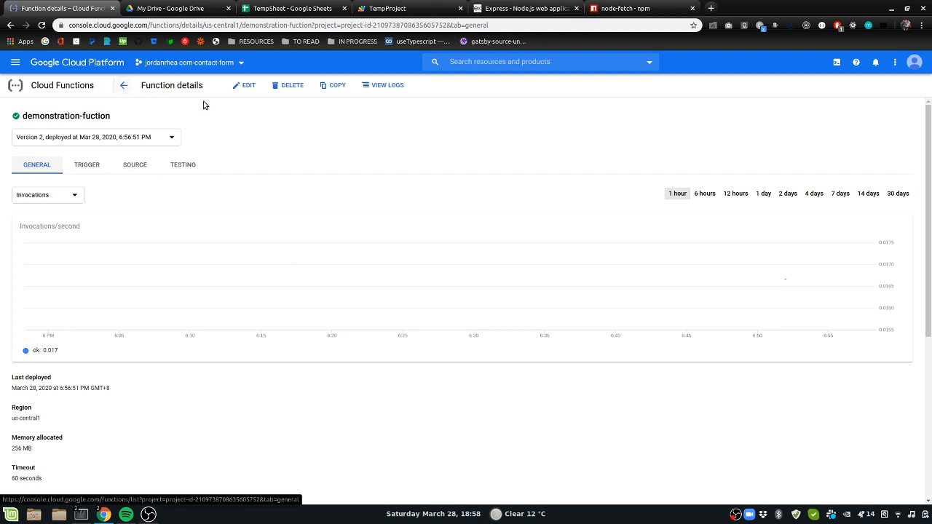
click(245, 85)
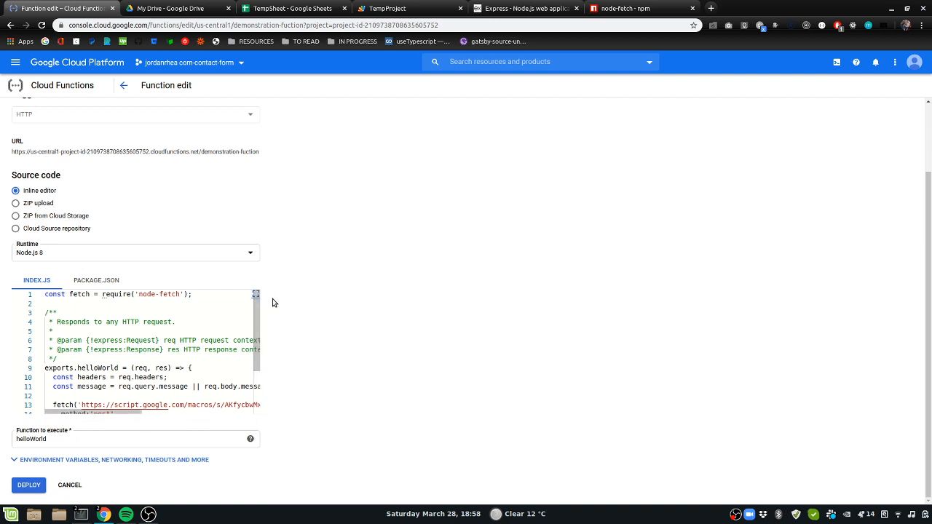
click(257, 294)
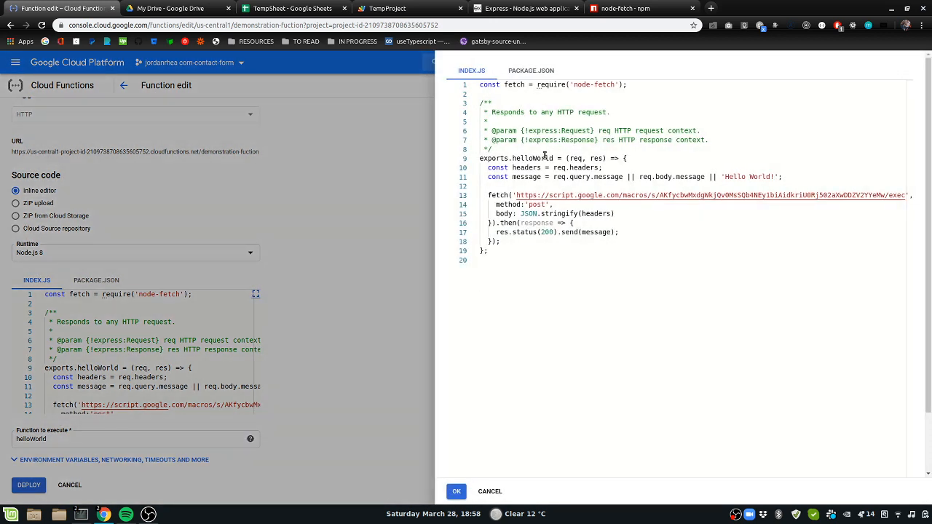
Review the helloWorld fetch code, then switch to the node-fetch npm page.
key(ctrl+a)
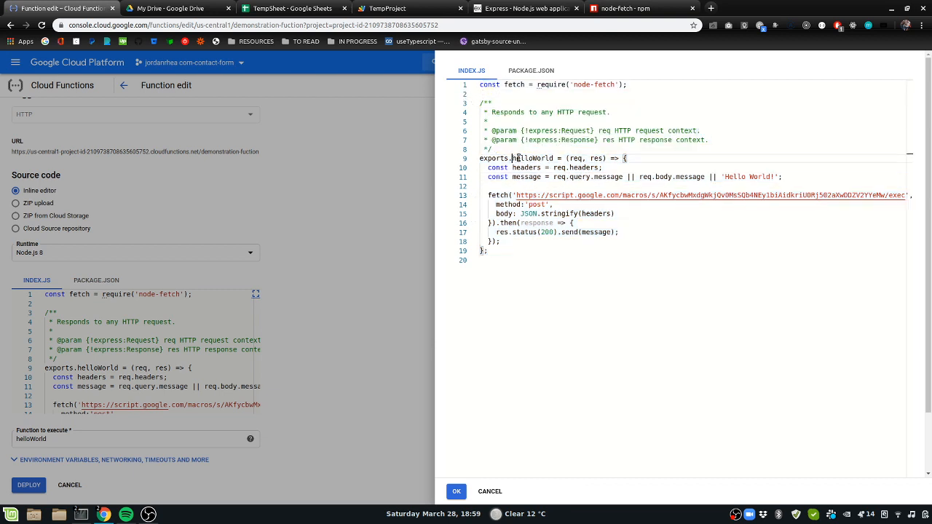
double_click(533, 157)
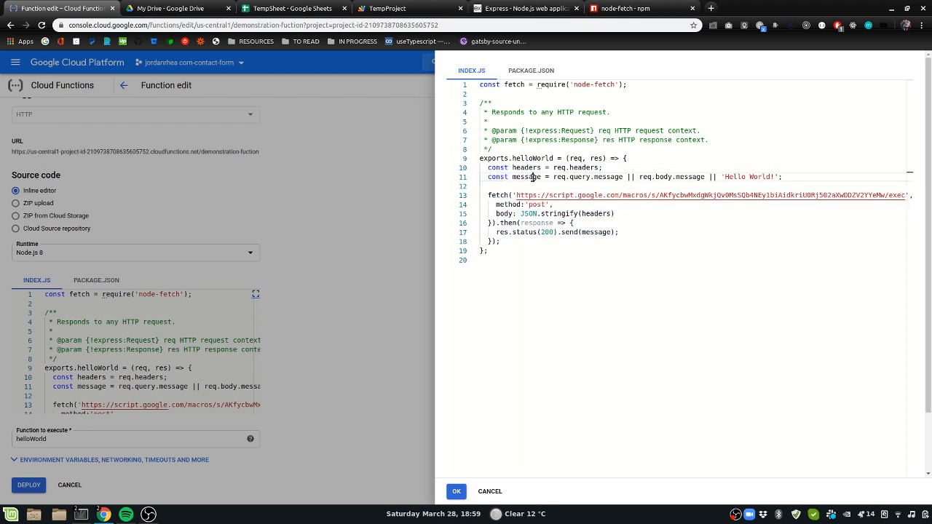
click(481, 186)
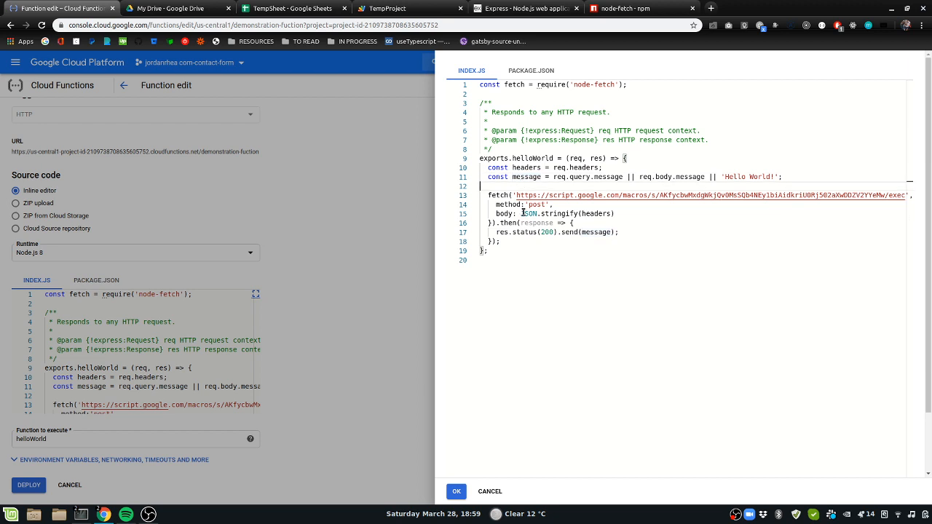
mouse_move(538, 195)
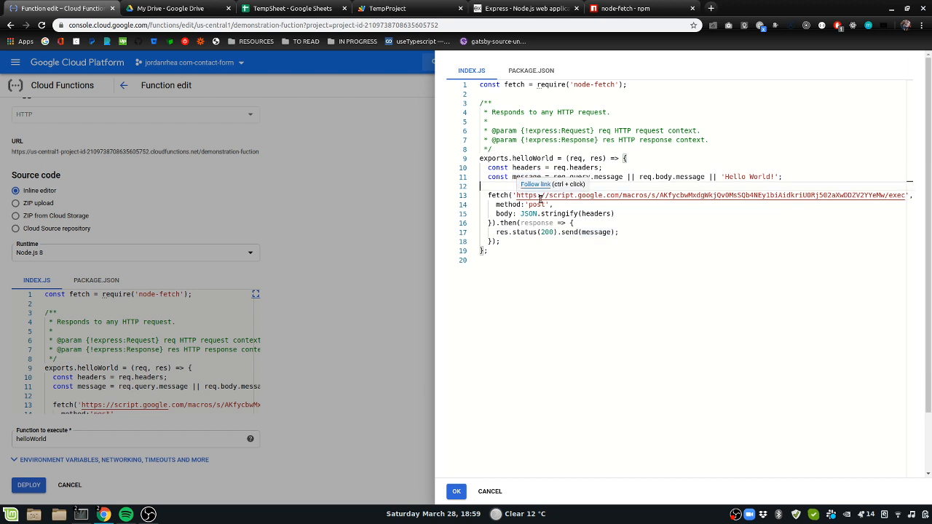
mouse_move(595, 181)
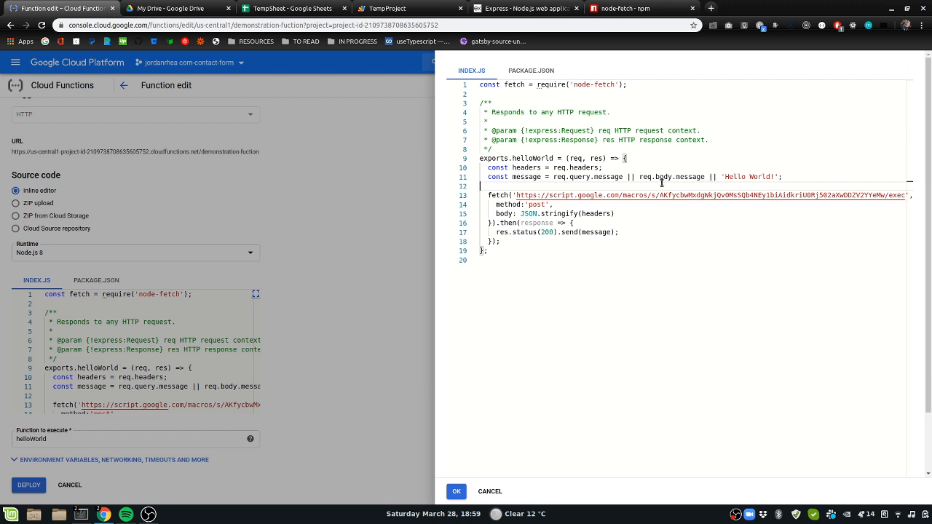
click(625, 8)
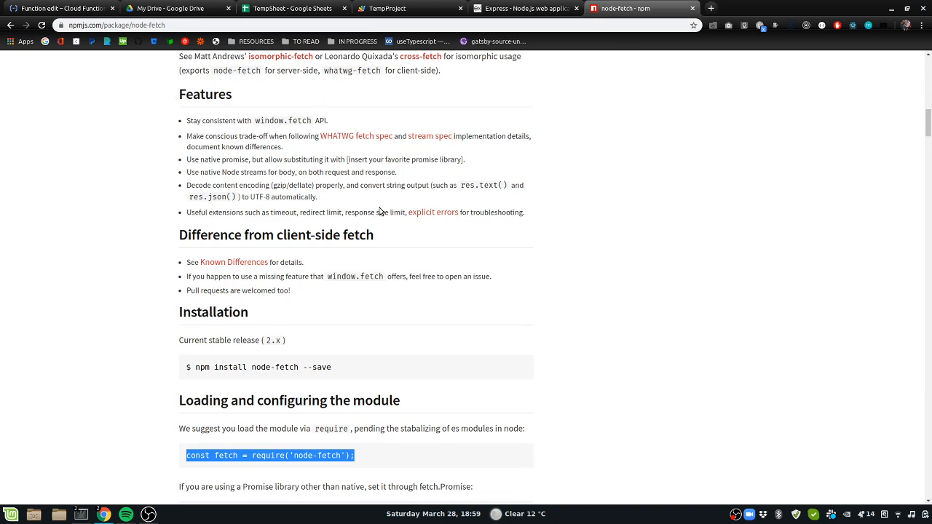
Search npm for 'validator' and open the validator package page.
scroll(up, 3)
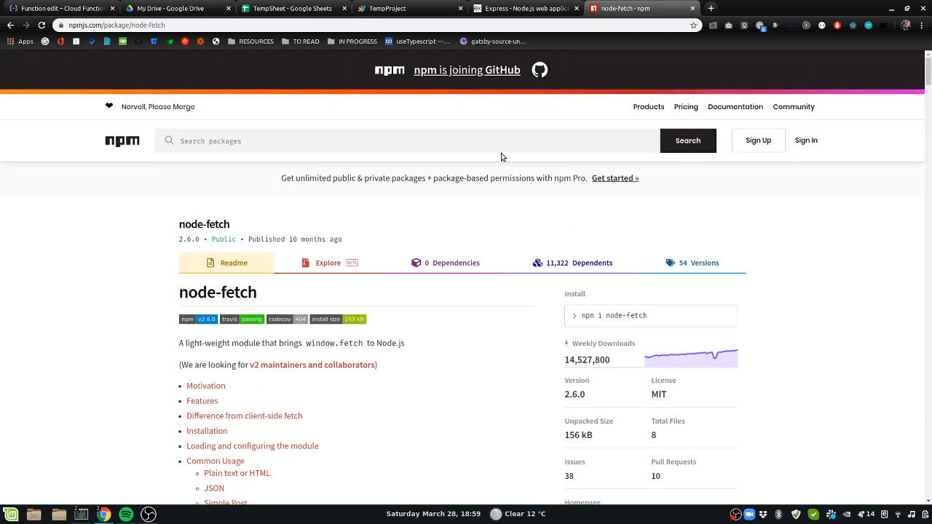
text(valid)
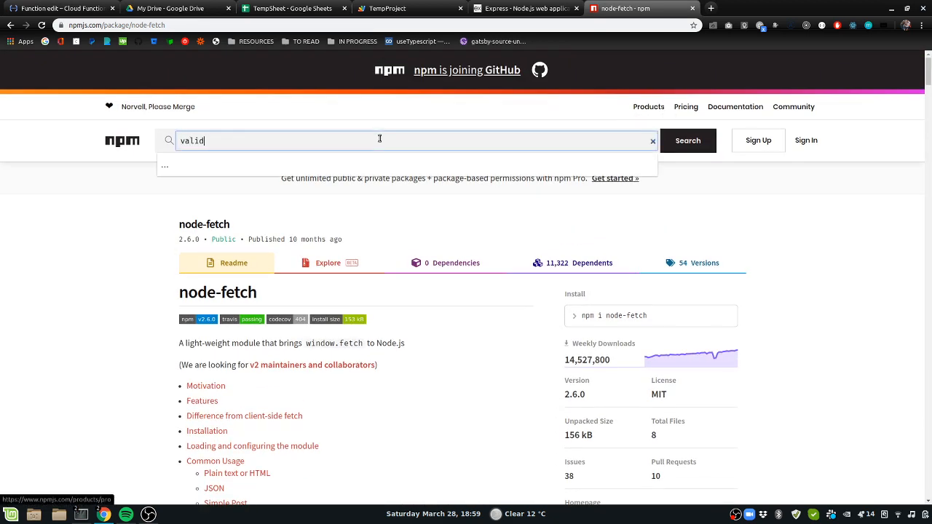
text(ator)
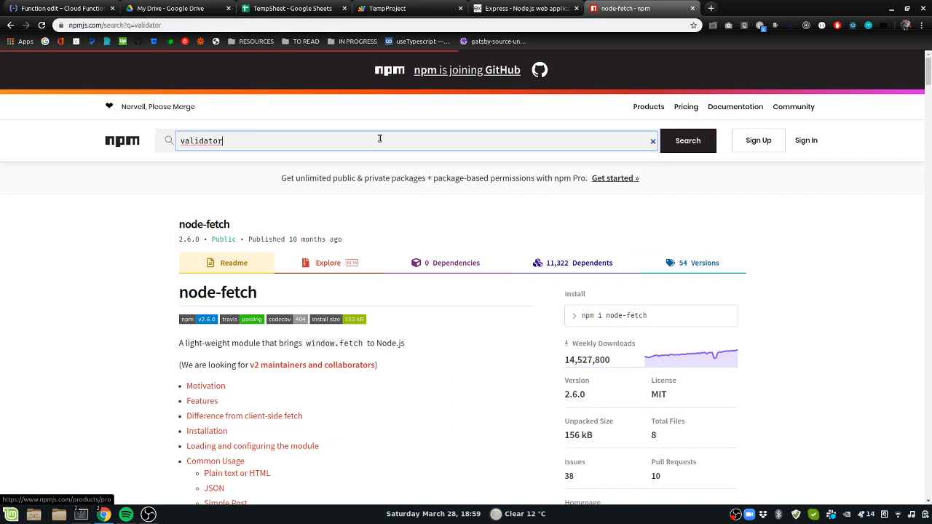
click(688, 140)
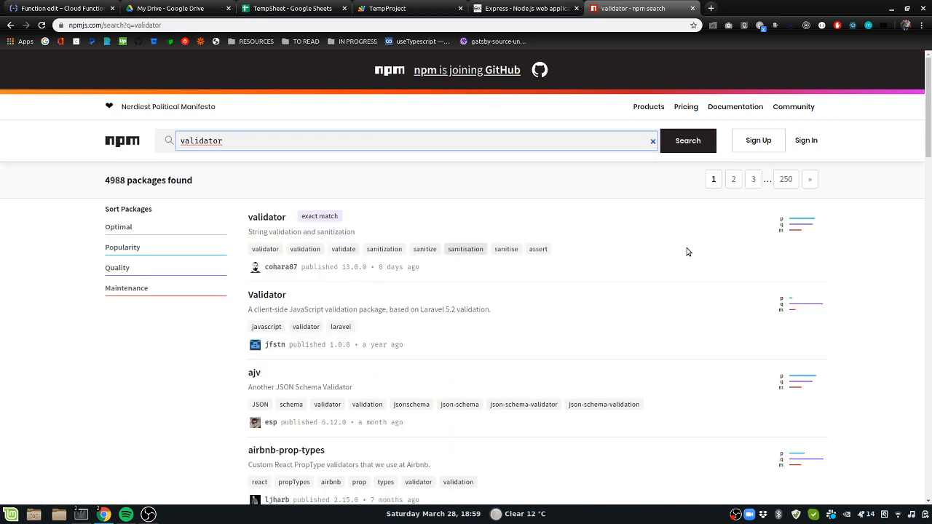
click(266, 217)
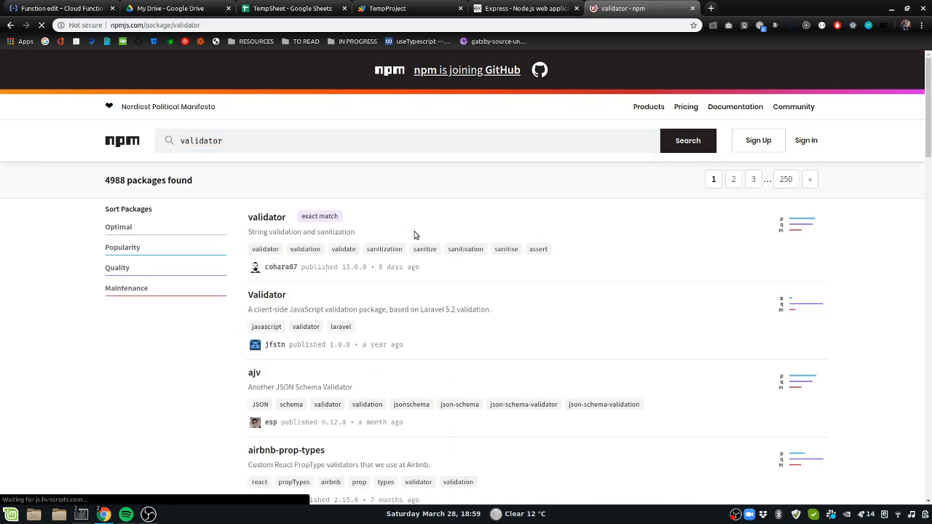
click(266, 217)
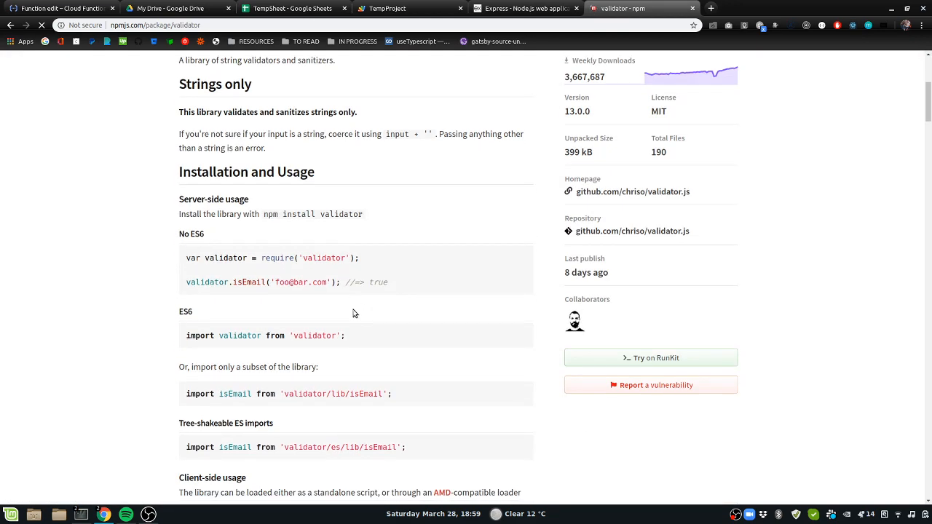
Browse the install usage and the table of string validation functions, then return to the function editor.
scroll(down, 3)
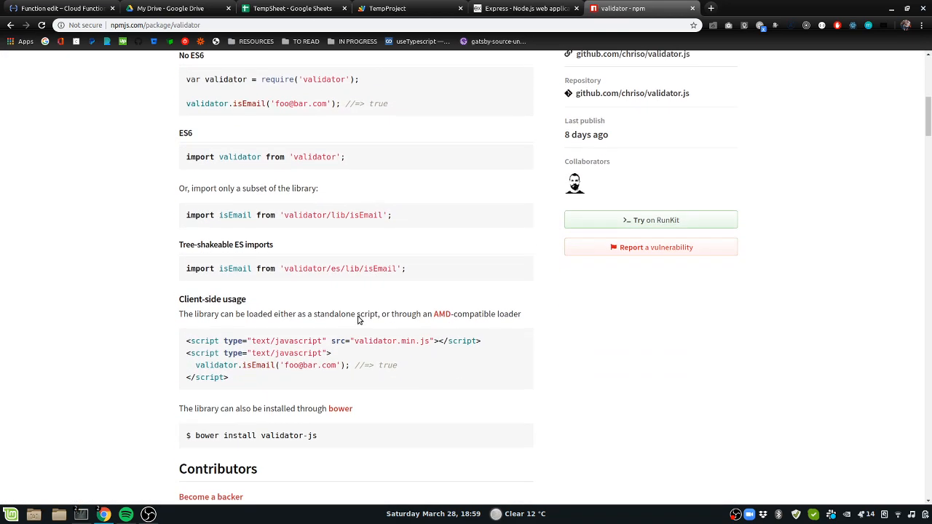
double_click(234, 268)
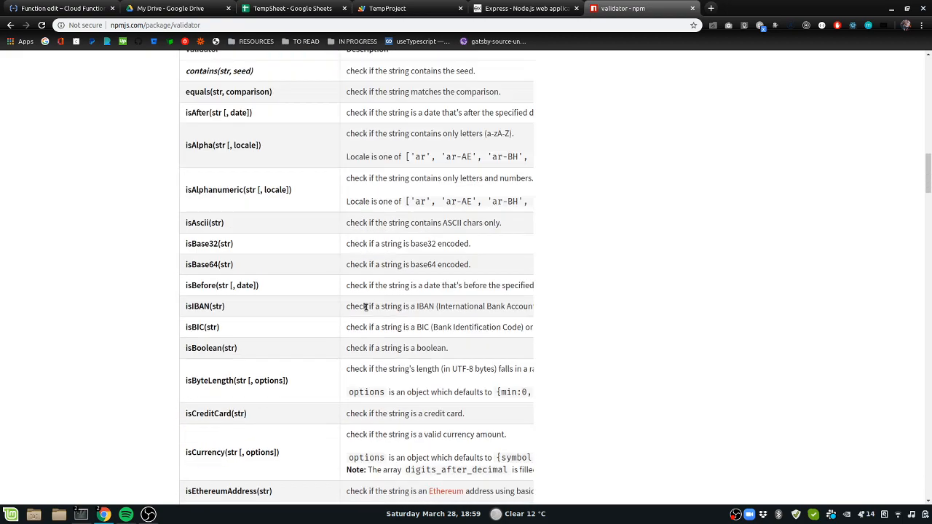
scroll(down, 3)
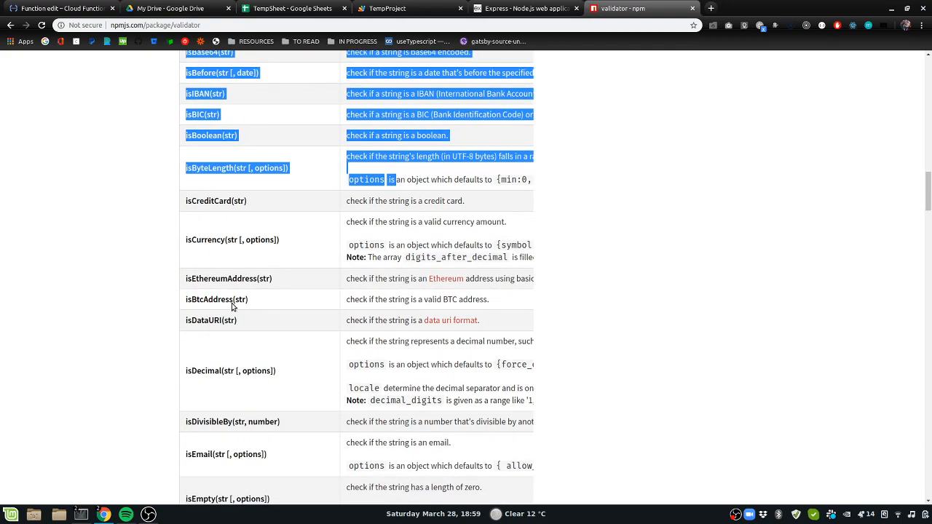
scroll(down, 3)
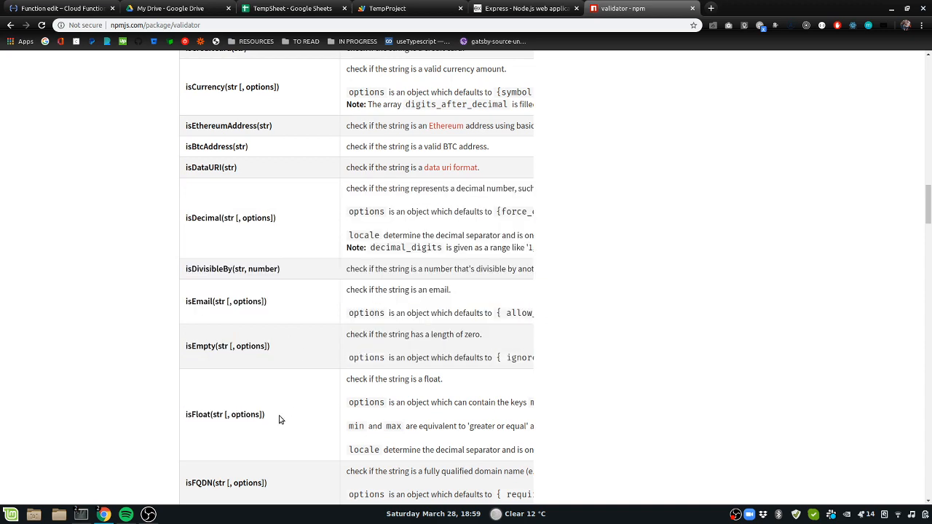
scroll(down, 3)
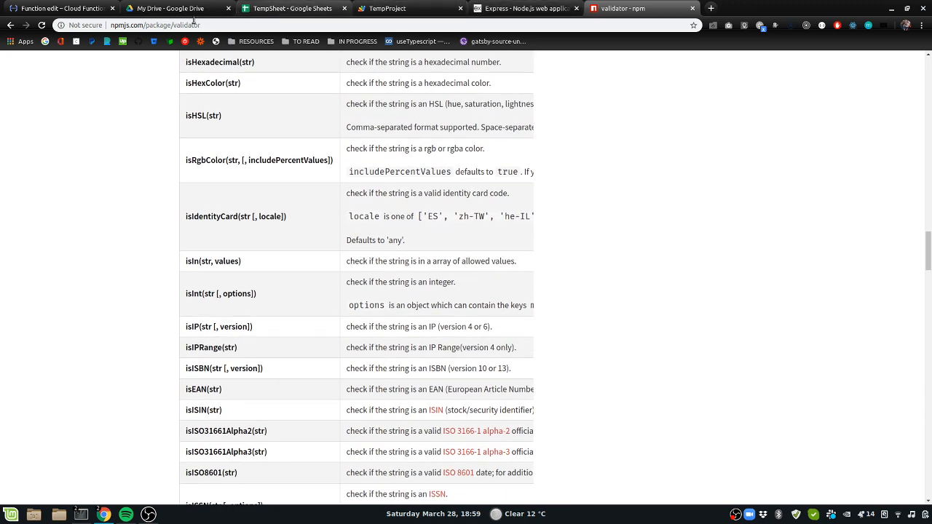
click(58, 8)
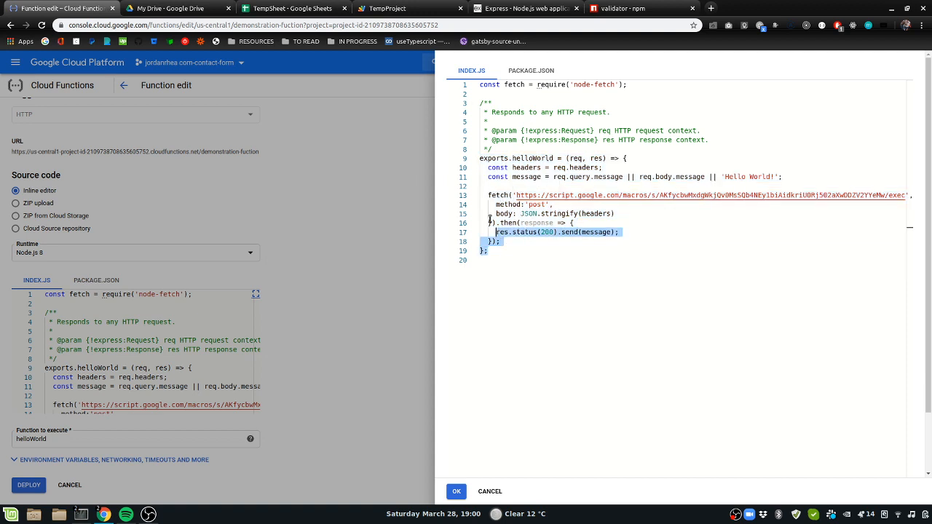
click(530, 212)
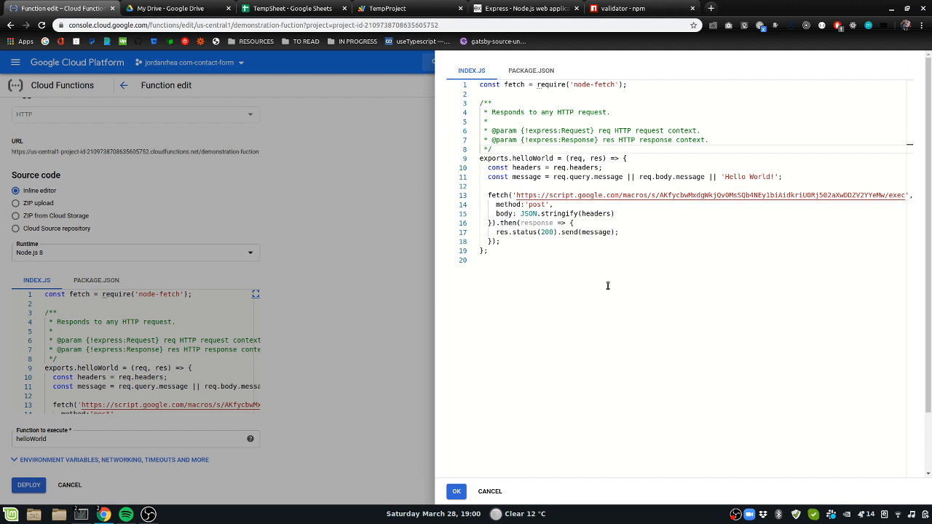
mouse_move(600, 277)
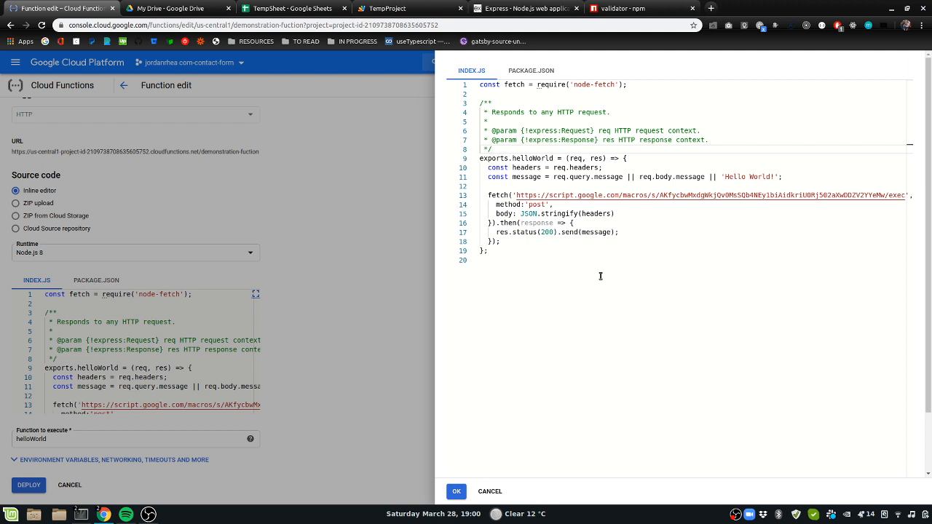
mouse_move(790, 265)
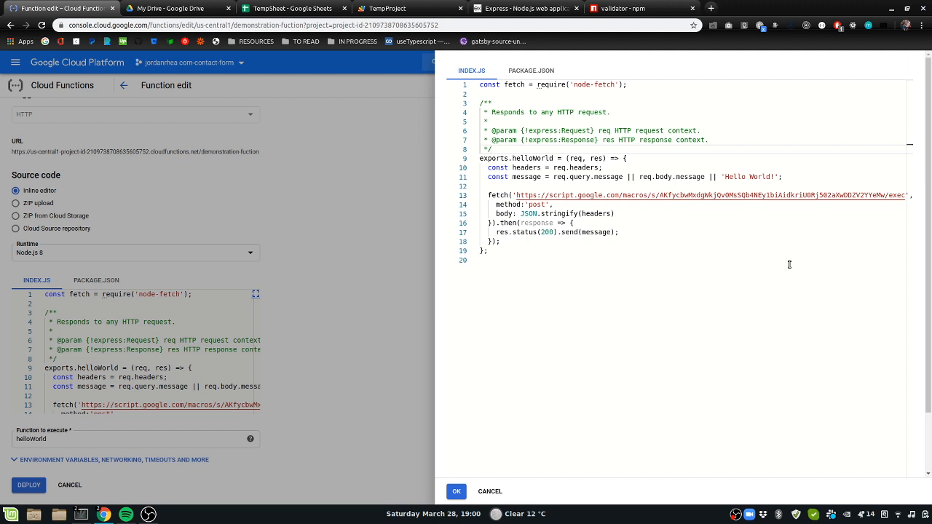